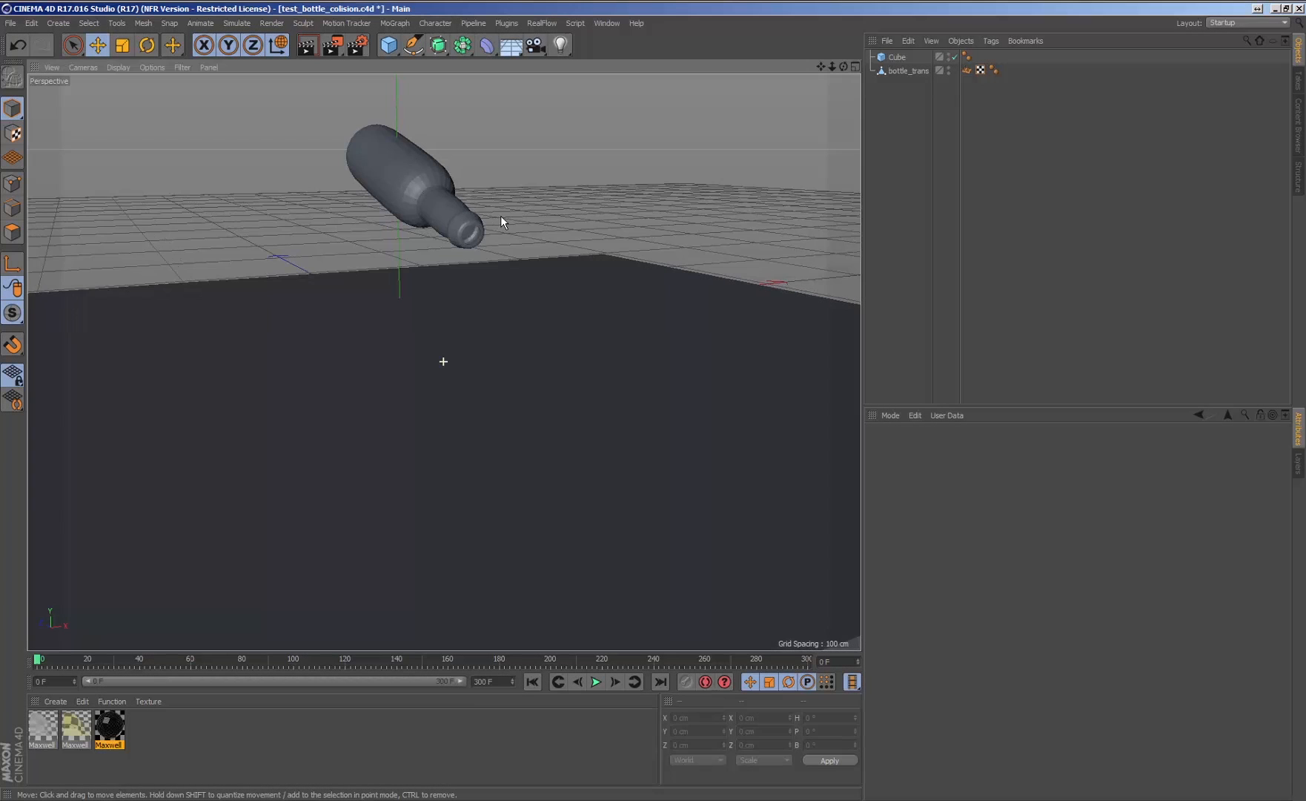
Create a RealFlow scene with emitter and fluid from the RealFlow menu.
left_click(541, 22)
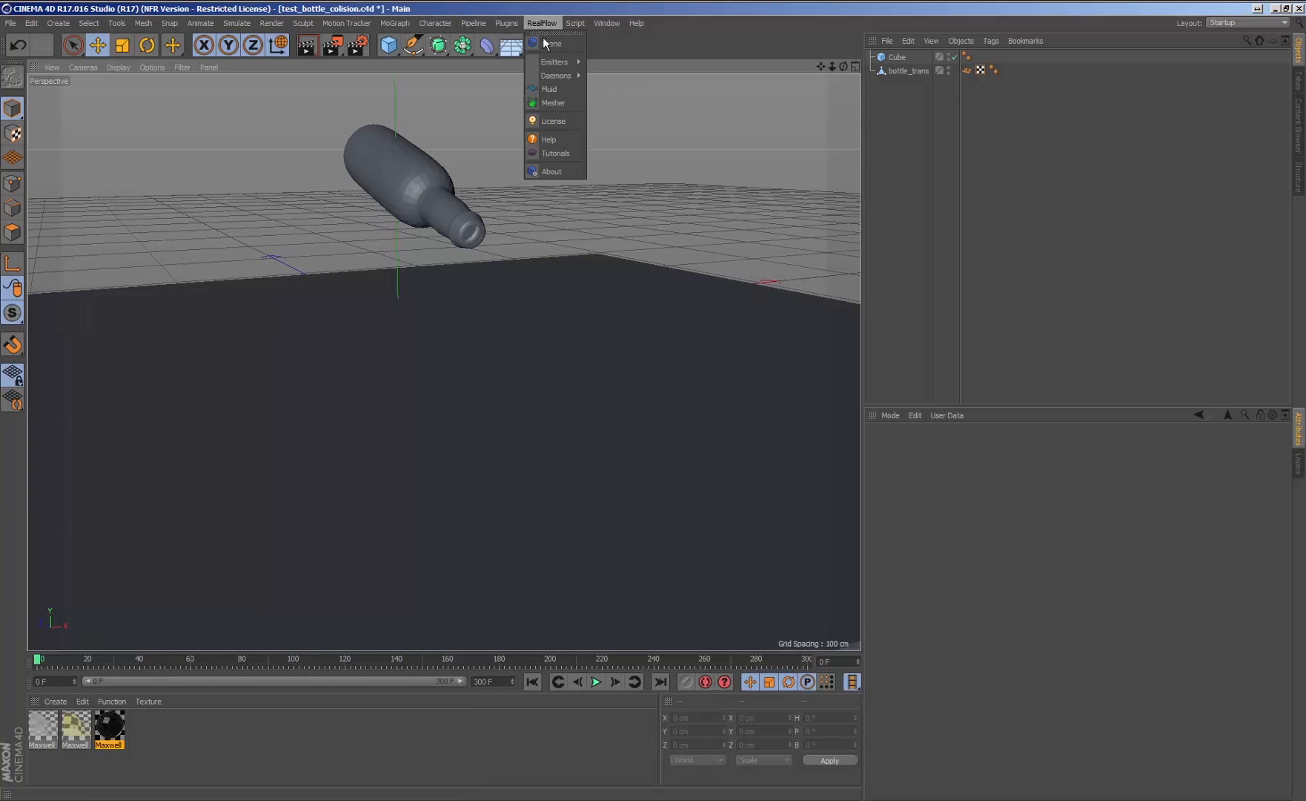
left_click(551, 43)
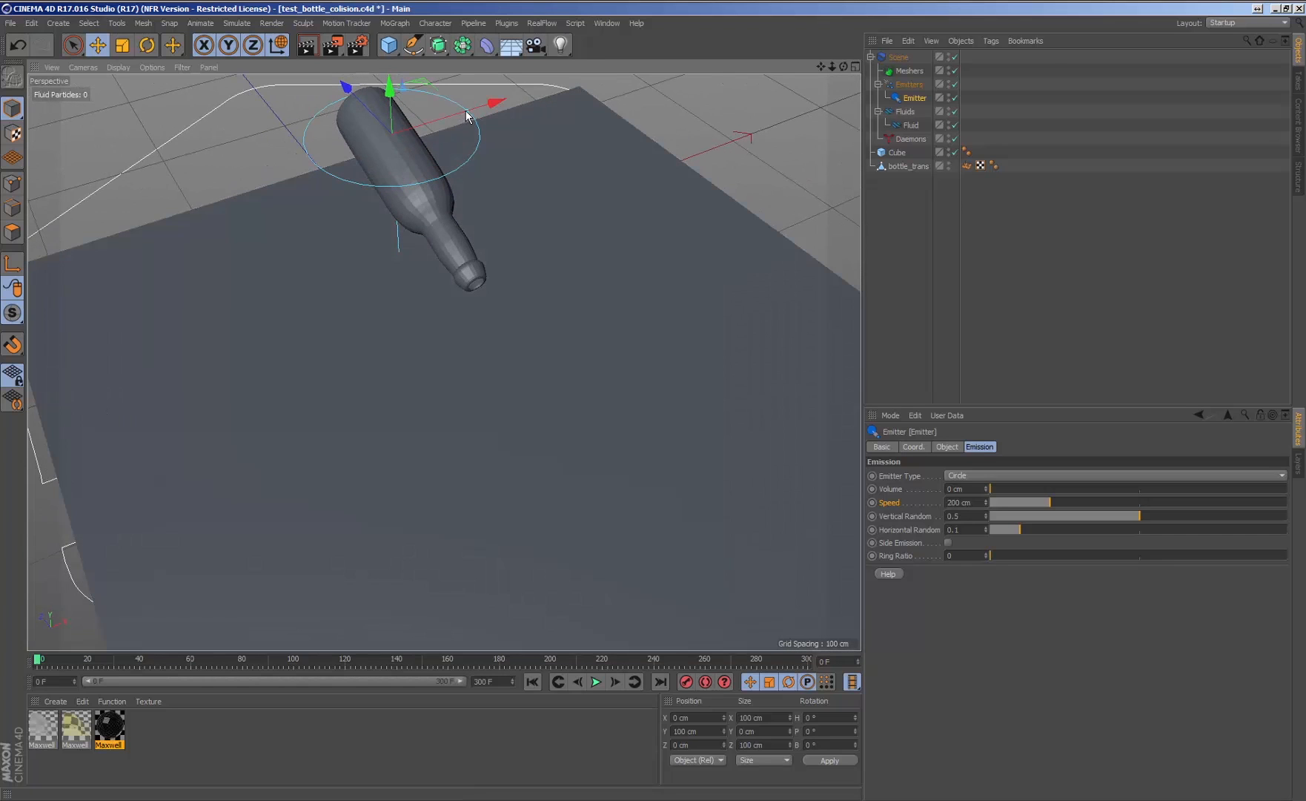
Move the circle emitter up to about 94 cm inside the bottle and tilt it roughly 40° on P.
left_click_drag(388, 83, 393, 81)
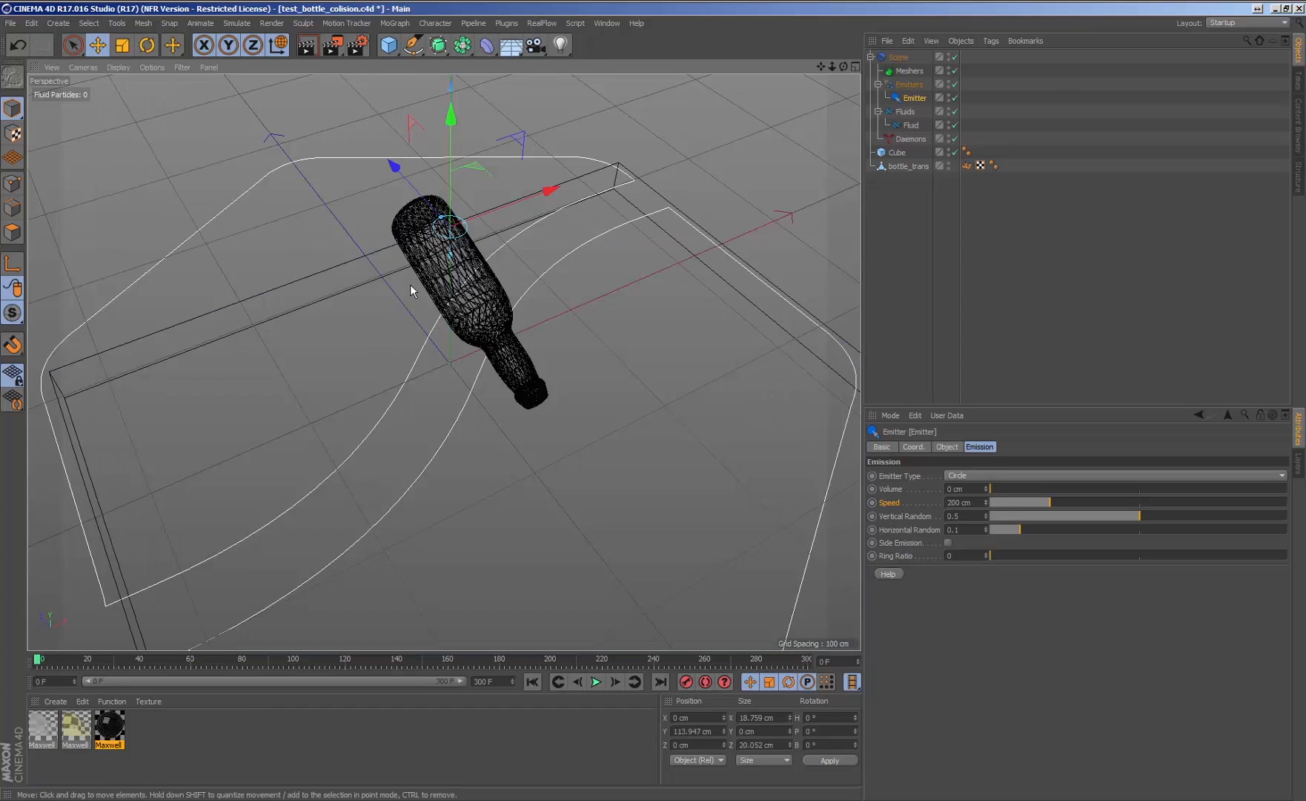
left_click_drag(417, 283, 442, 175)
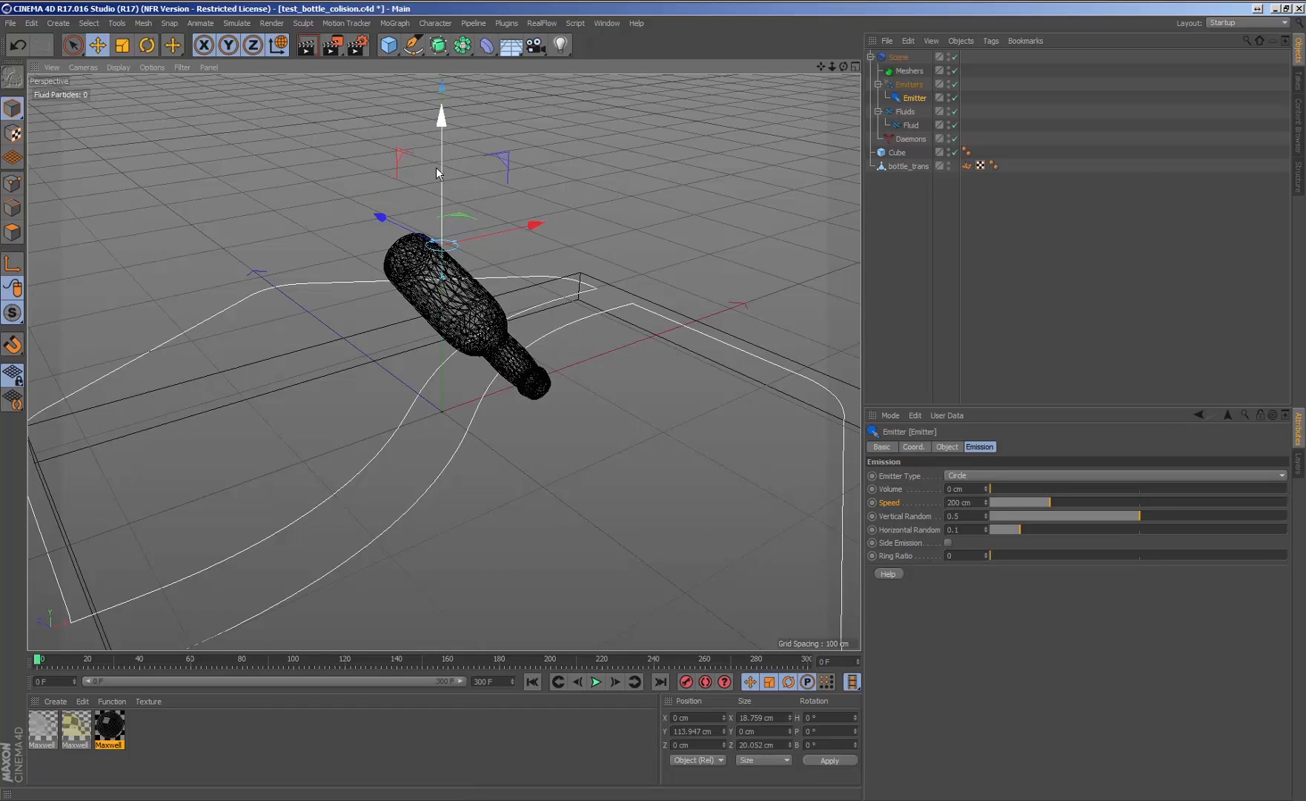
left_click_drag(442, 120, 442, 166)
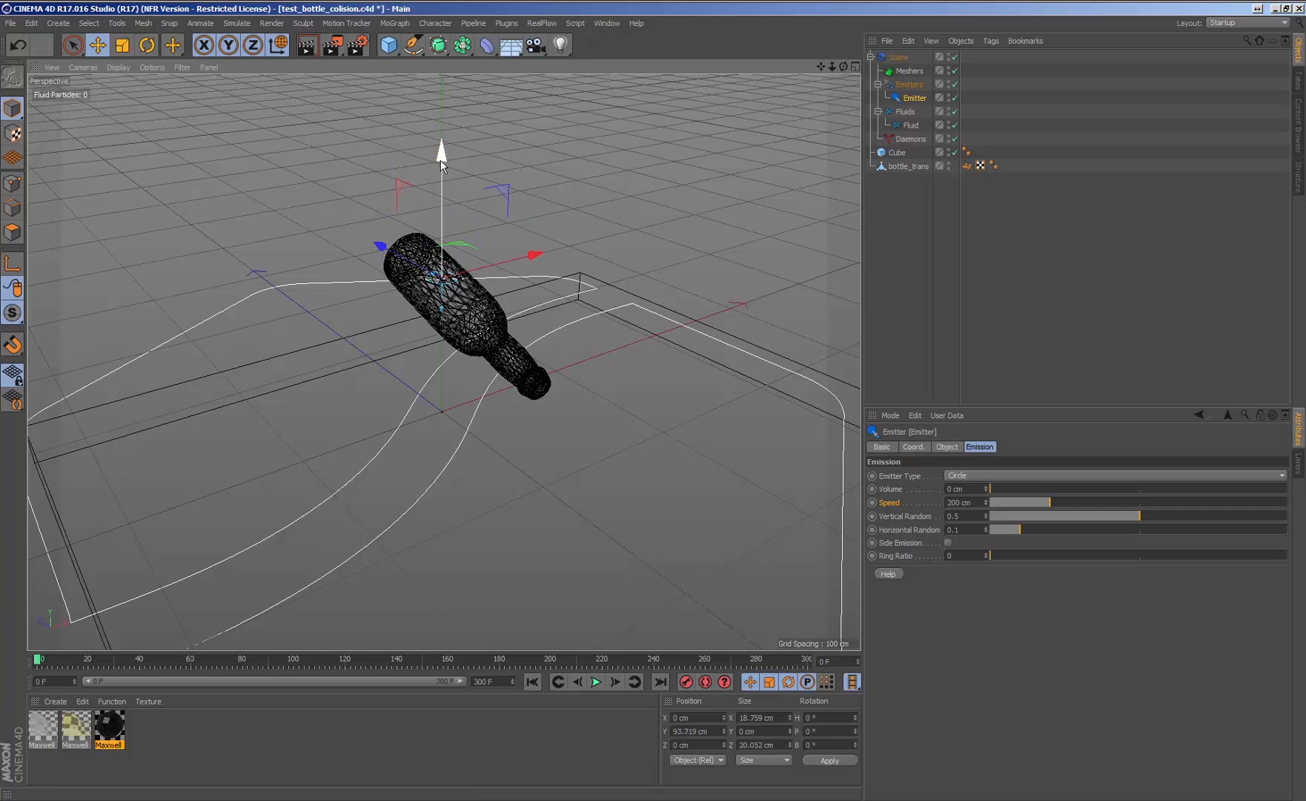
left_click(145, 44)
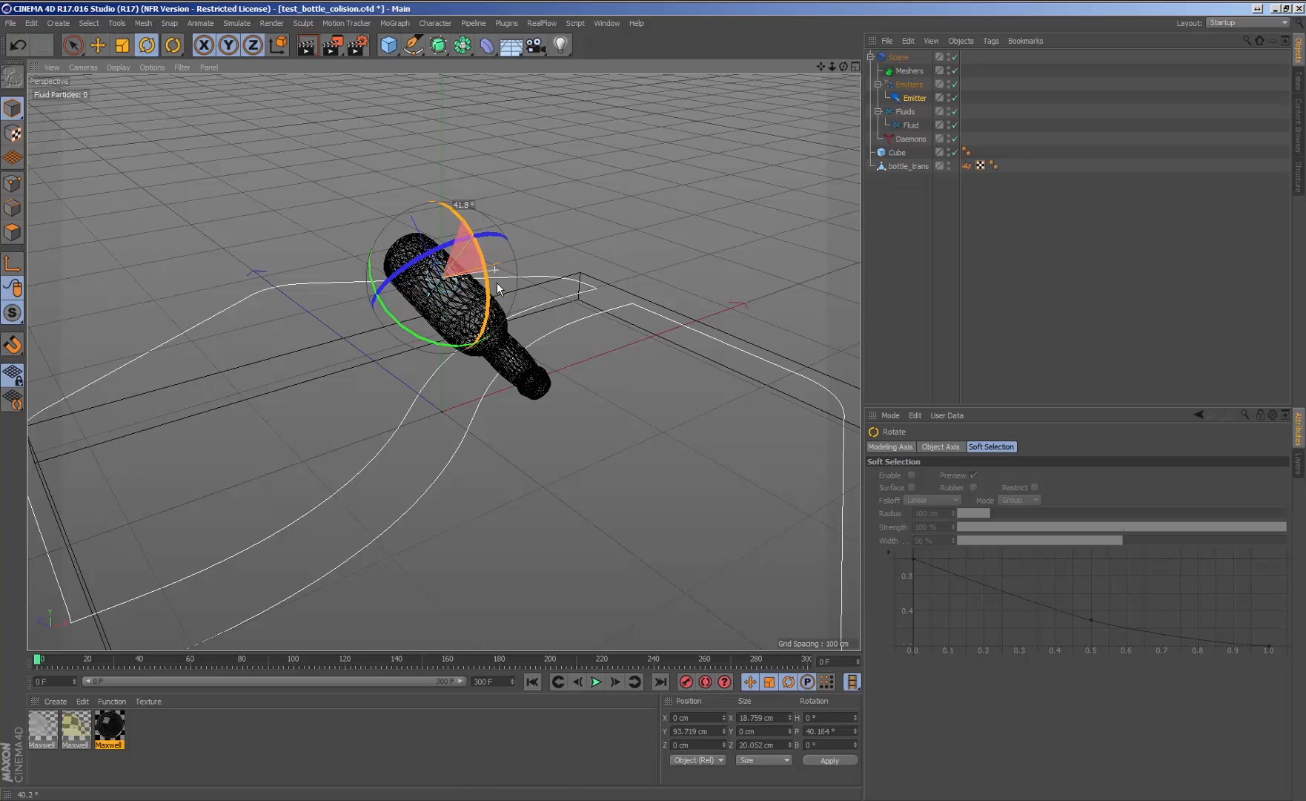
left_click(899, 153)
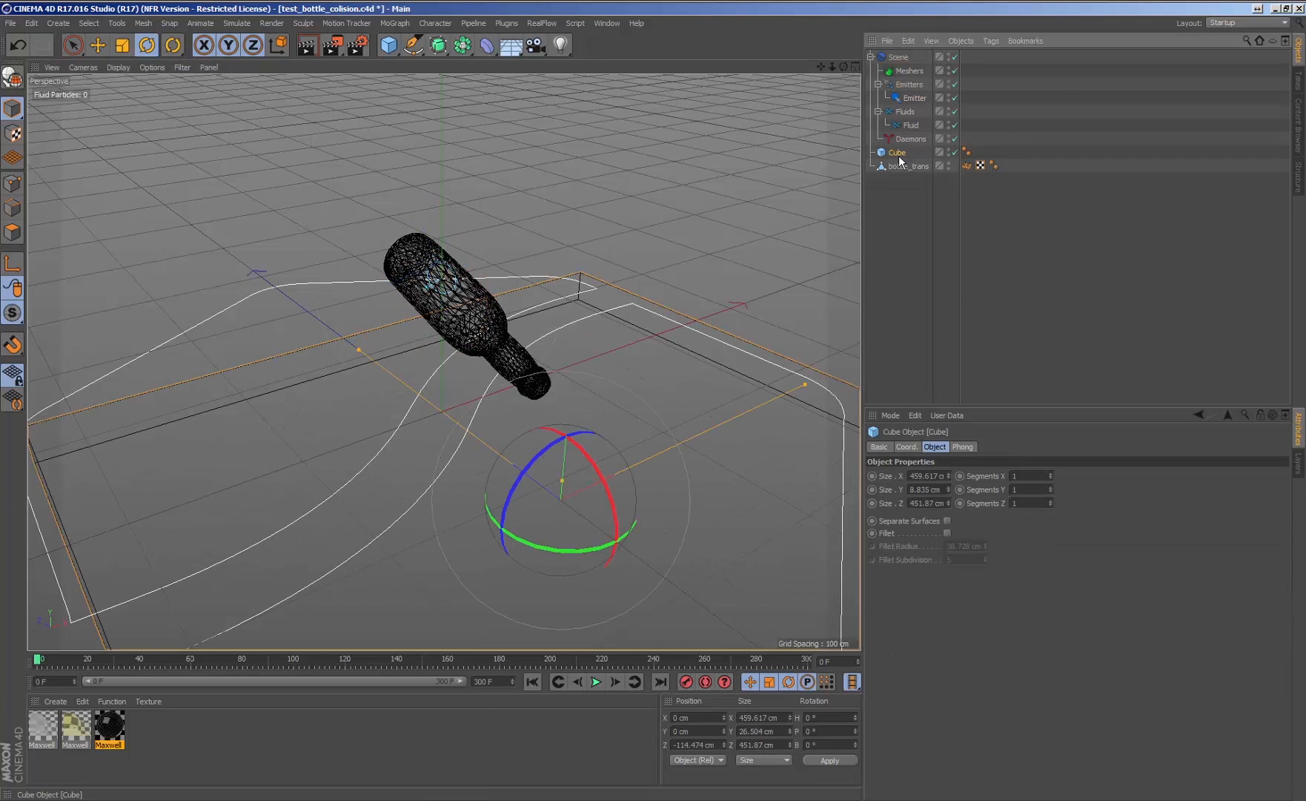
Set the emitter's Emission Speed to 50 cm and run the simulation to about frame 52.
left_click(991, 40)
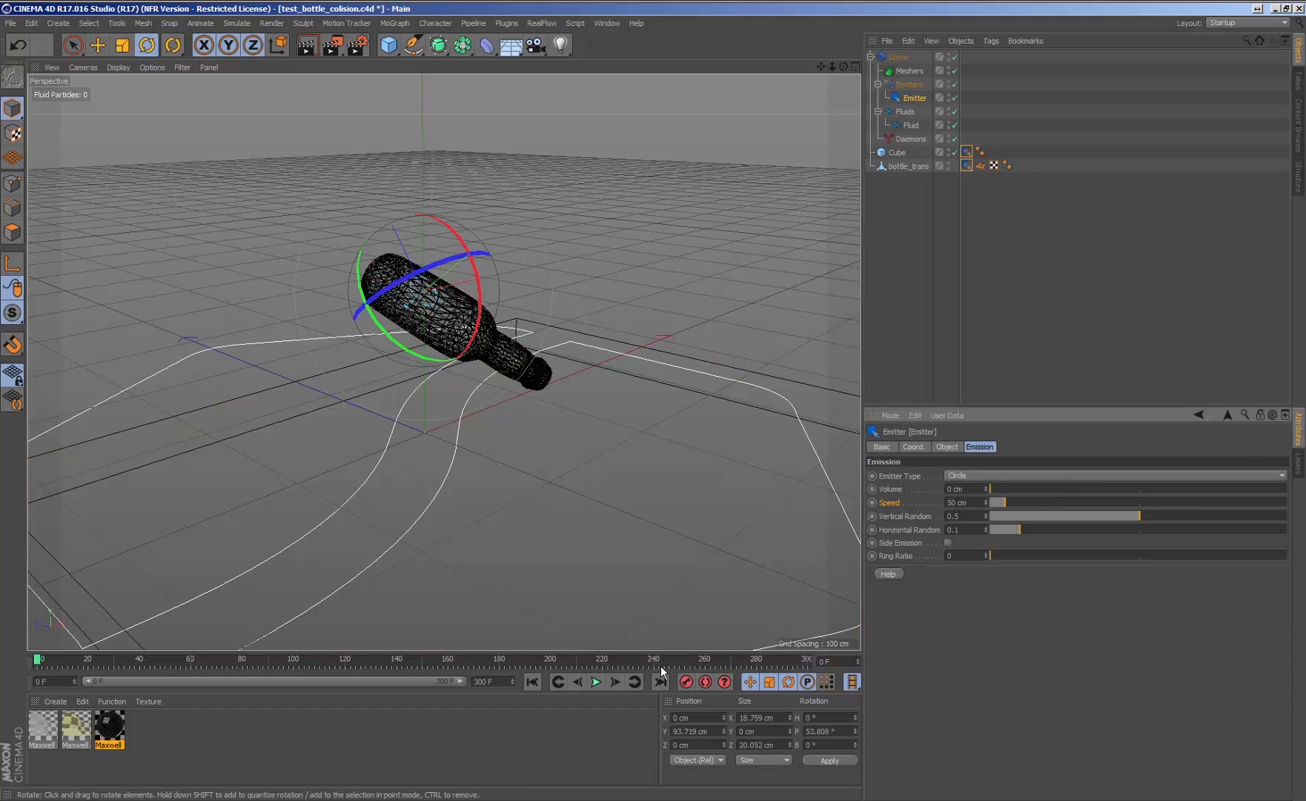
left_click(595, 682)
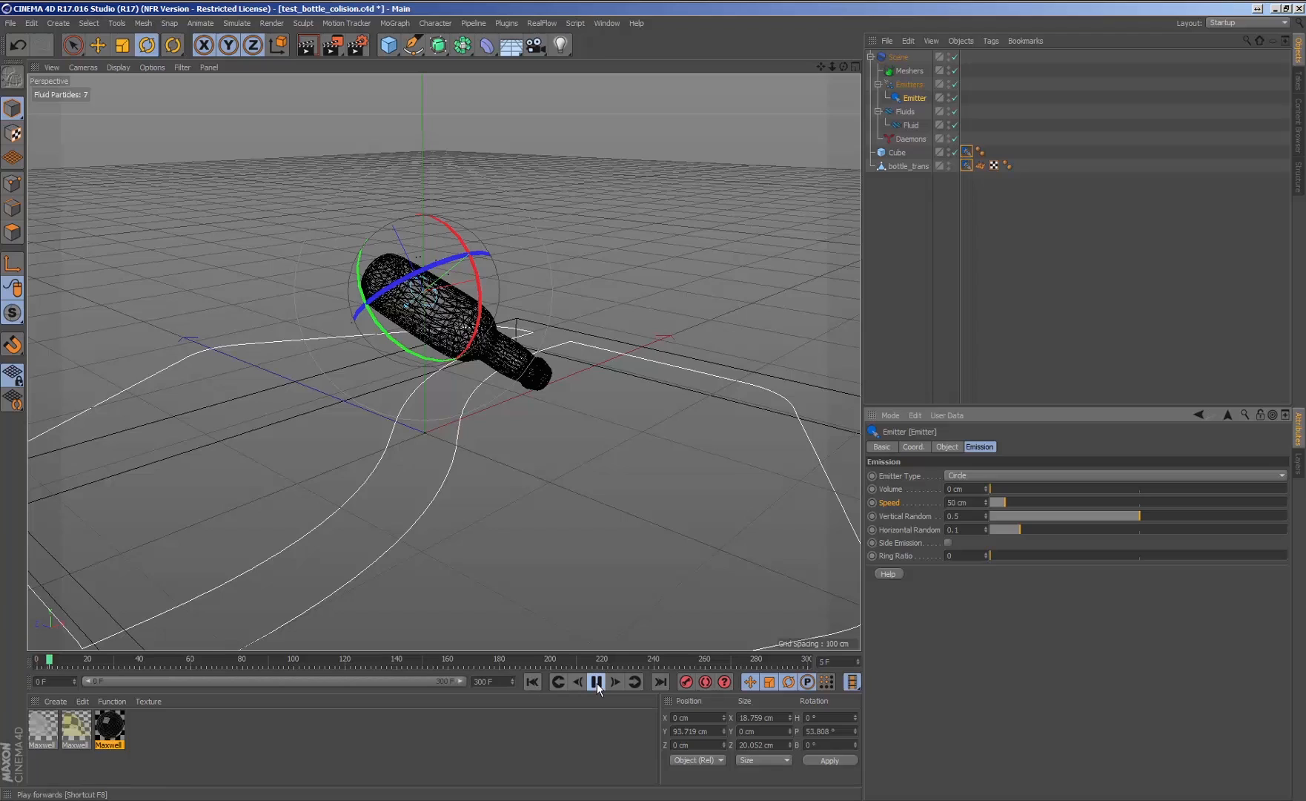
left_click(596, 682)
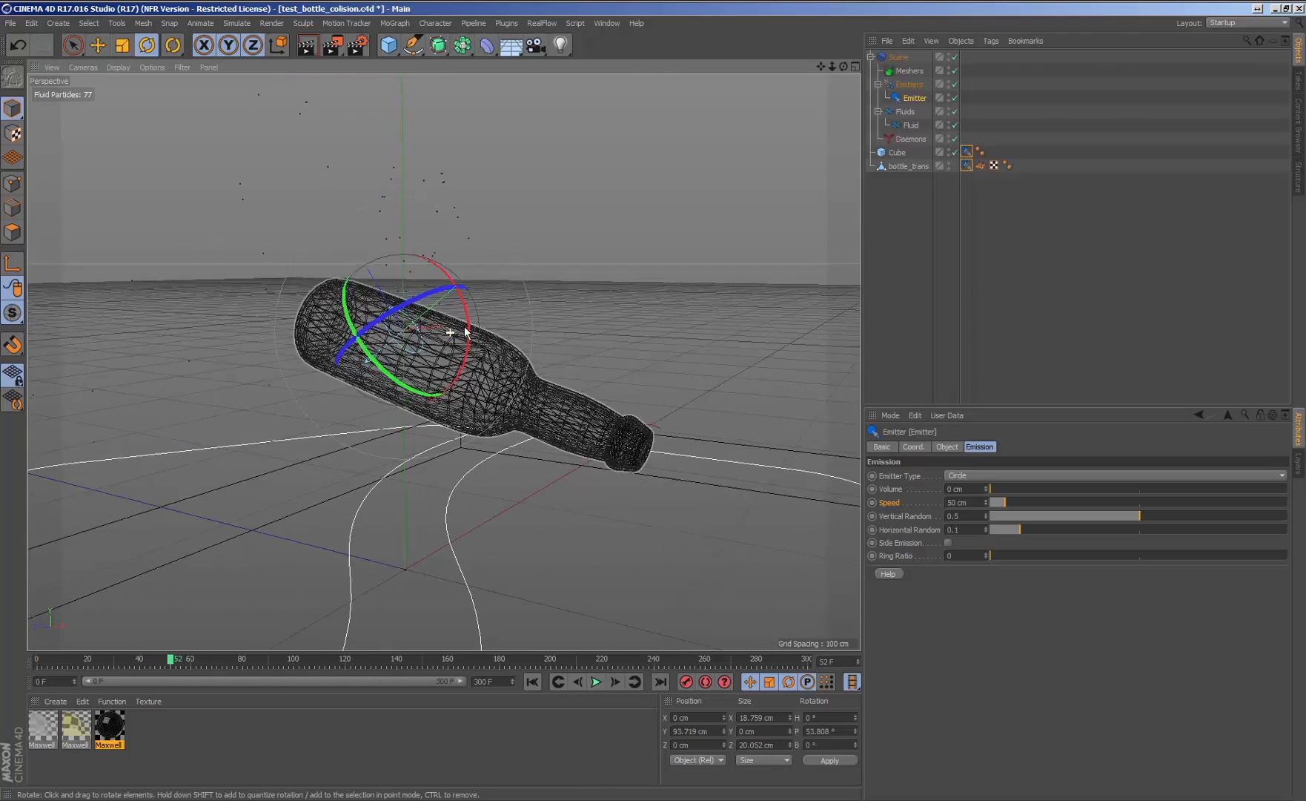
left_click_drag(449, 329, 428, 354)
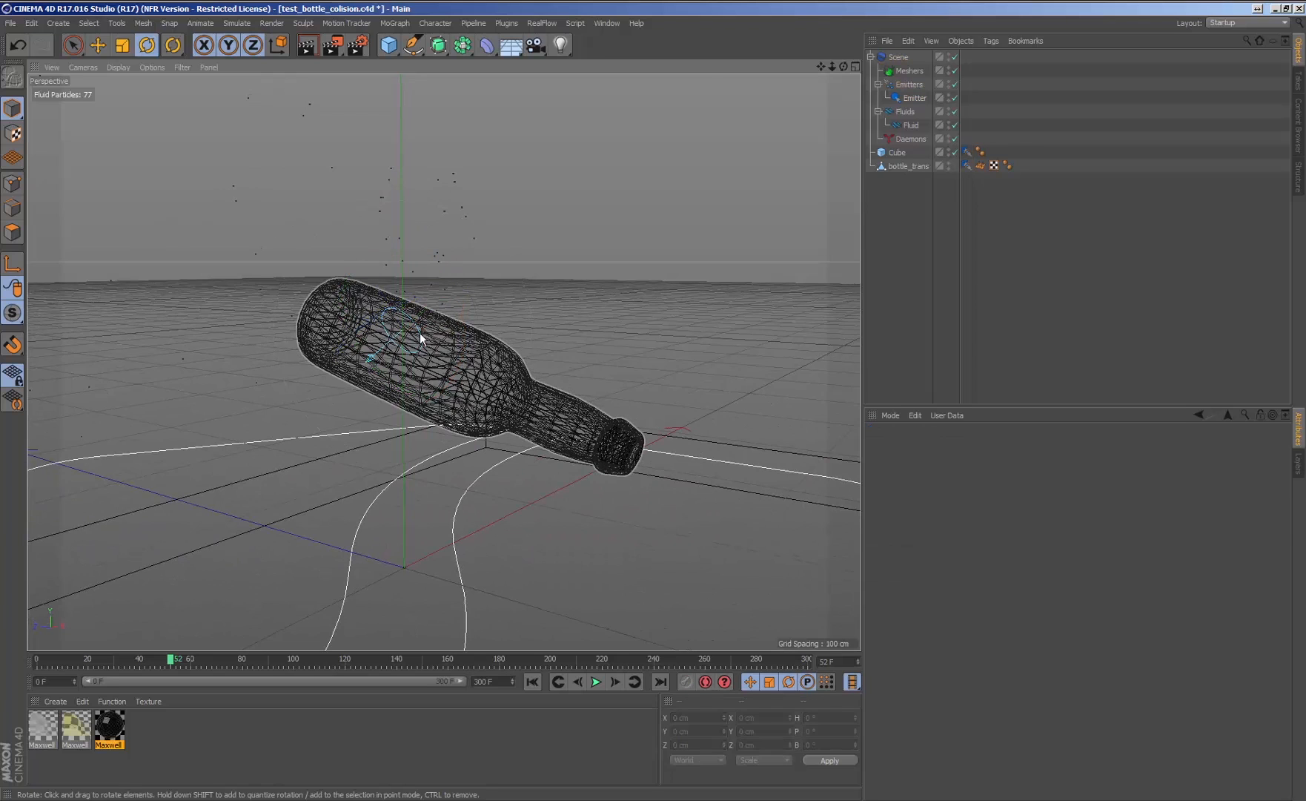
Lower the emitter along Y to about 88 cm inside the bottle and rewind to frame 0.
left_click(909, 167)
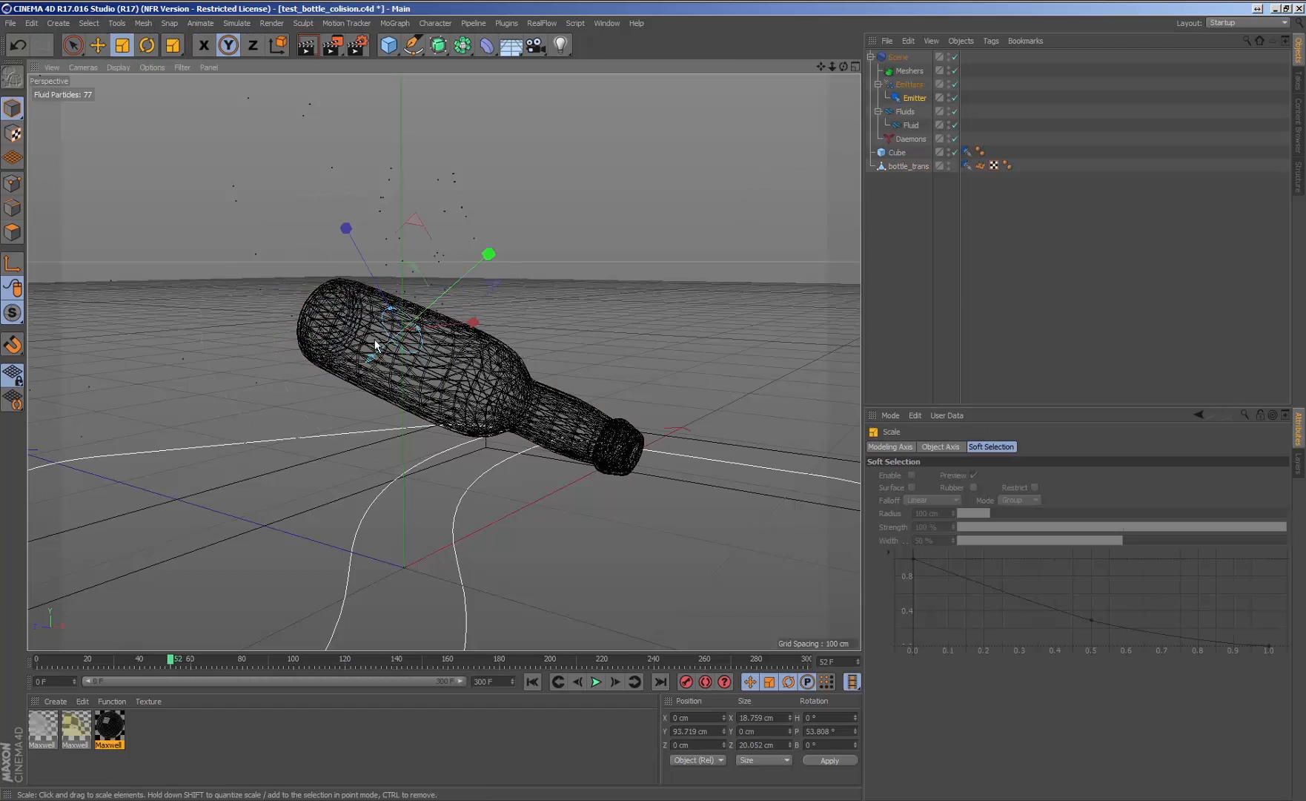
left_click(96, 45)
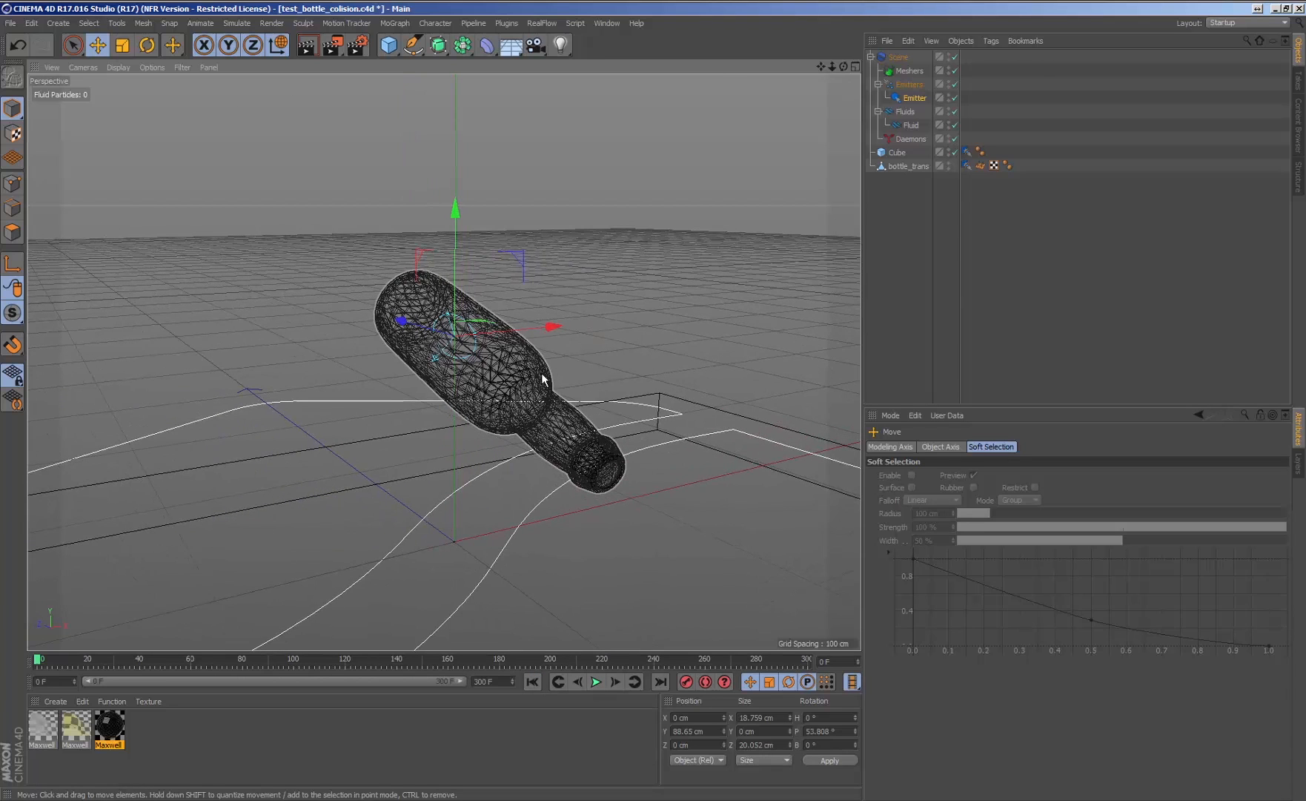
left_click(907, 166)
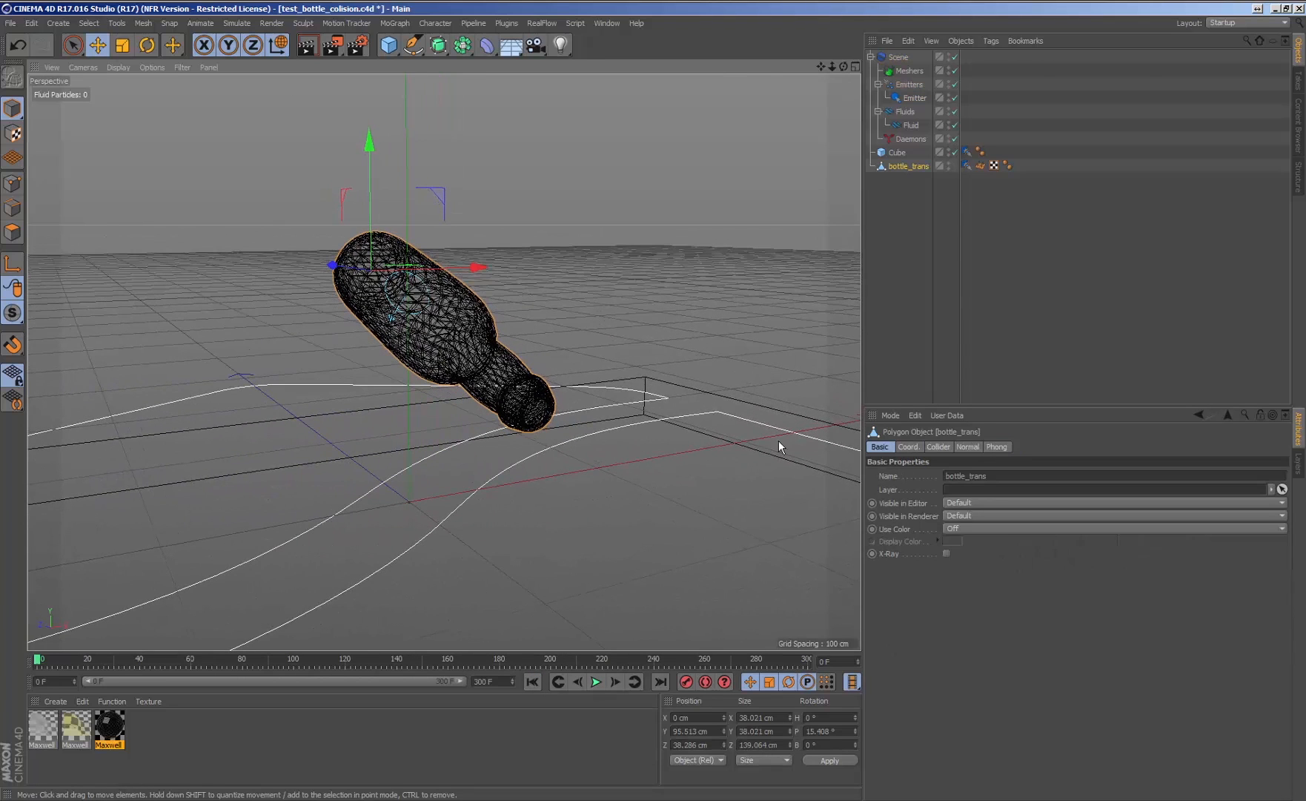
Enable Show Collision Geometry on the bottle's RF Collider tag so it shows red in the viewport.
left_click(967, 165)
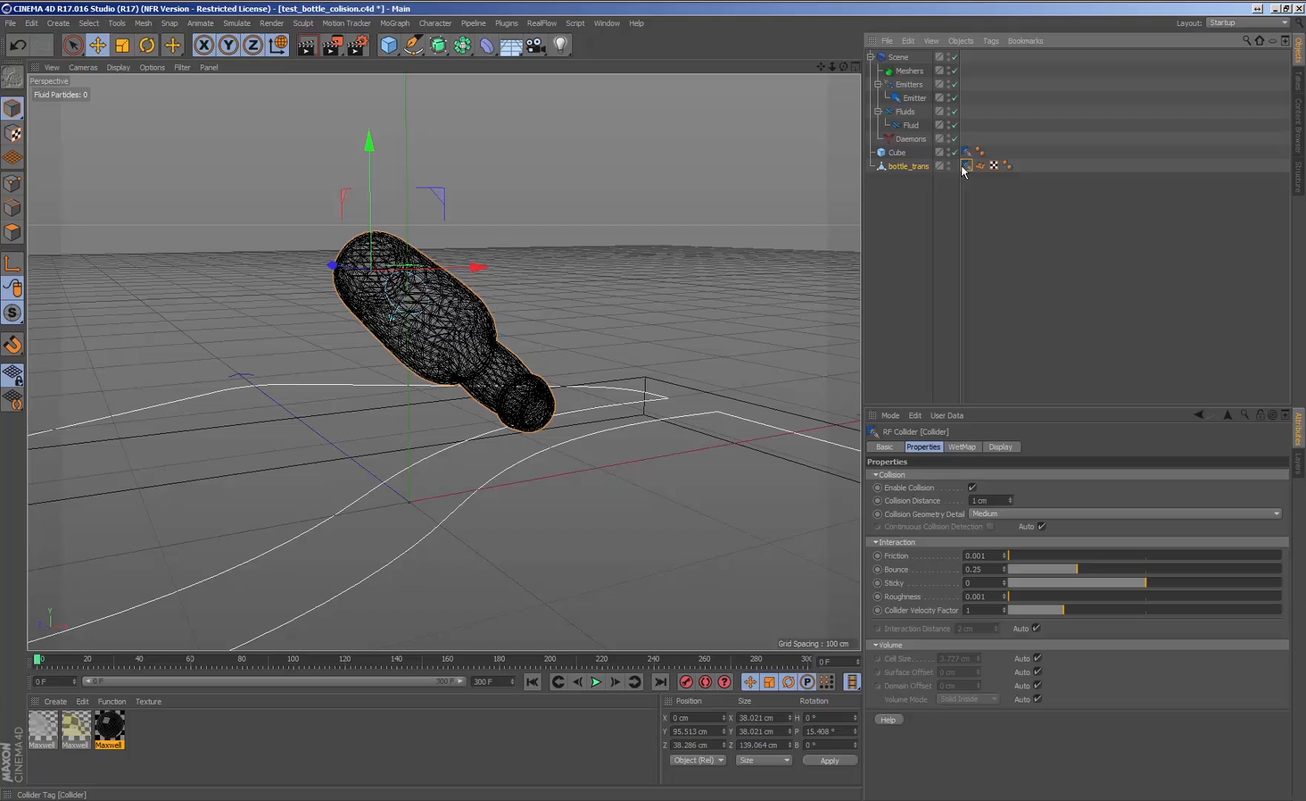
left_click(999, 446)
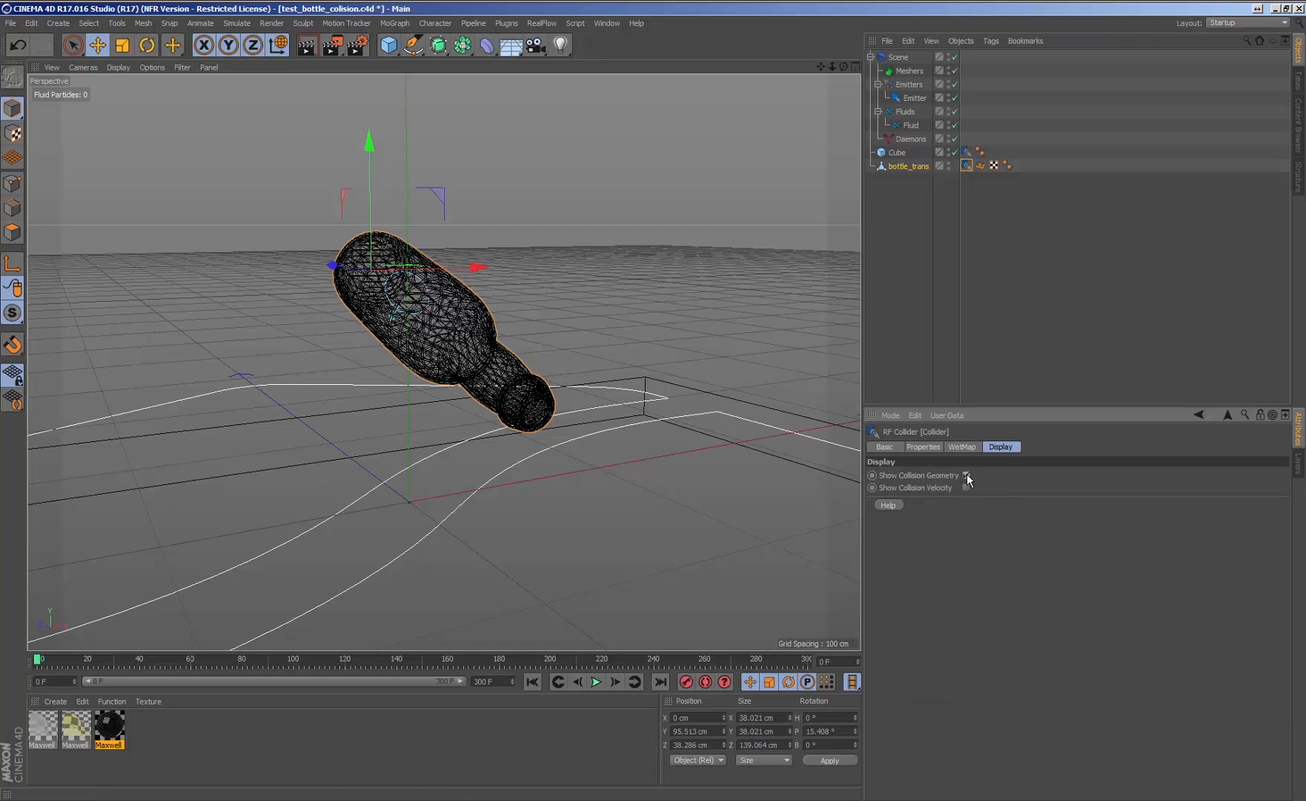
left_click(595, 682)
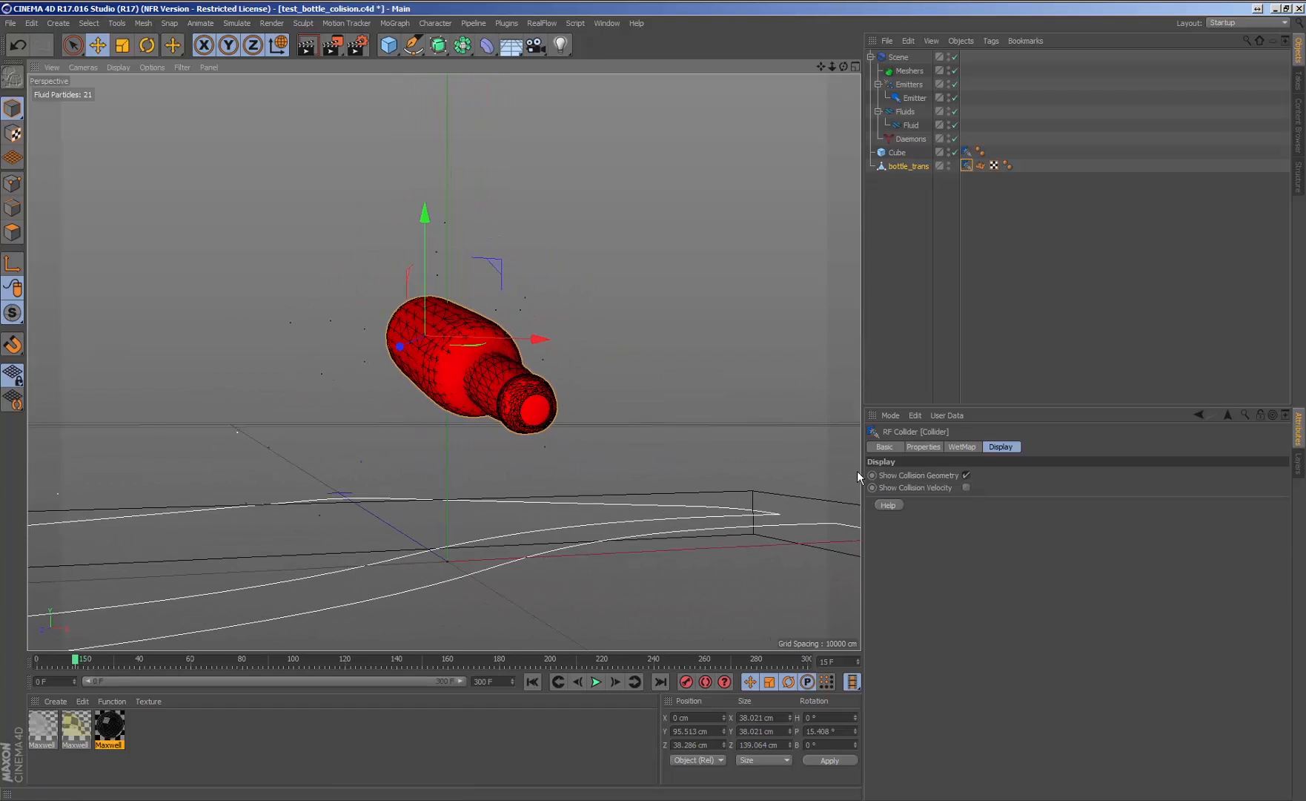
left_click(922, 446)
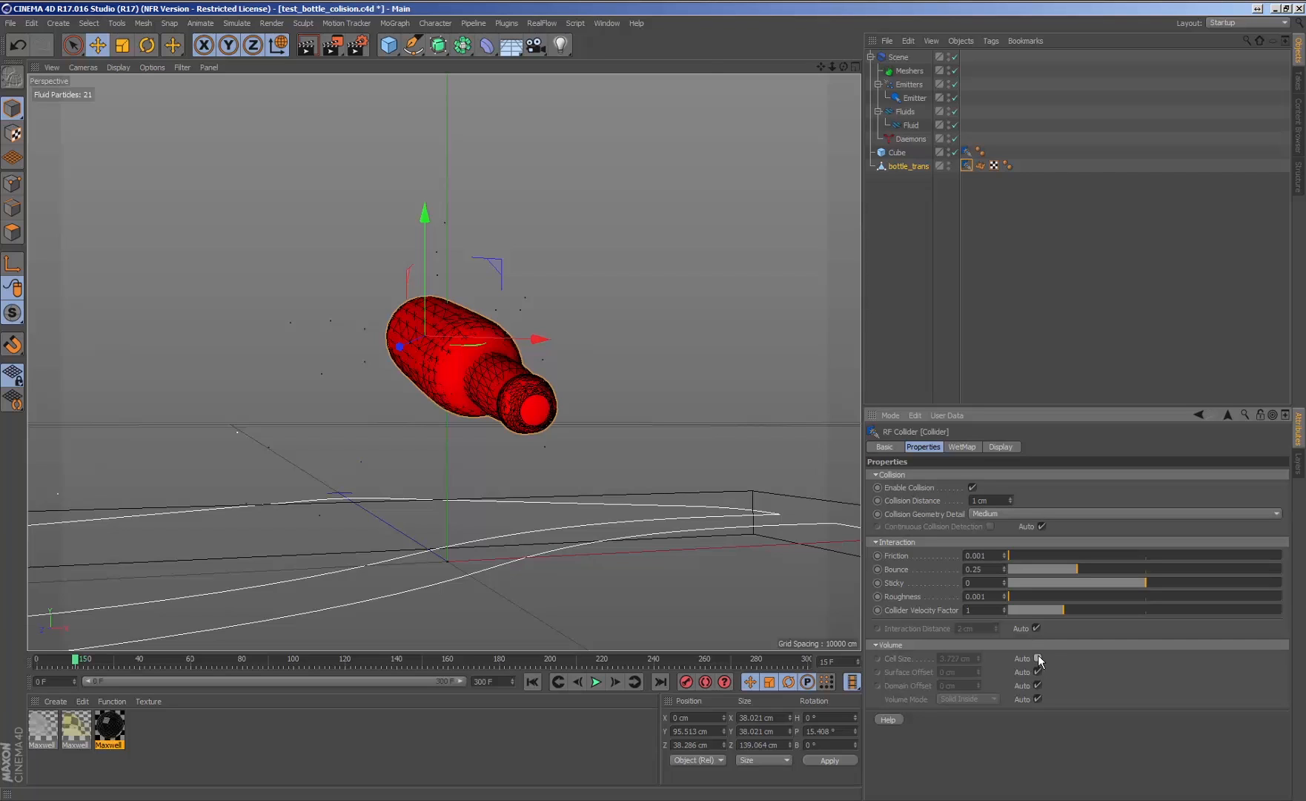
Set the bottle collider to 1 cm cell size and 0.5 cm surface offset, then rerun the simulation.
left_click(1039, 659)
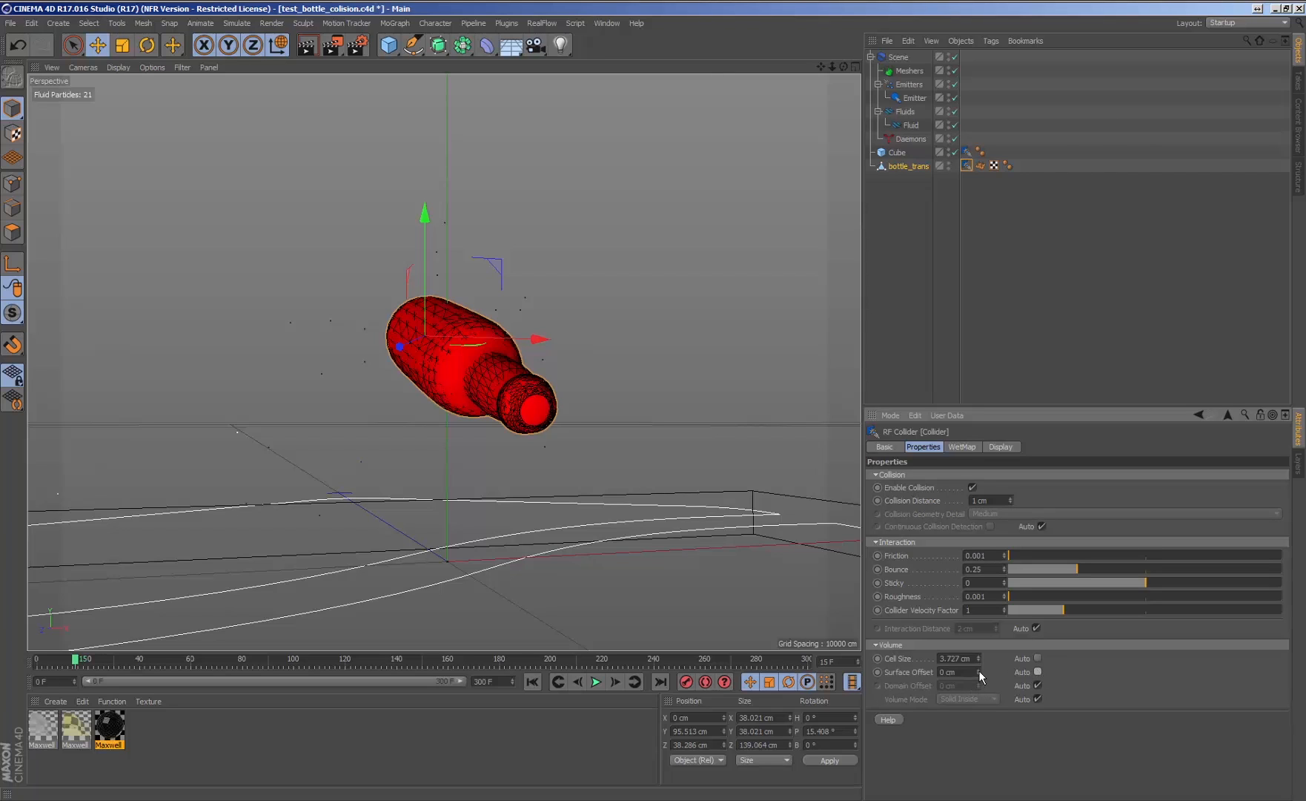
left_click(953, 658)
type("2")
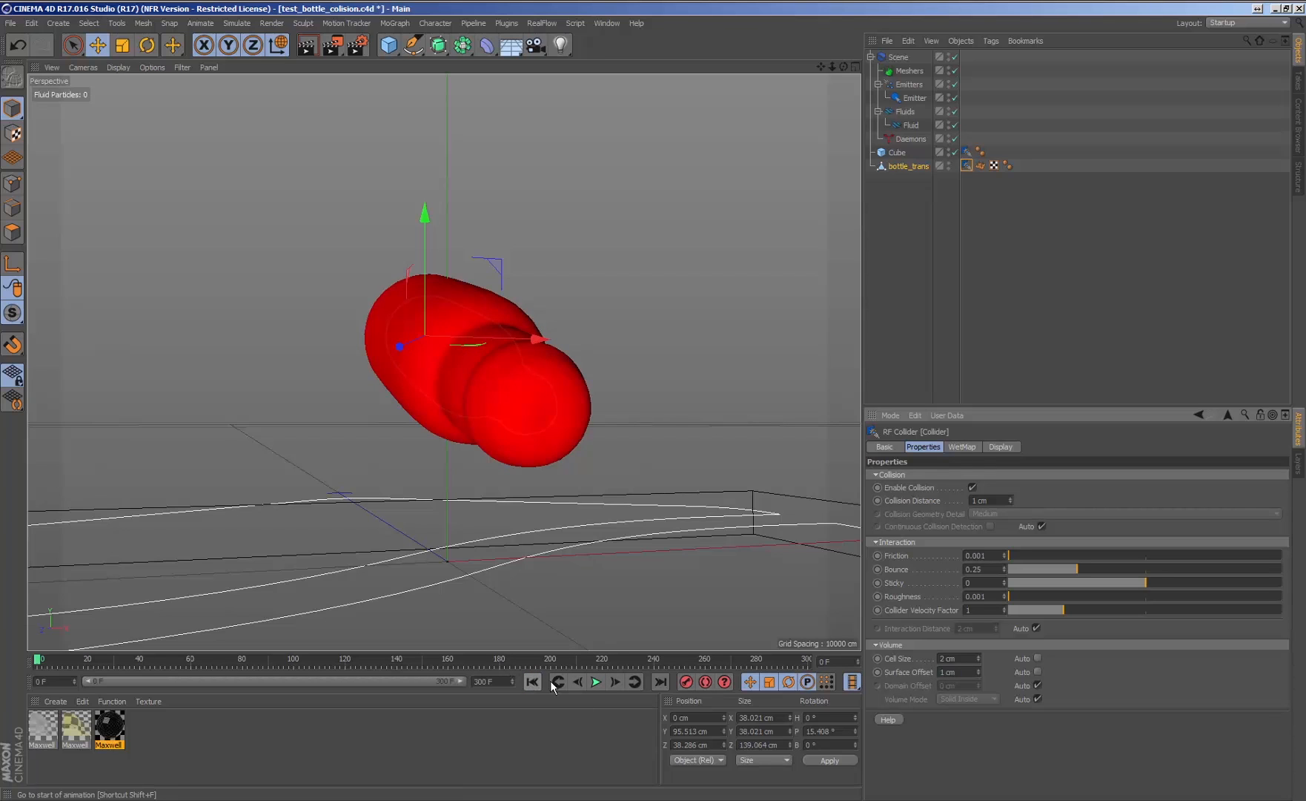
left_click(595, 682)
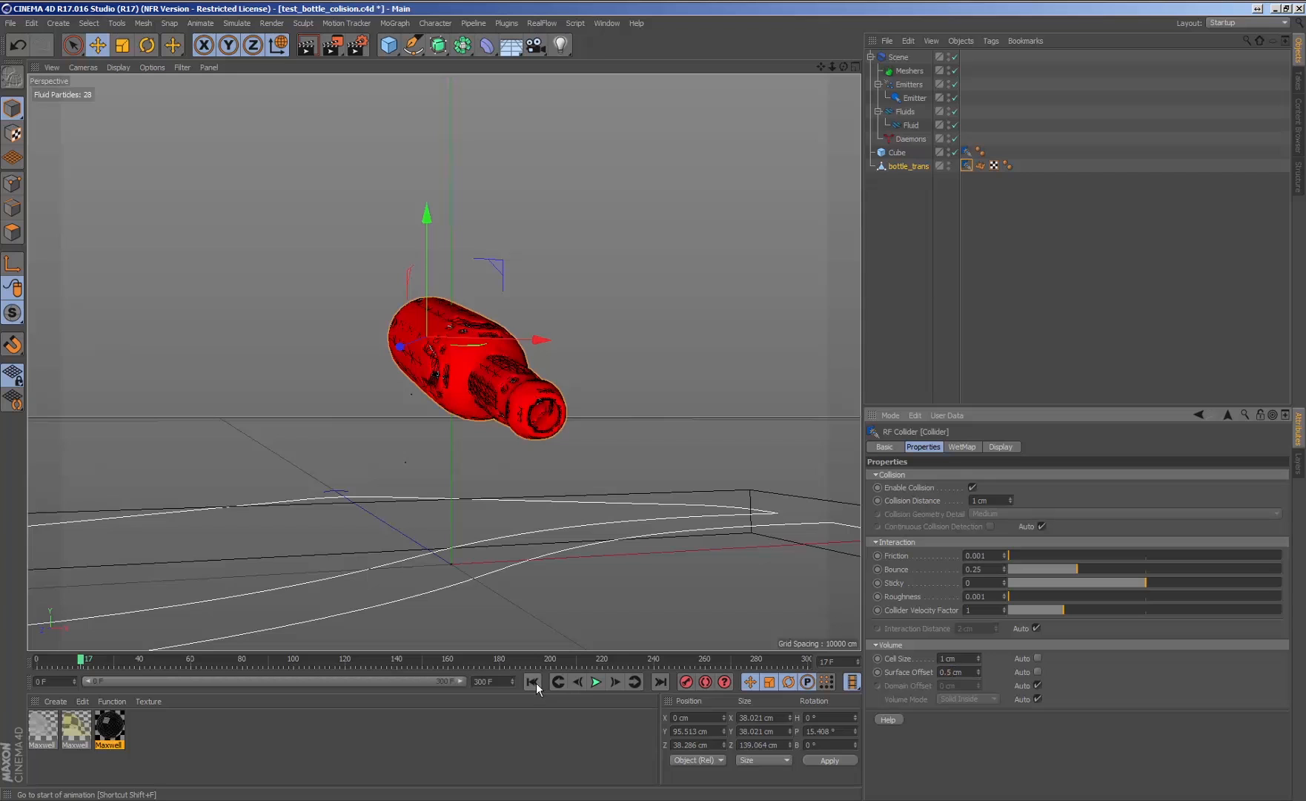
left_click(596, 682)
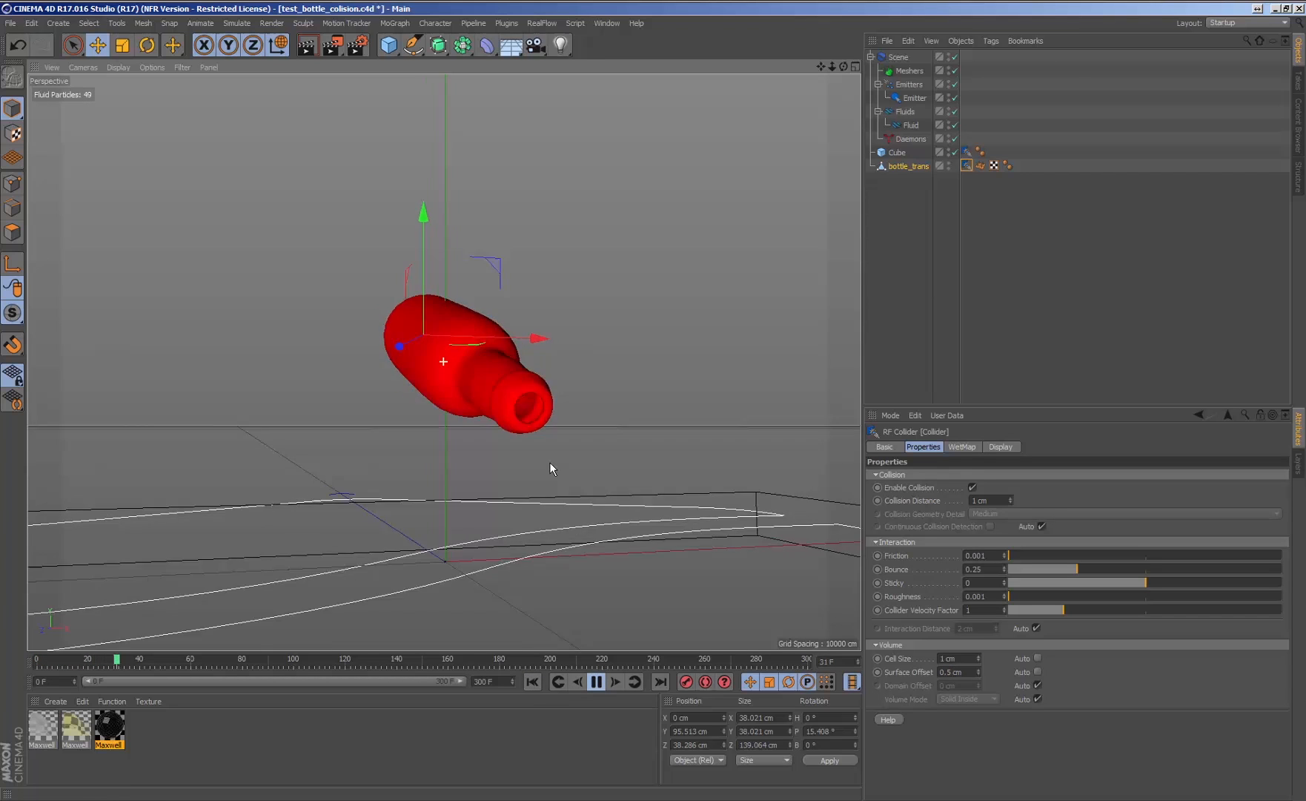
left_click(595, 682)
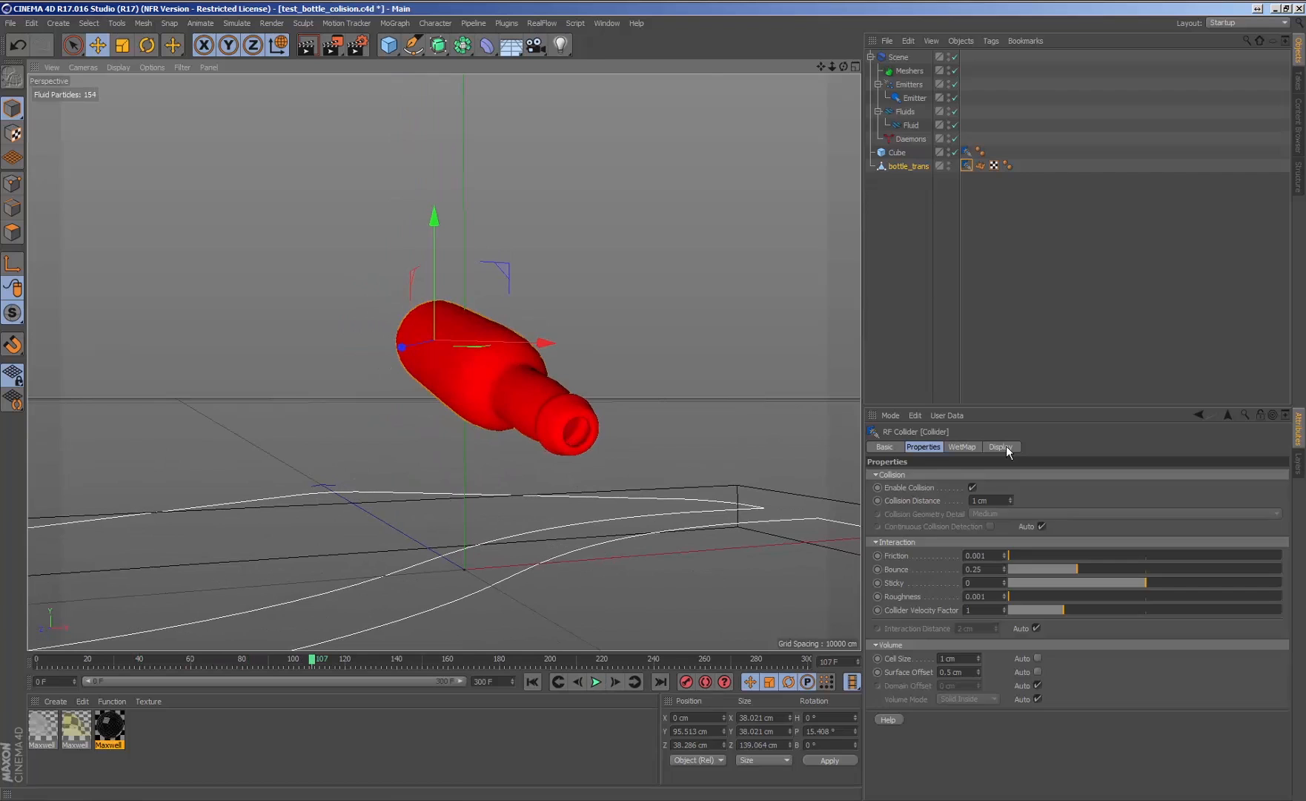
Set the Fluid resolution to 100 and run the simulation to fill the bottle with about 2,196 particles.
left_click(1000, 446)
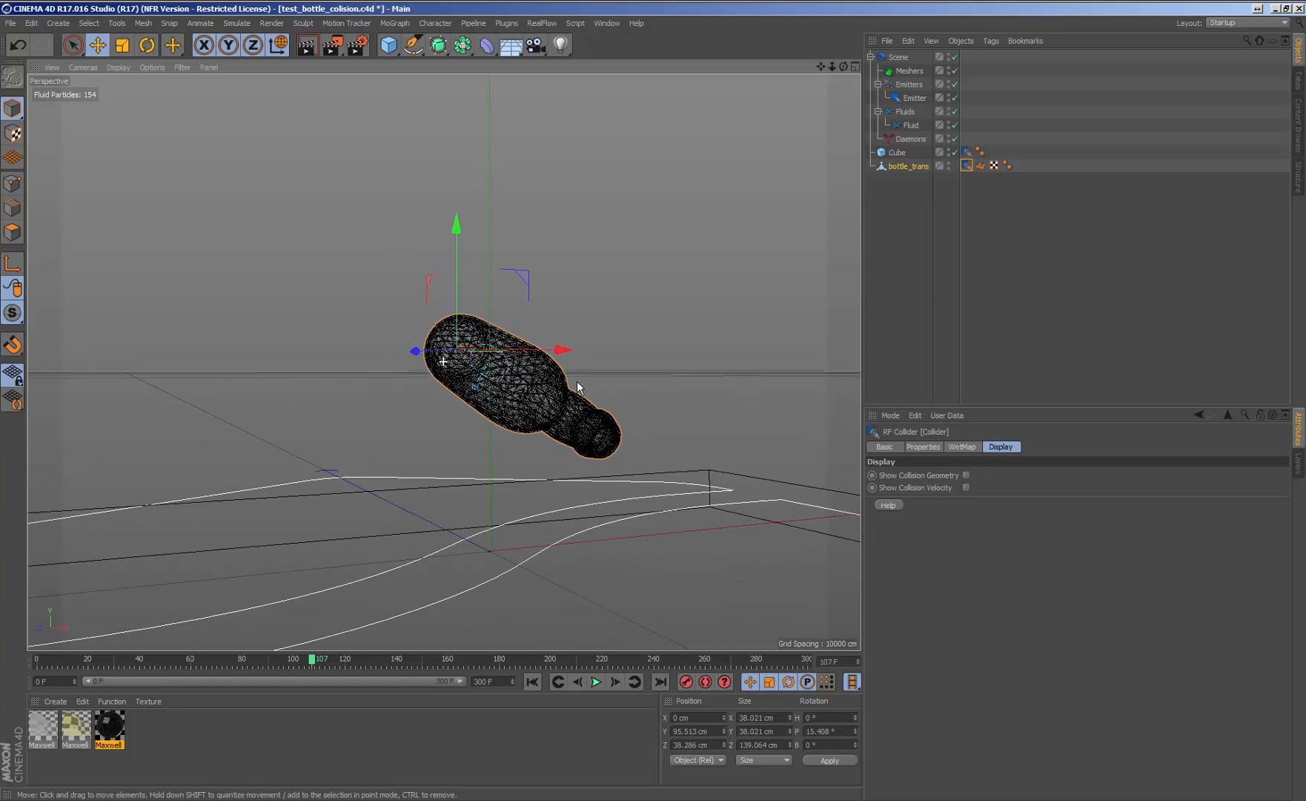
left_click(914, 98)
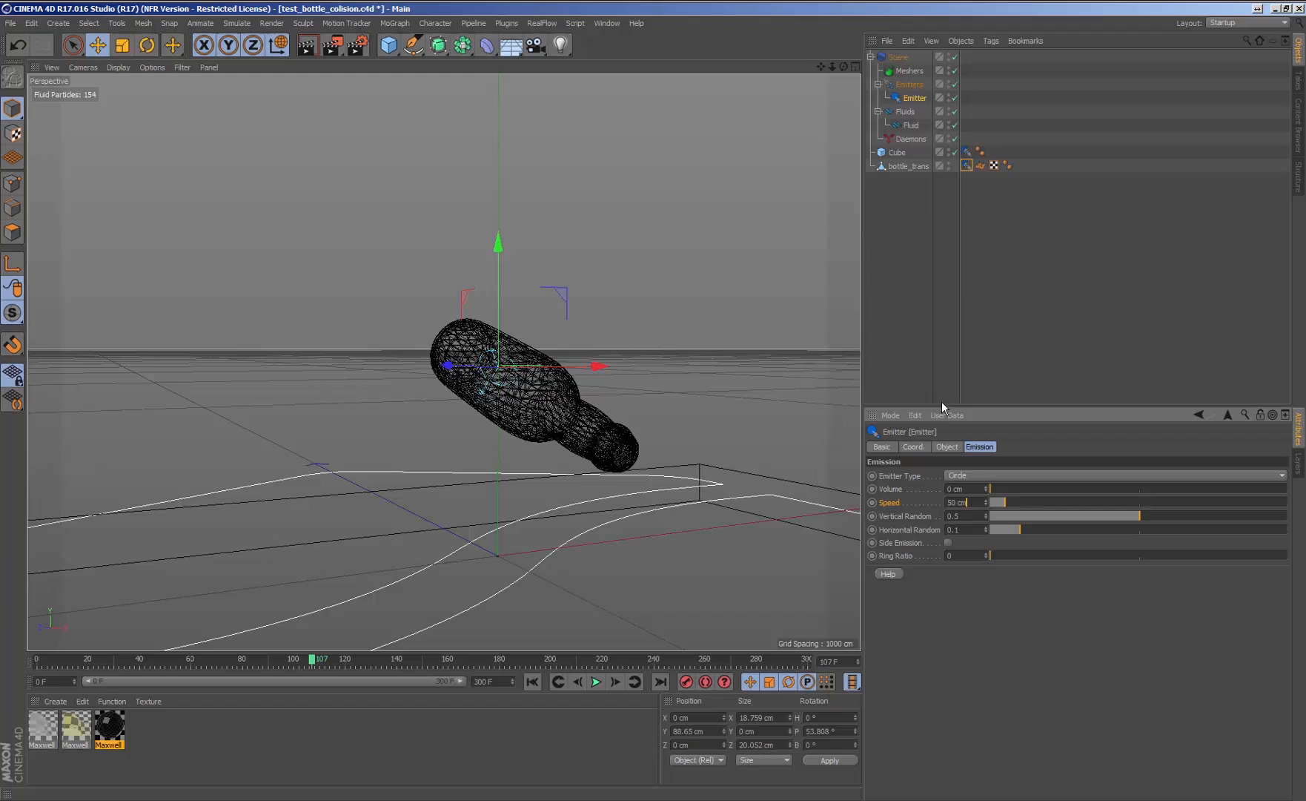
left_click(910, 125)
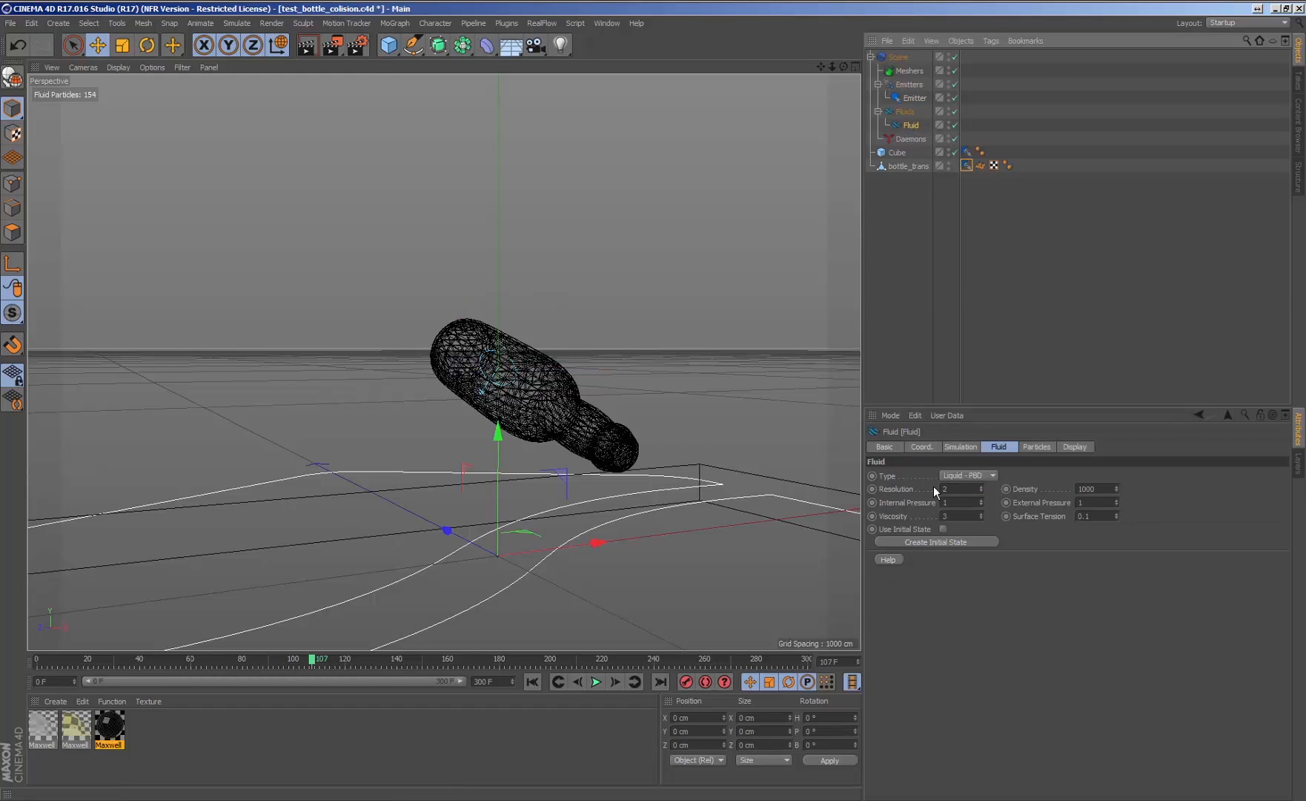
left_click(953, 489)
type("100")
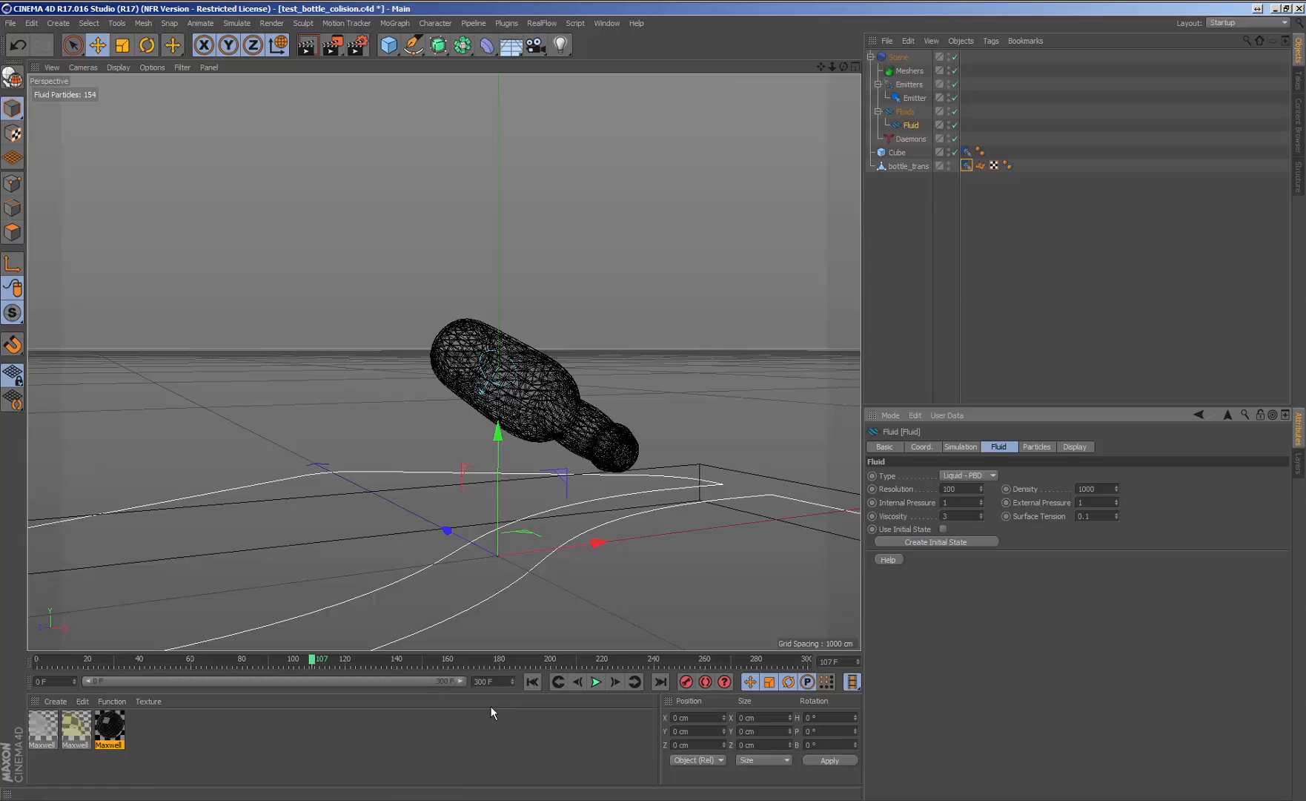
left_click(595, 682)
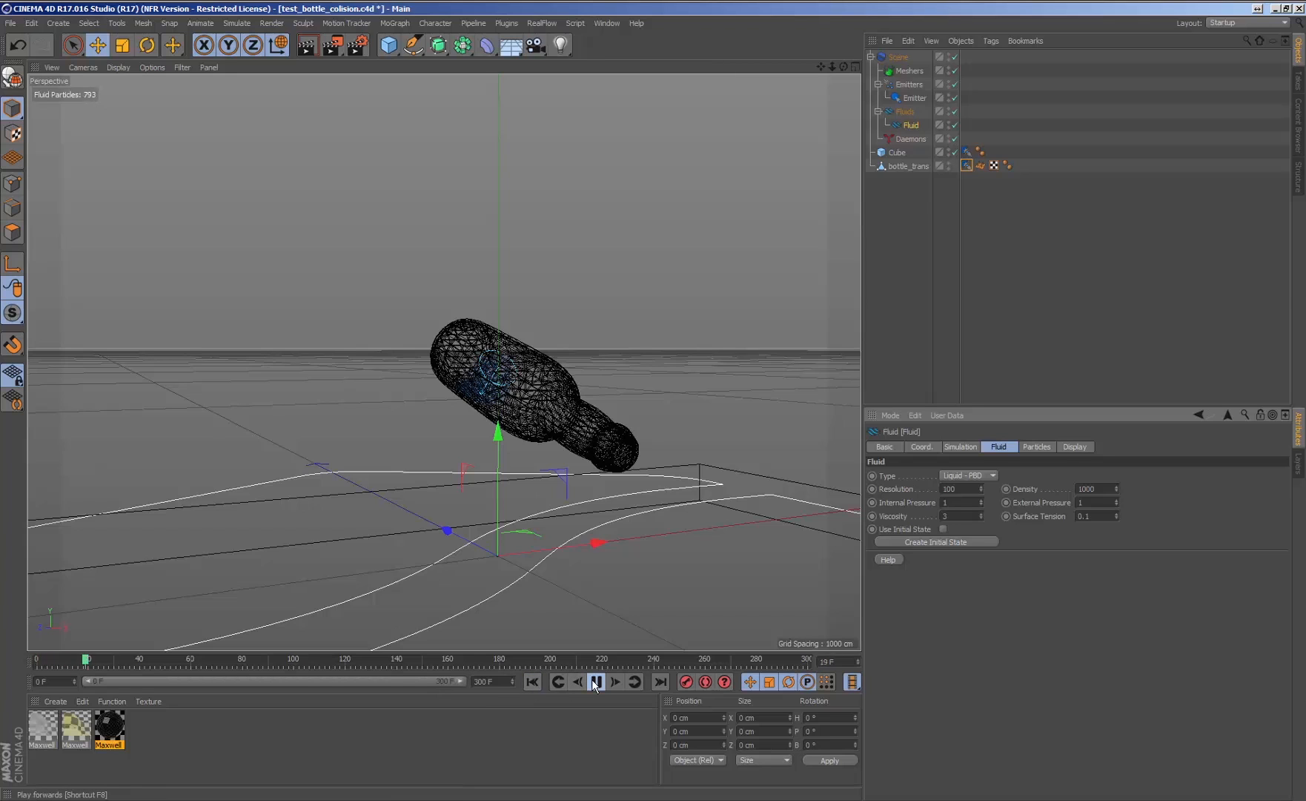
left_click(594, 682)
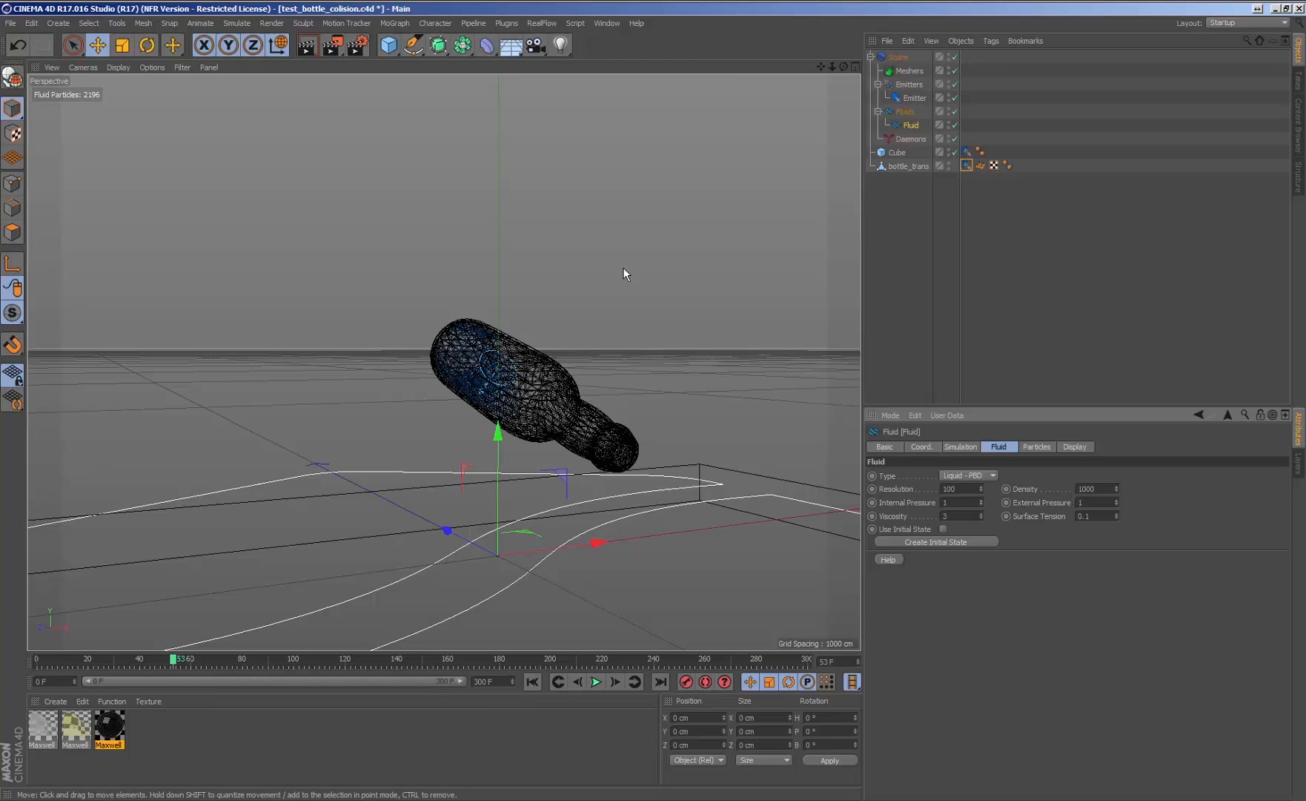
left_click(541, 22)
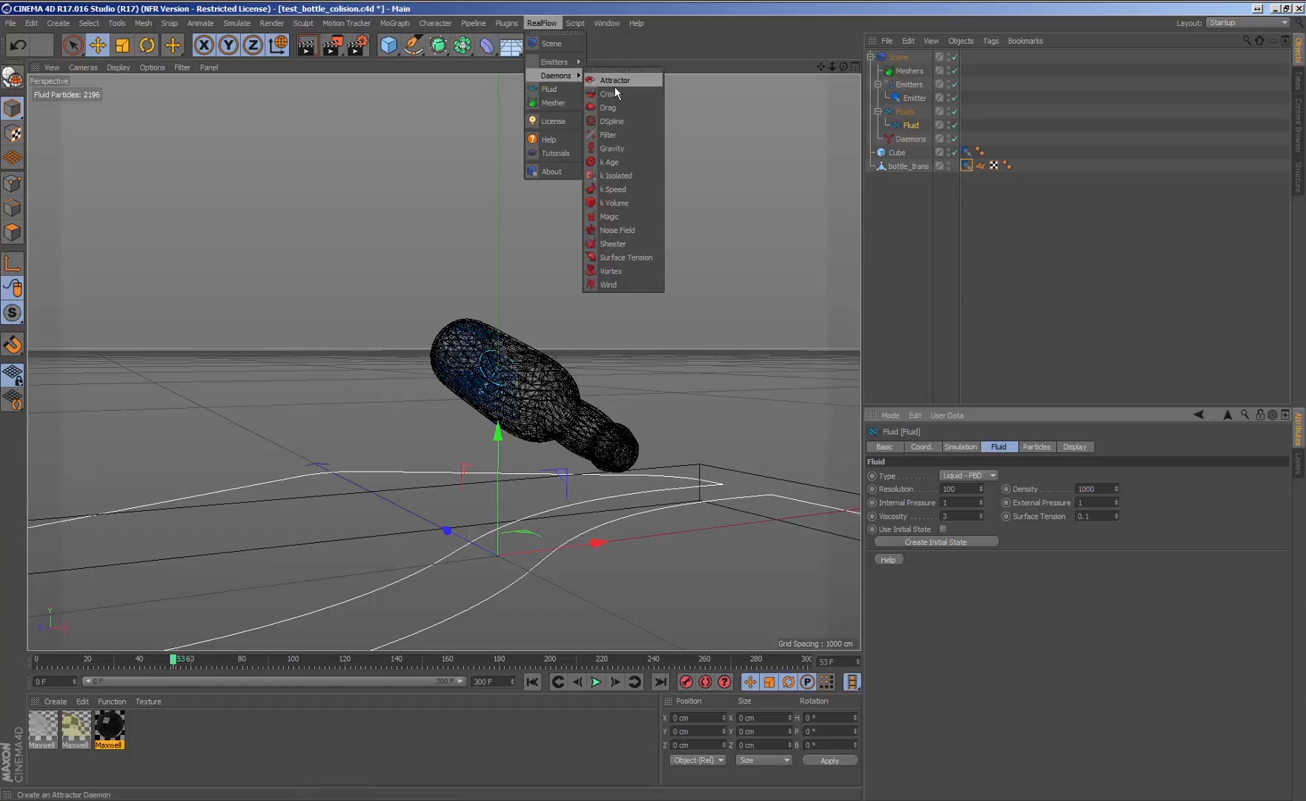
Add a Gravity daemon and play the simulation so liquid pours from the bottle neck onto the ground.
left_click(612, 148)
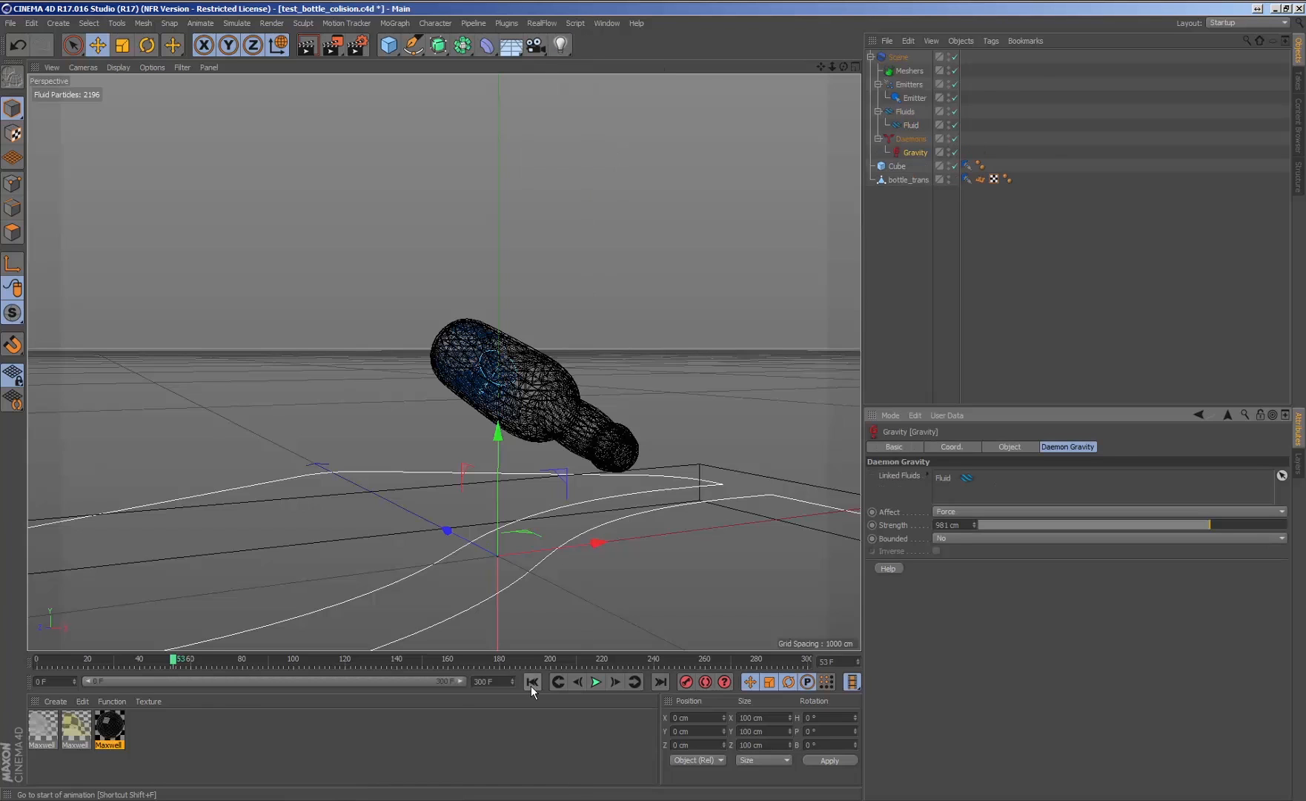
left_click(594, 682)
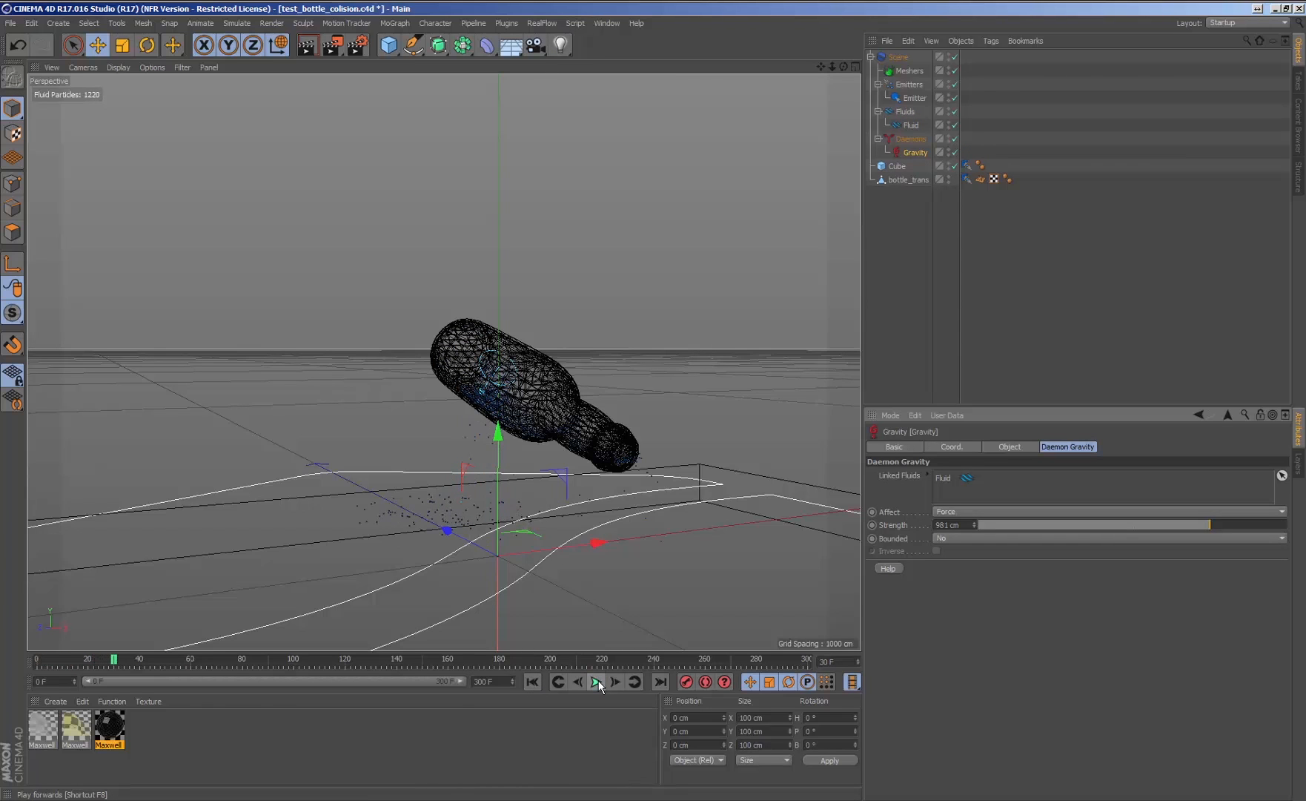
left_click(598, 682)
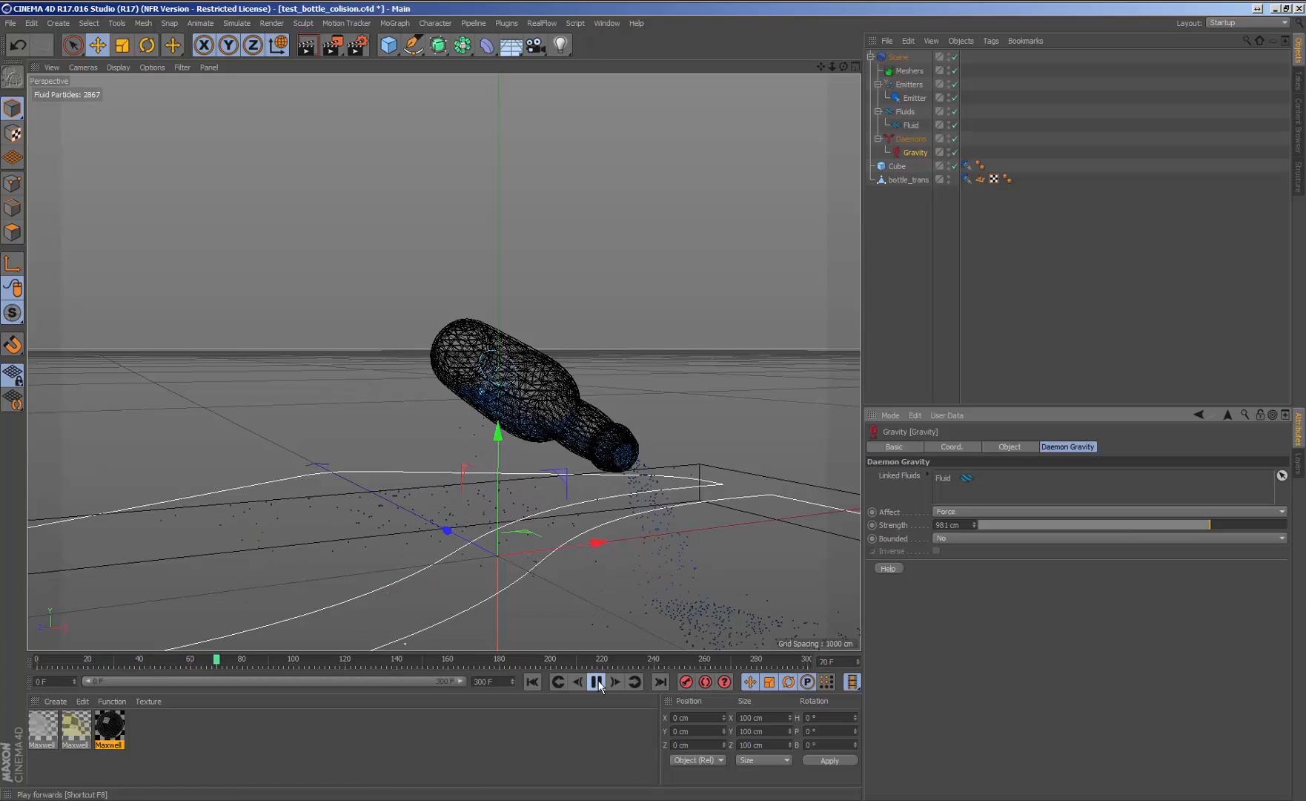
left_click(597, 682)
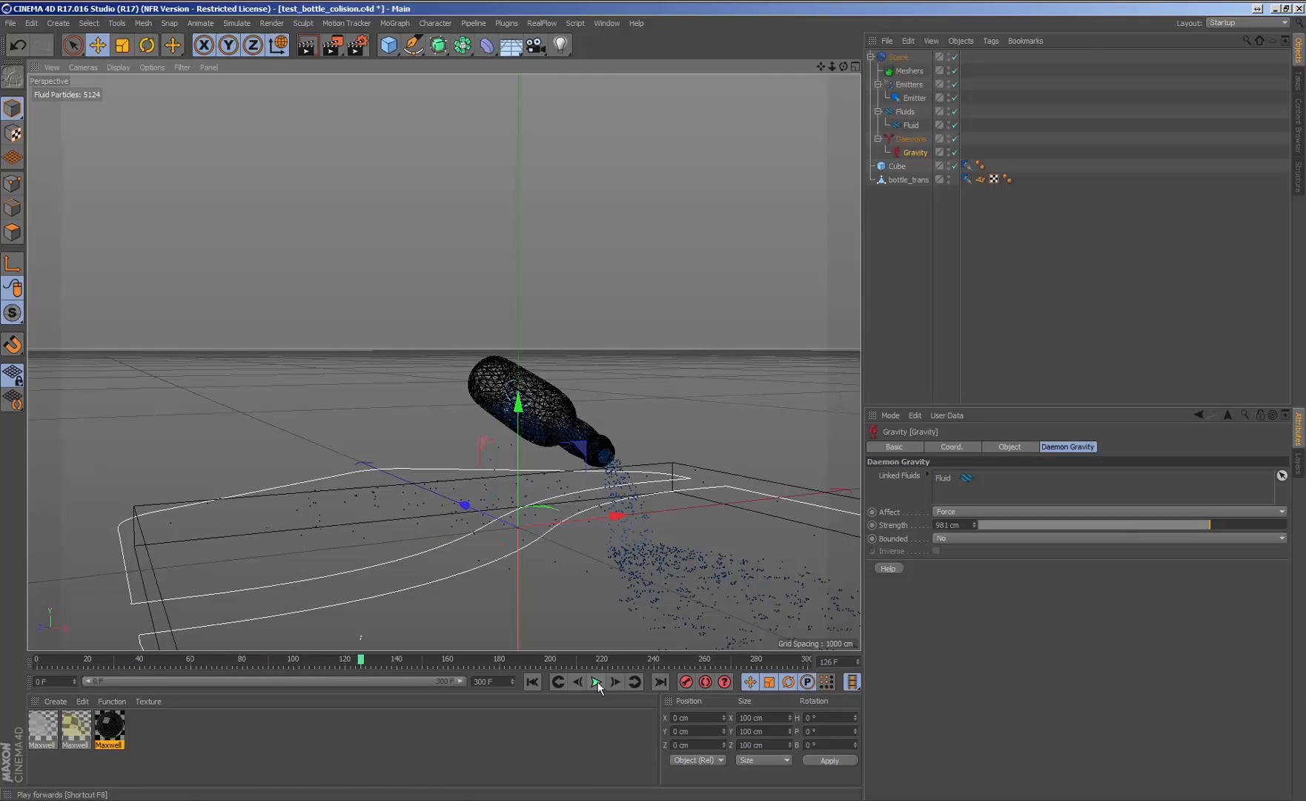
left_click(966, 166)
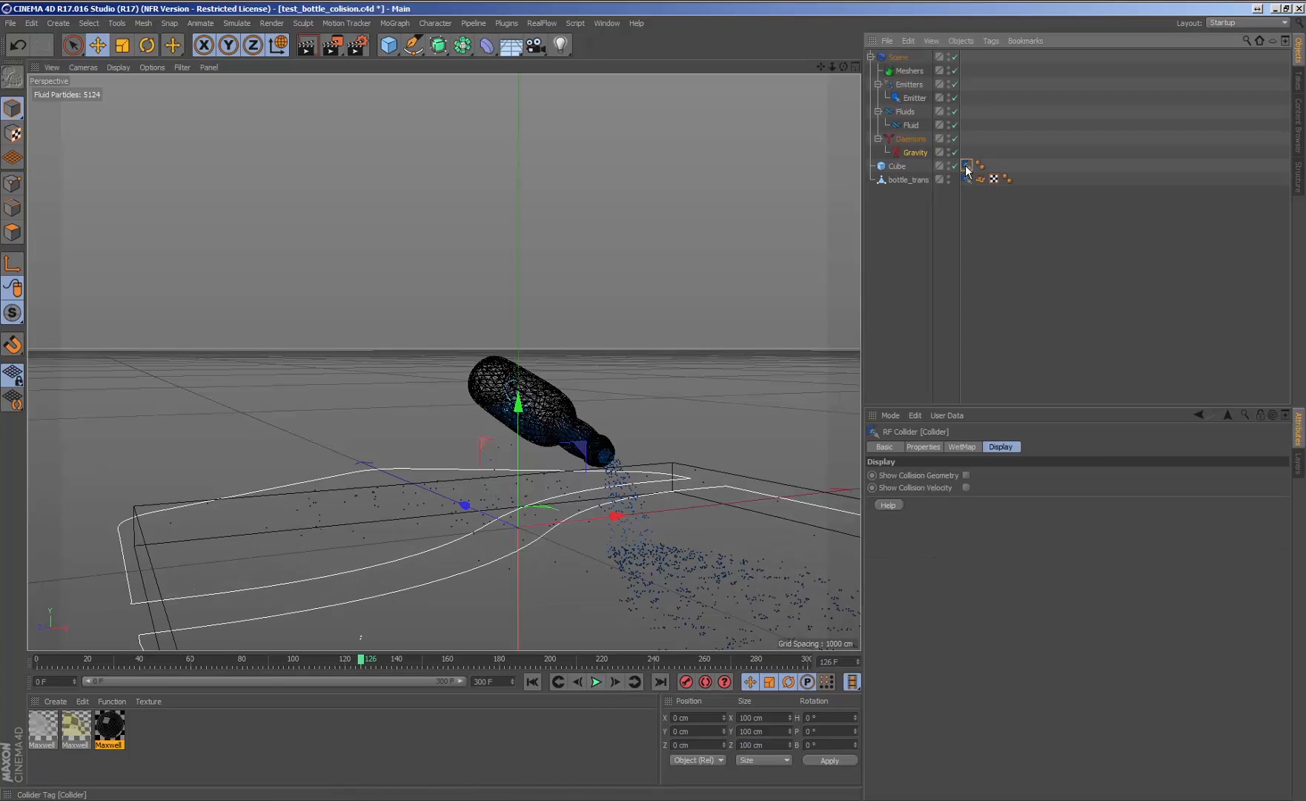
left_click(923, 446)
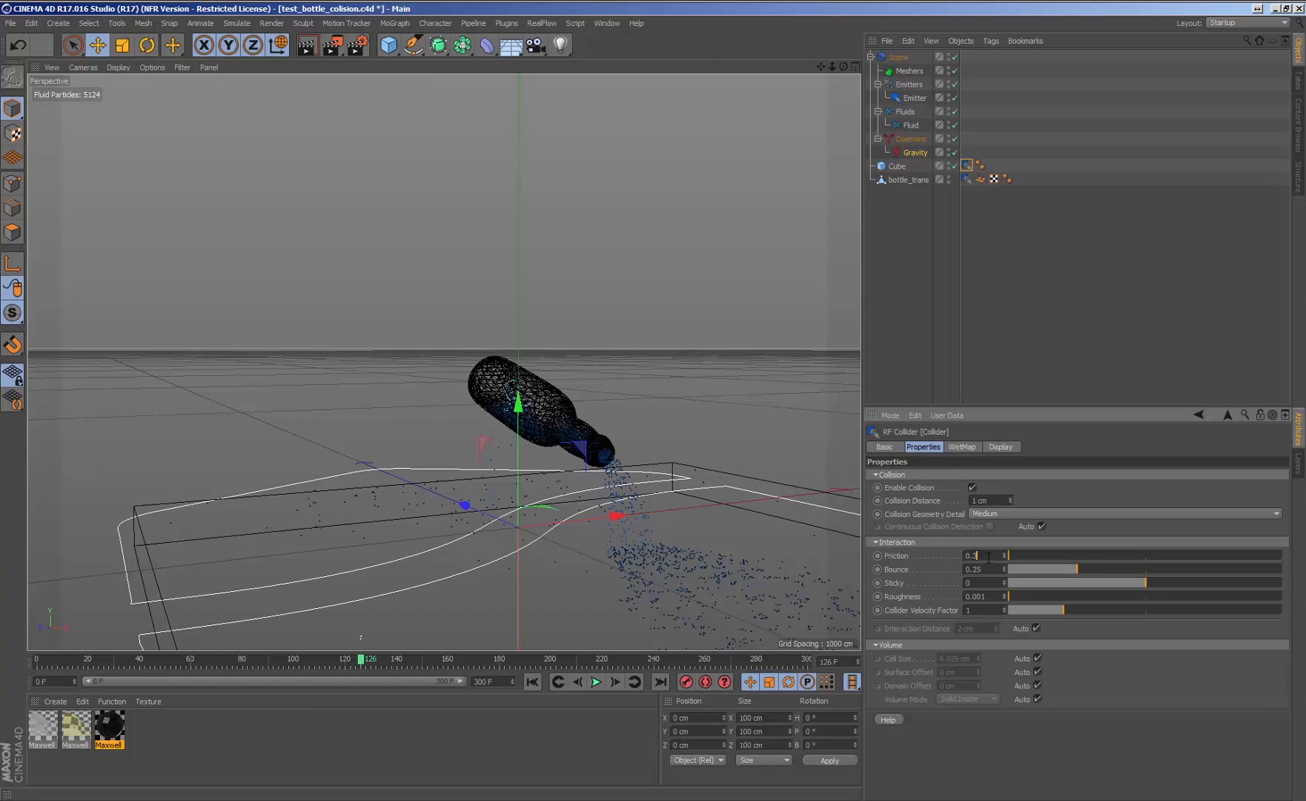
Set the Cube collider's friction to 0.3 and bounce to 0, replay so the liquid settles into a puddle.
left_click(978, 568)
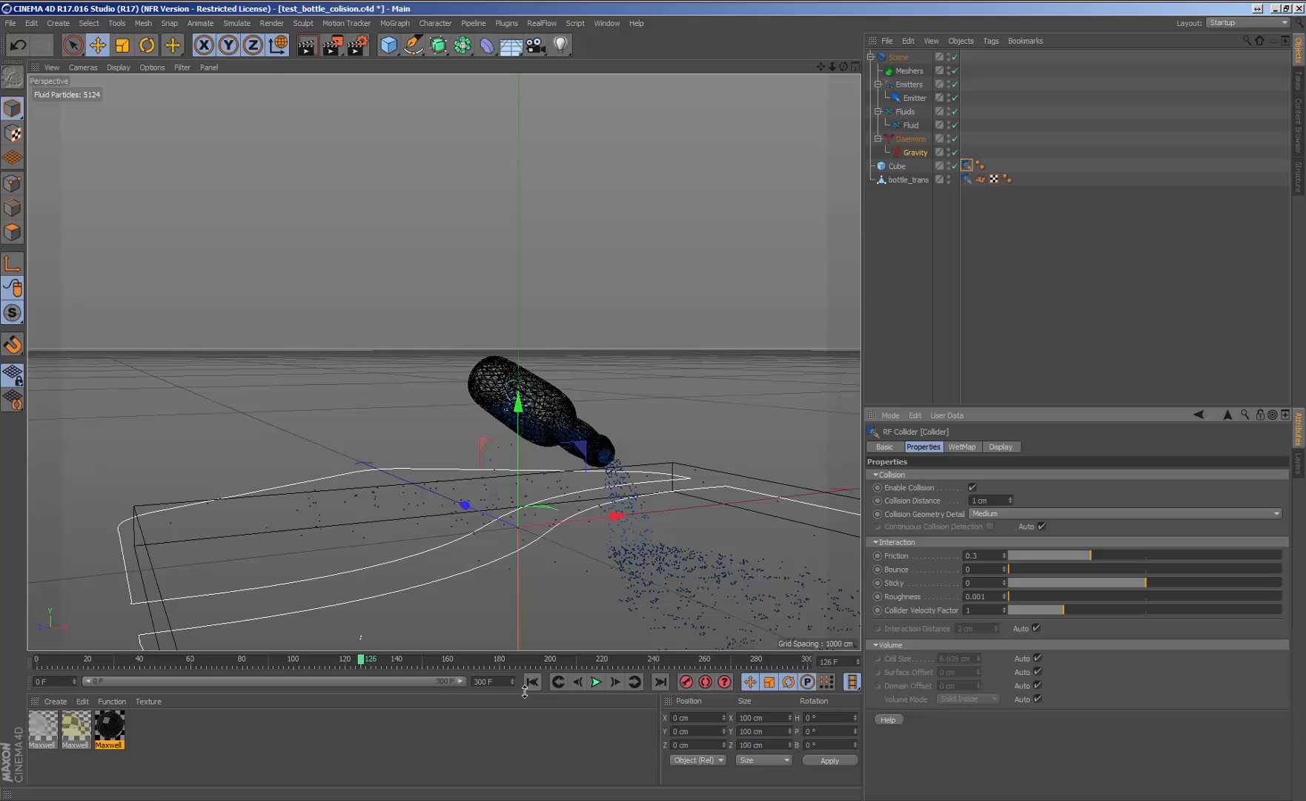
left_click(594, 682)
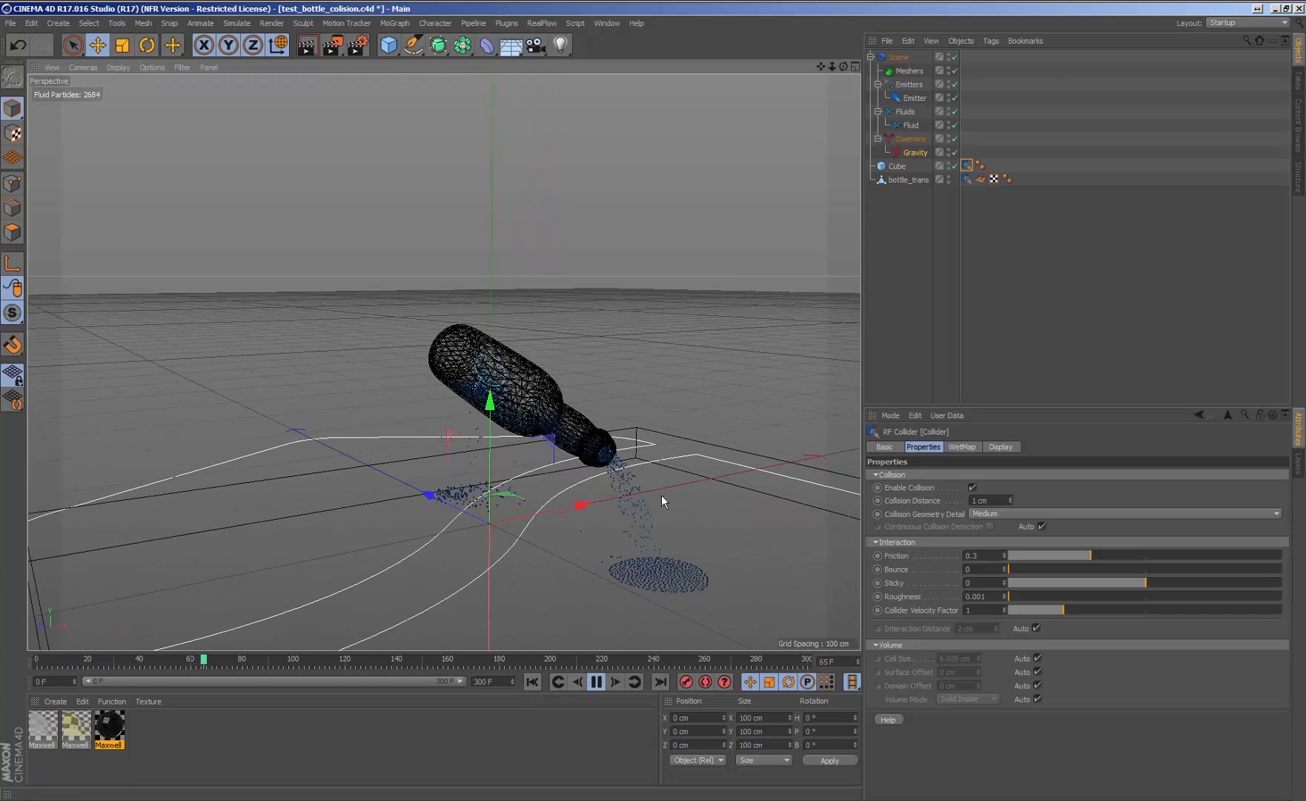
left_click(596, 682)
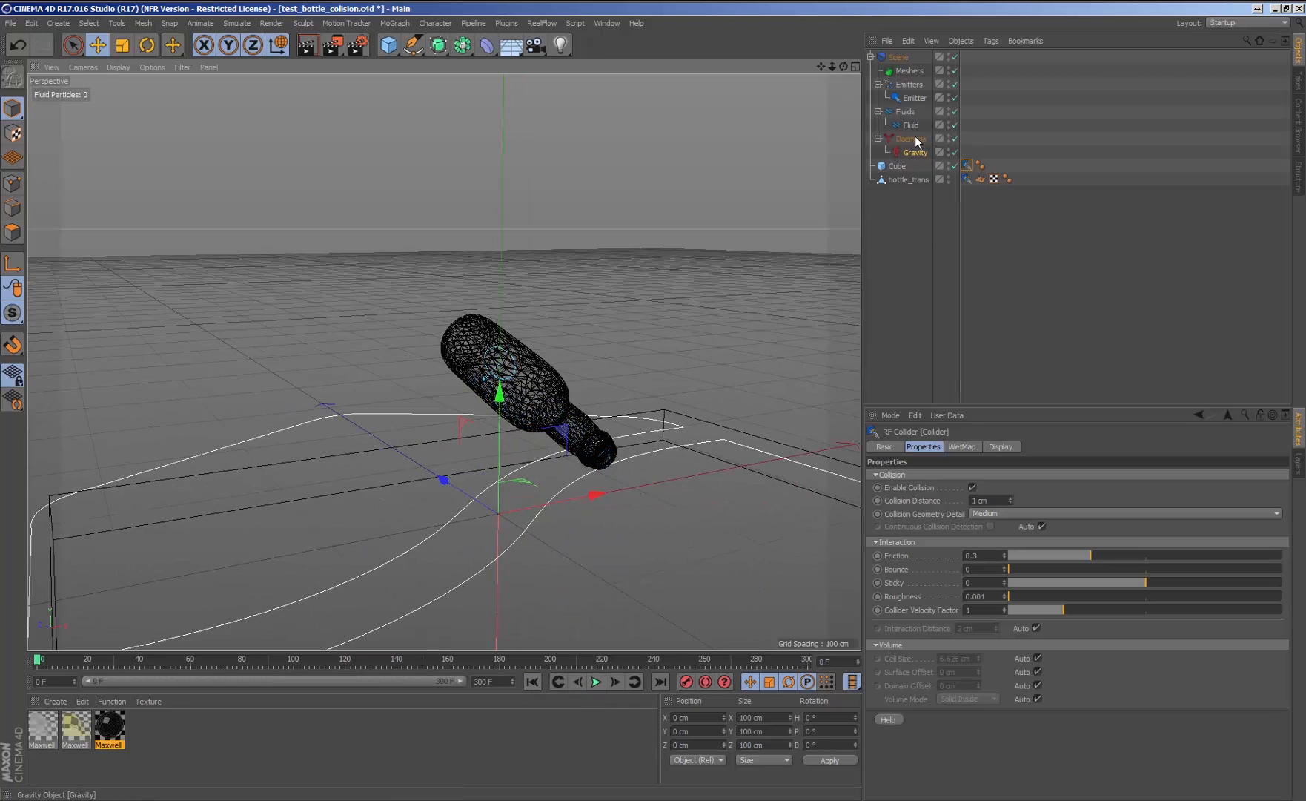
left_click(911, 125)
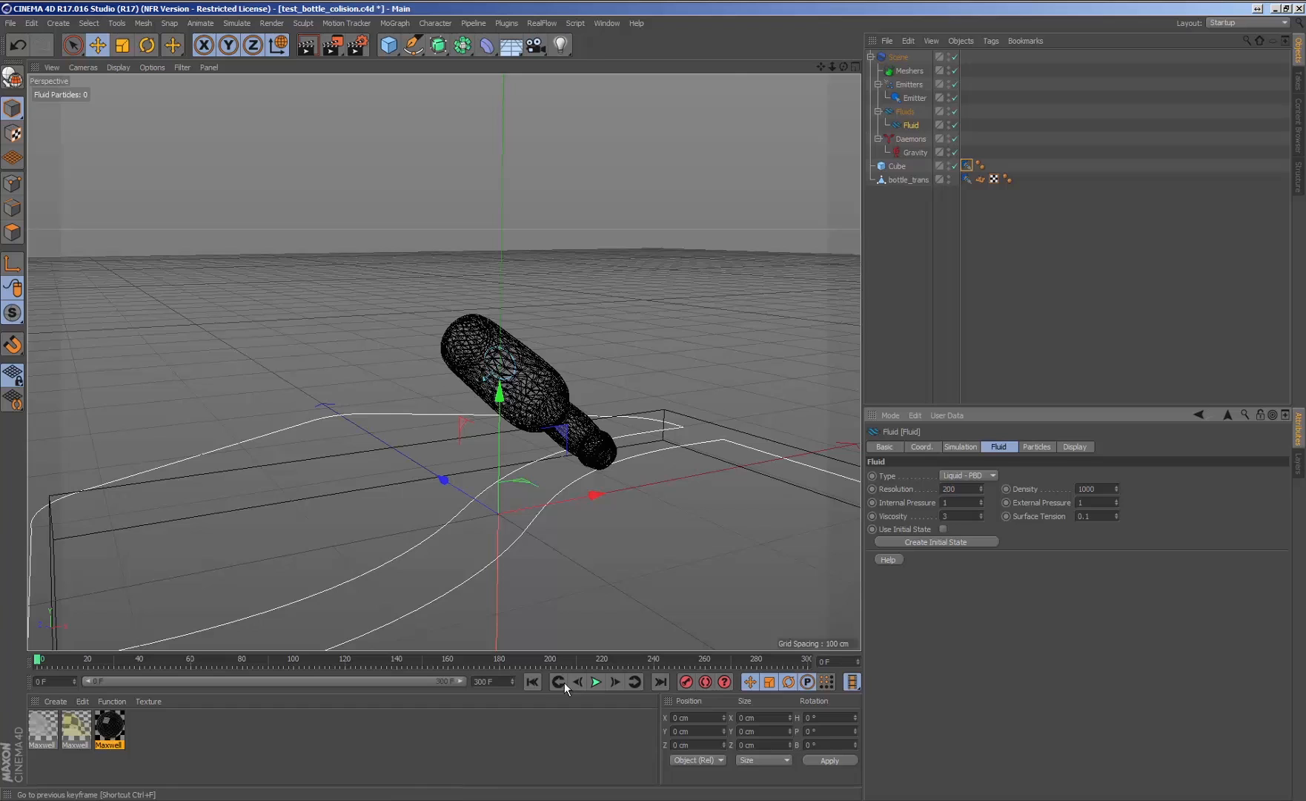
Switch the Fluid to Liquid - SPH at resolution 200 and run the pour to about frame 140.
left_click(992, 474)
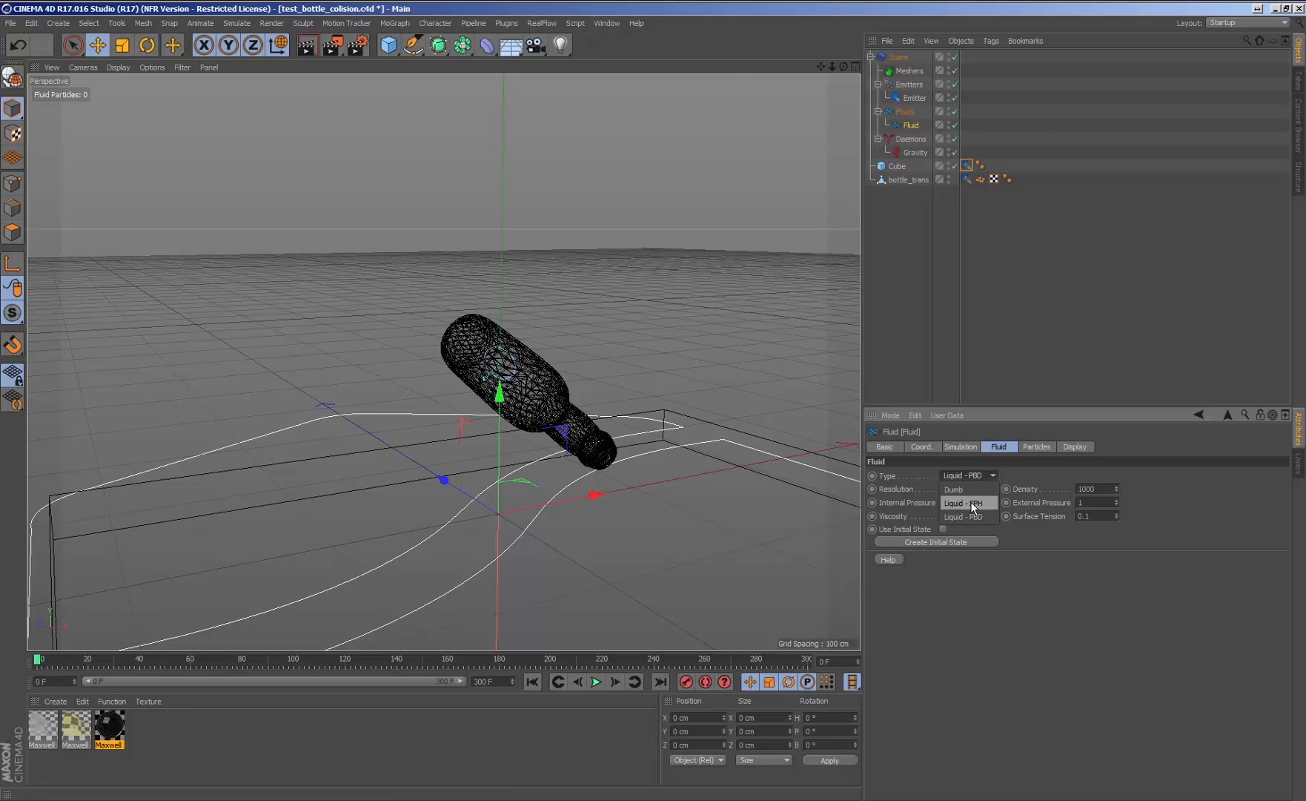
left_click(963, 502)
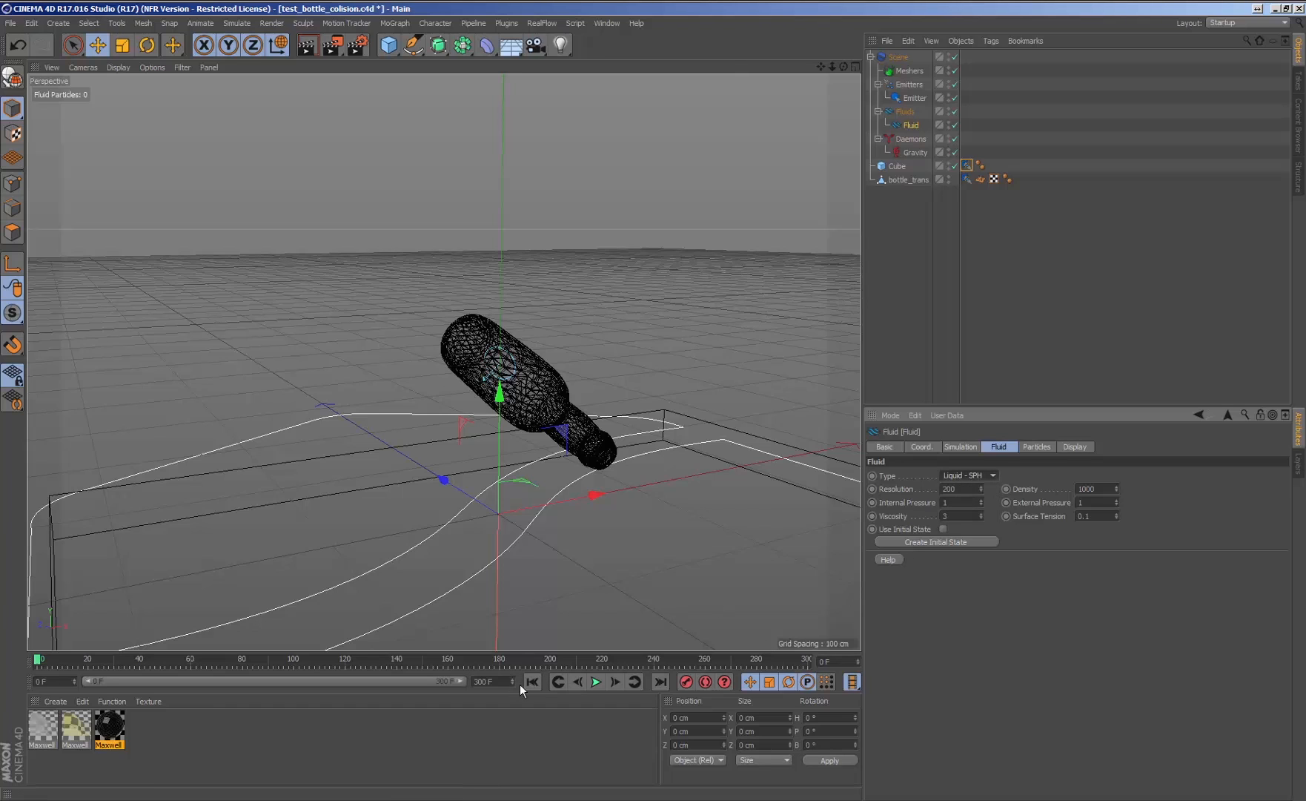
left_click(596, 682)
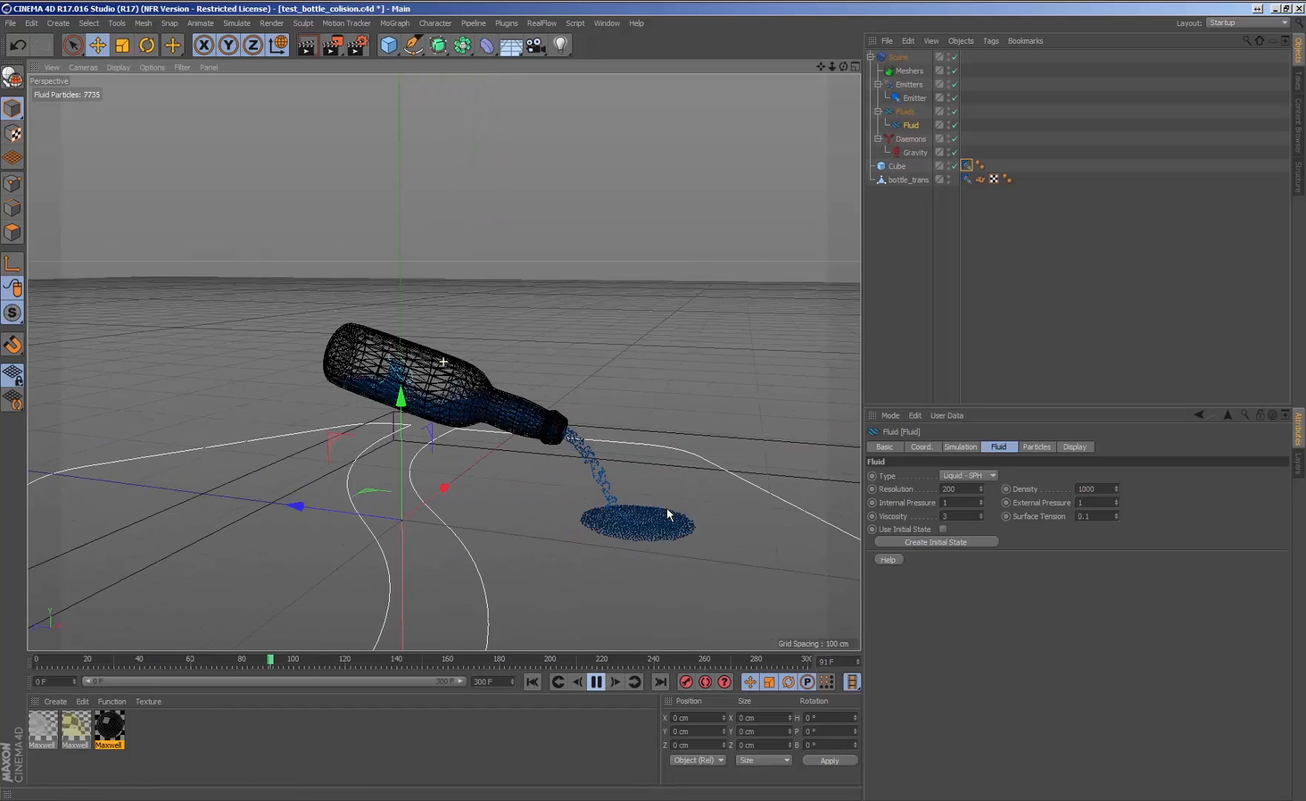
left_click(596, 681)
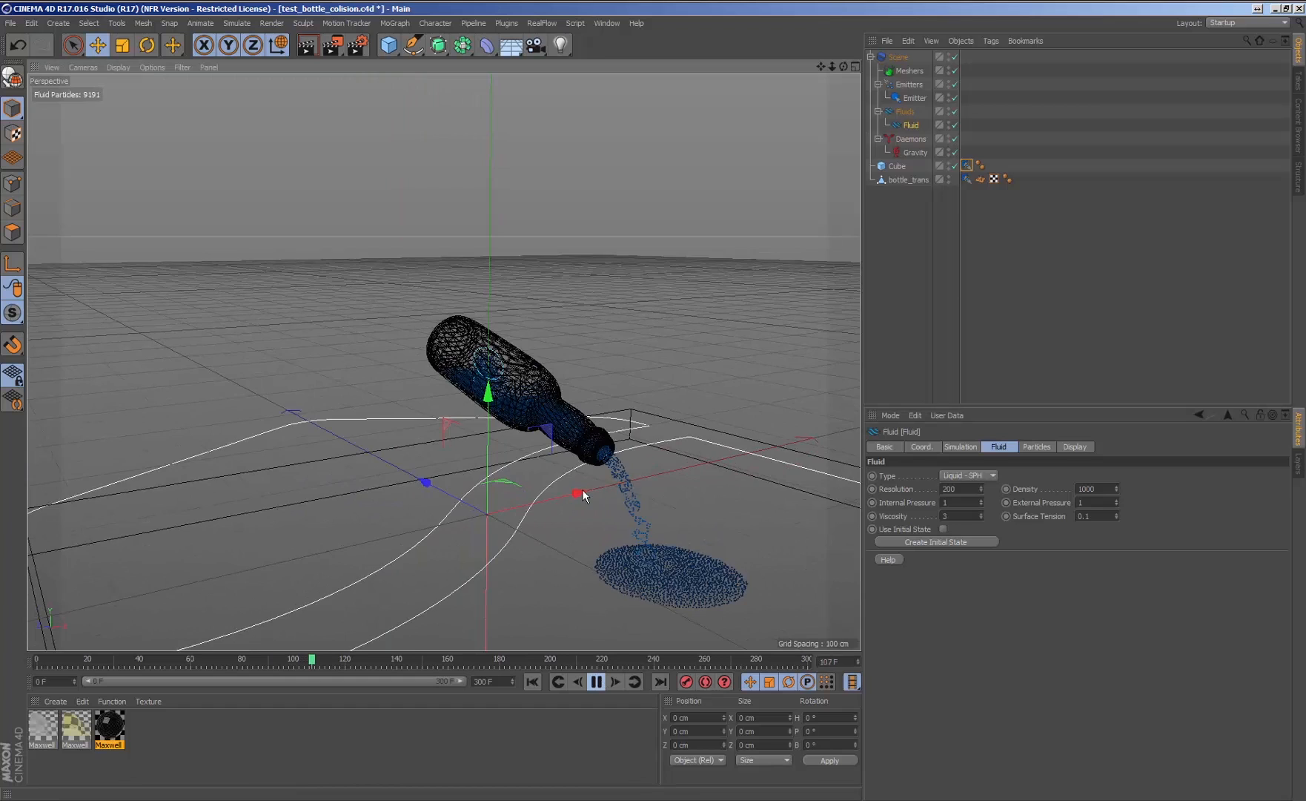
left_click(595, 682)
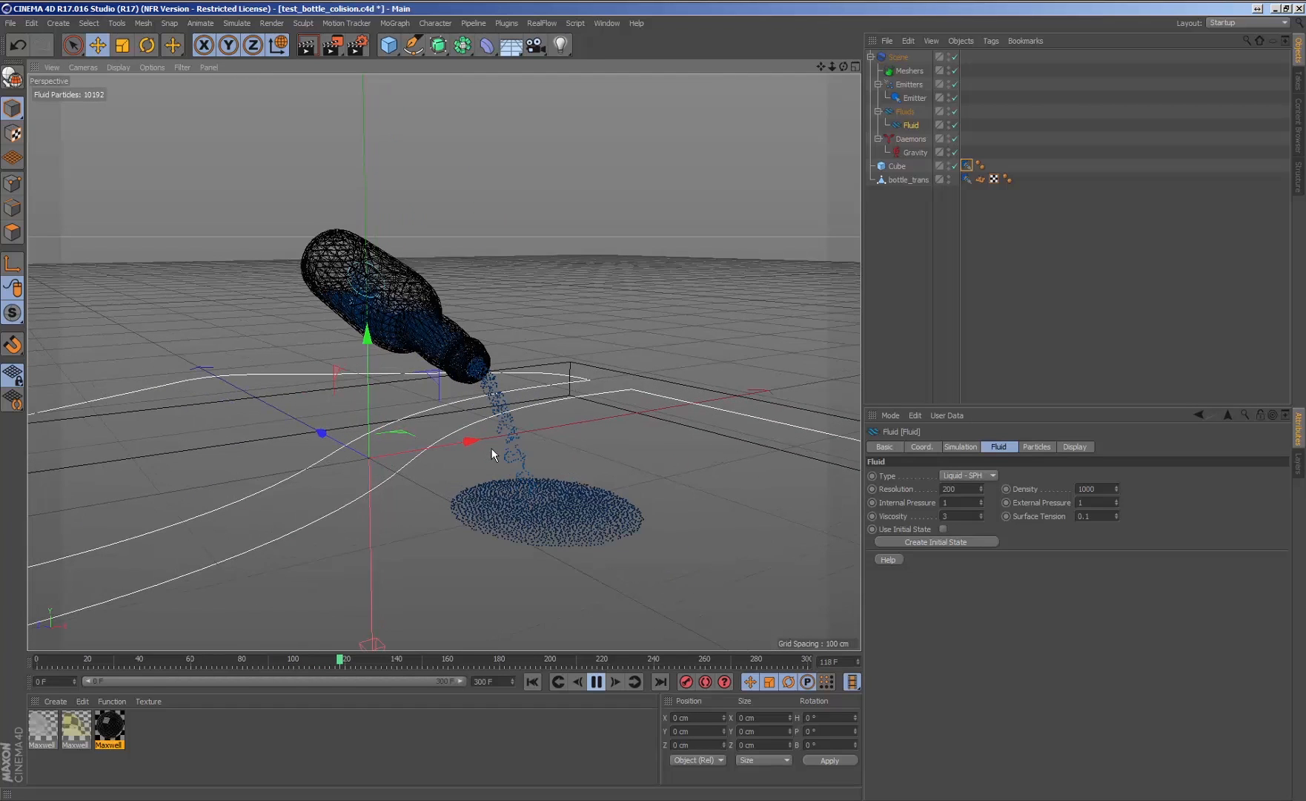
left_click(596, 682)
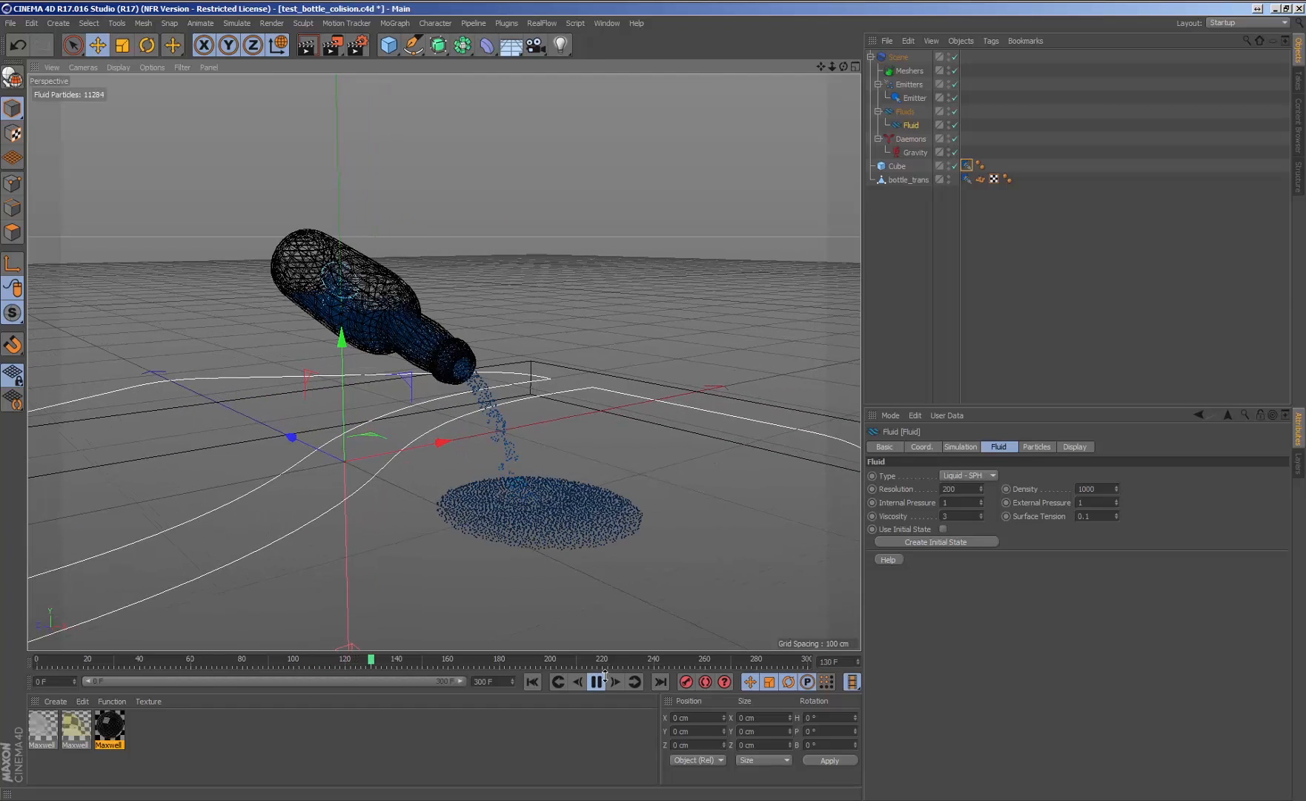
left_click(595, 682)
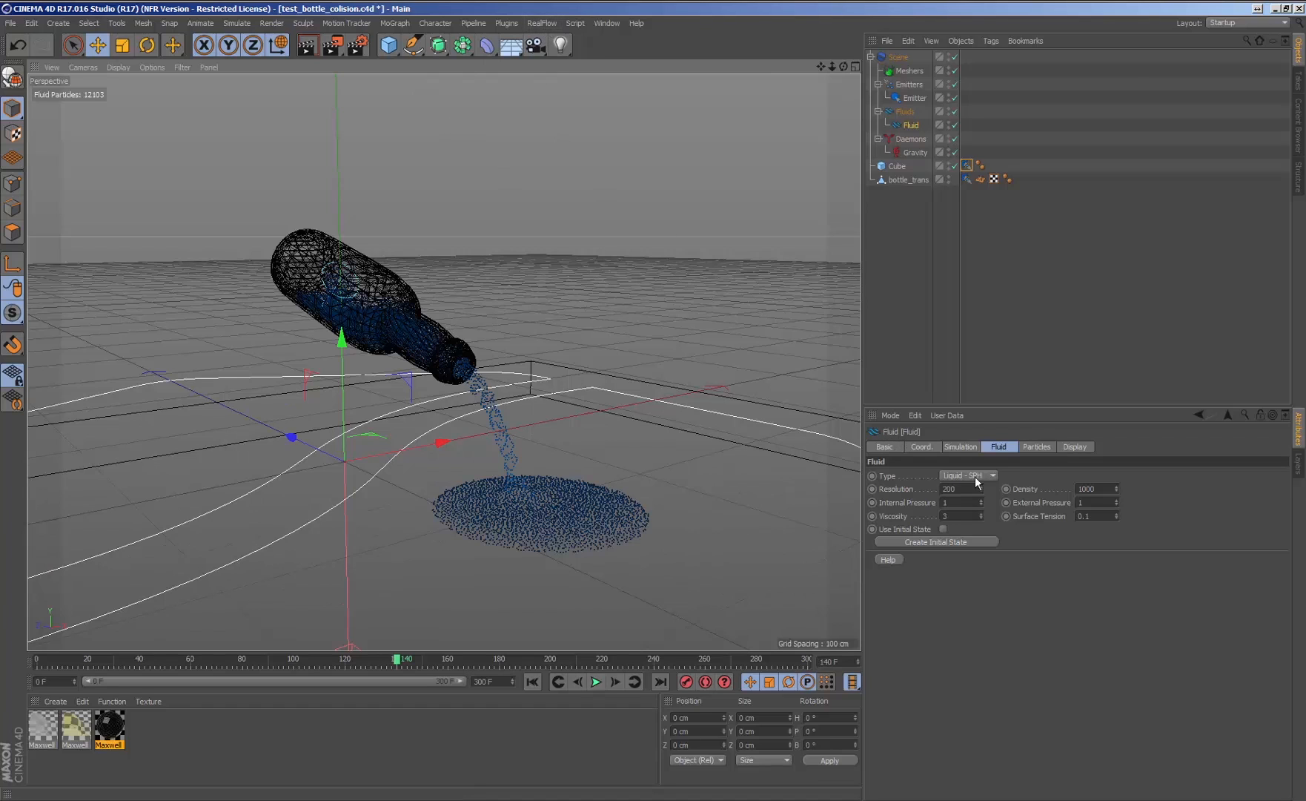
left_click(966, 474)
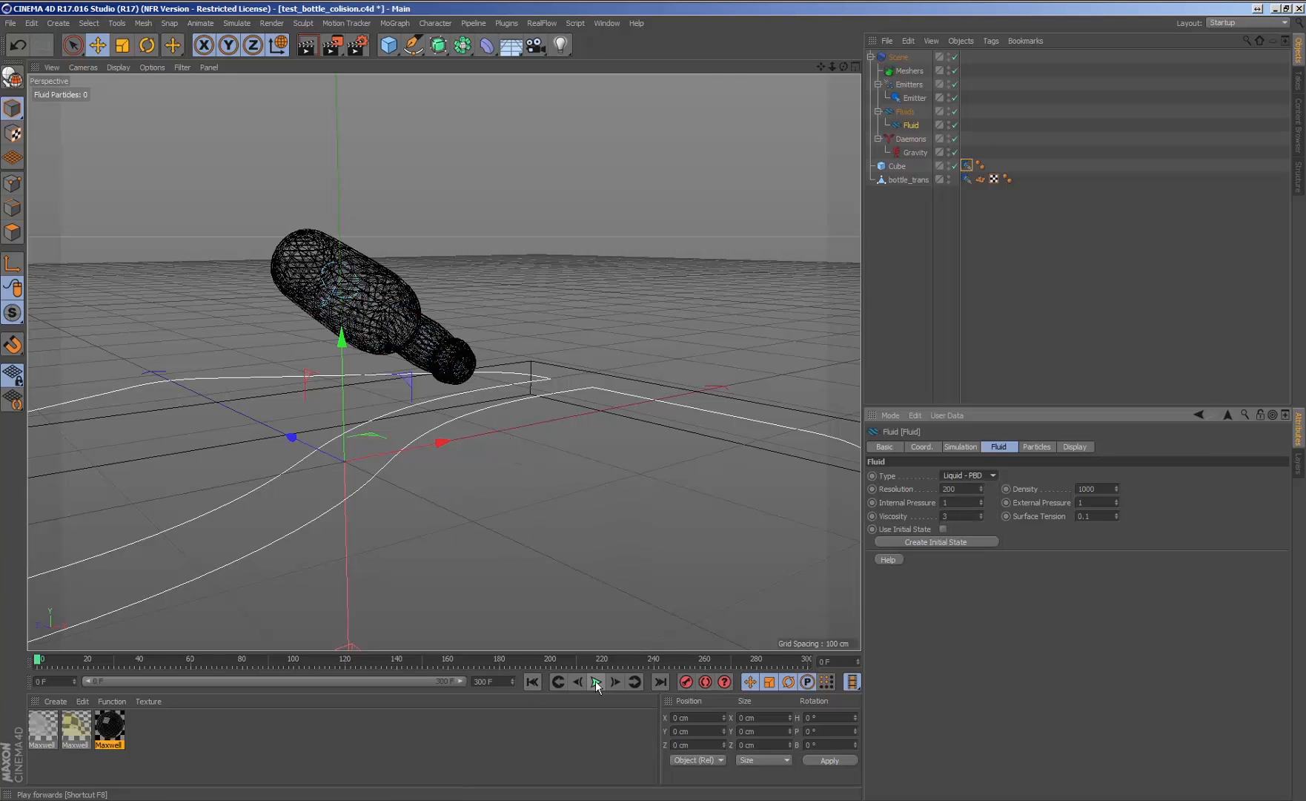
Set the RealFlow Scene's PBD solver MIN and MAX Substeps to 5.
left_click(595, 682)
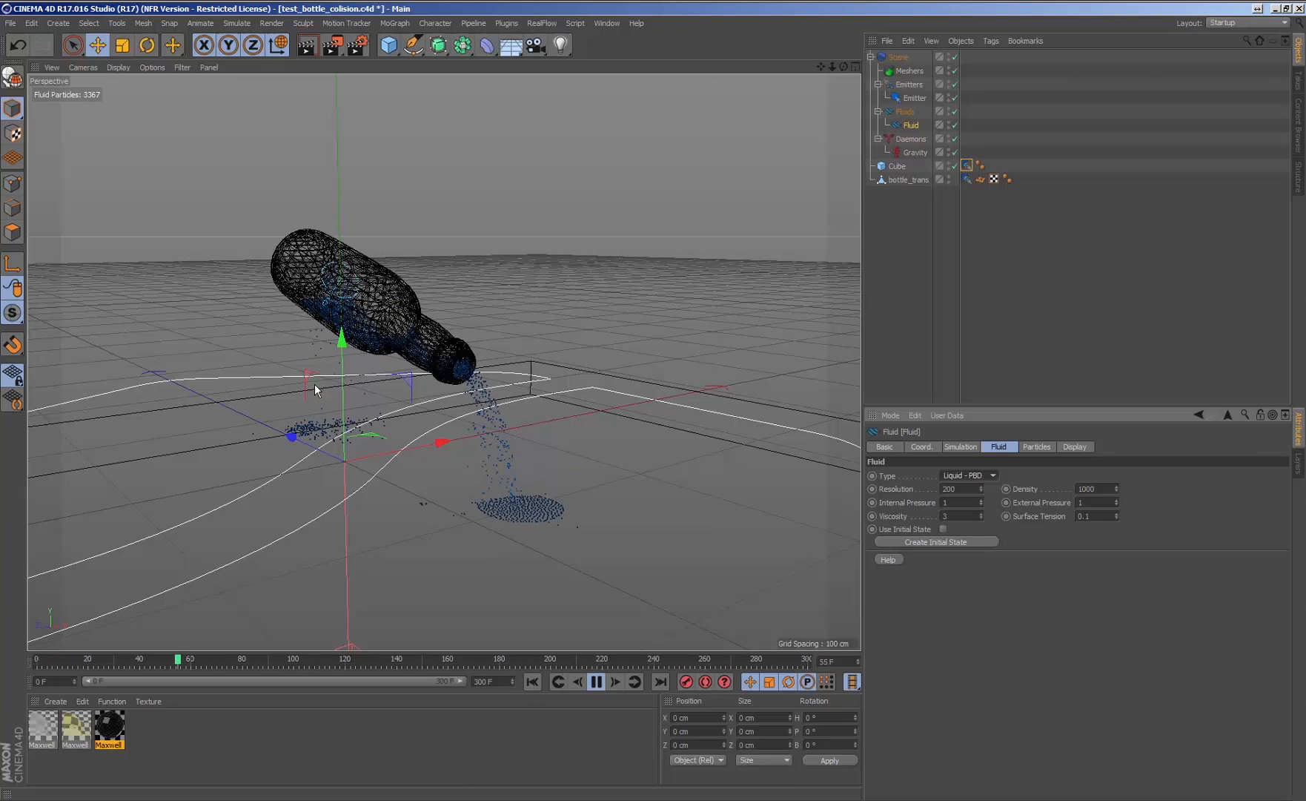
left_click(595, 685)
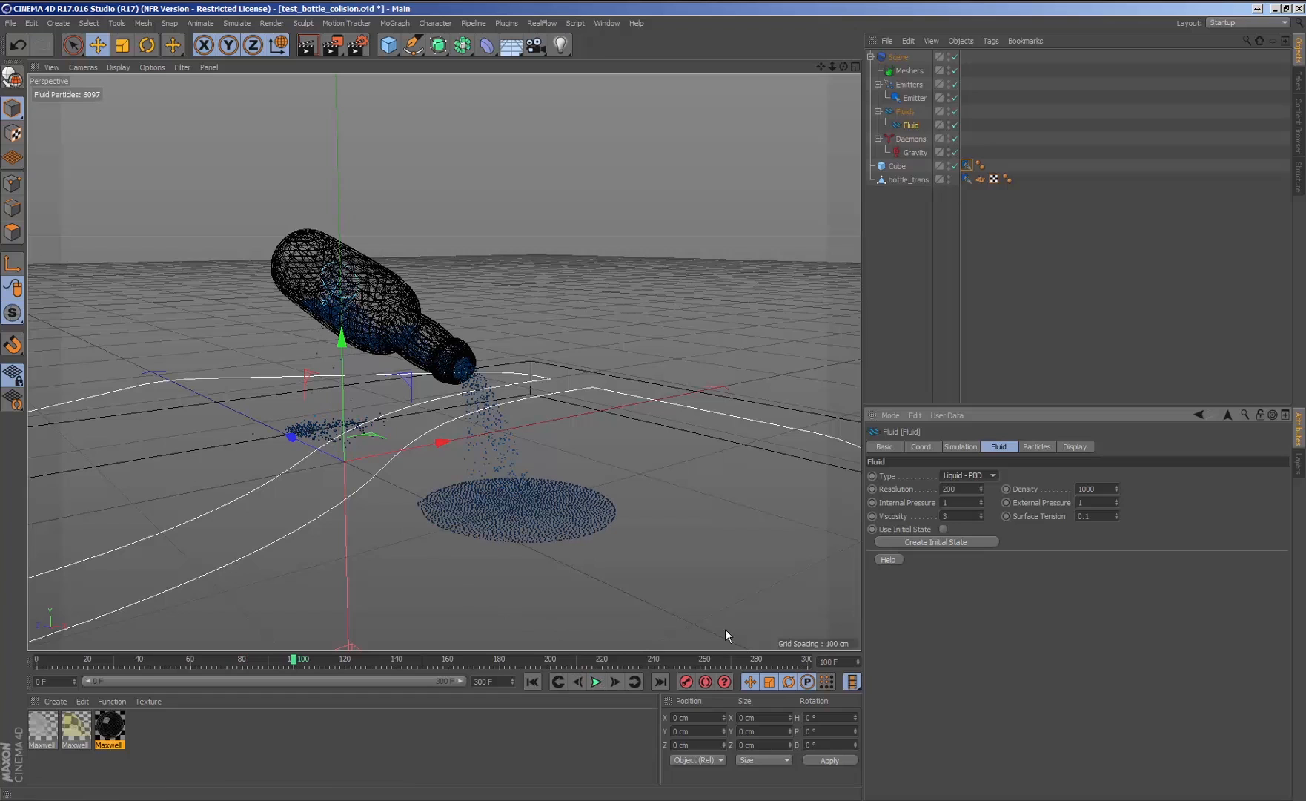
left_click(909, 180)
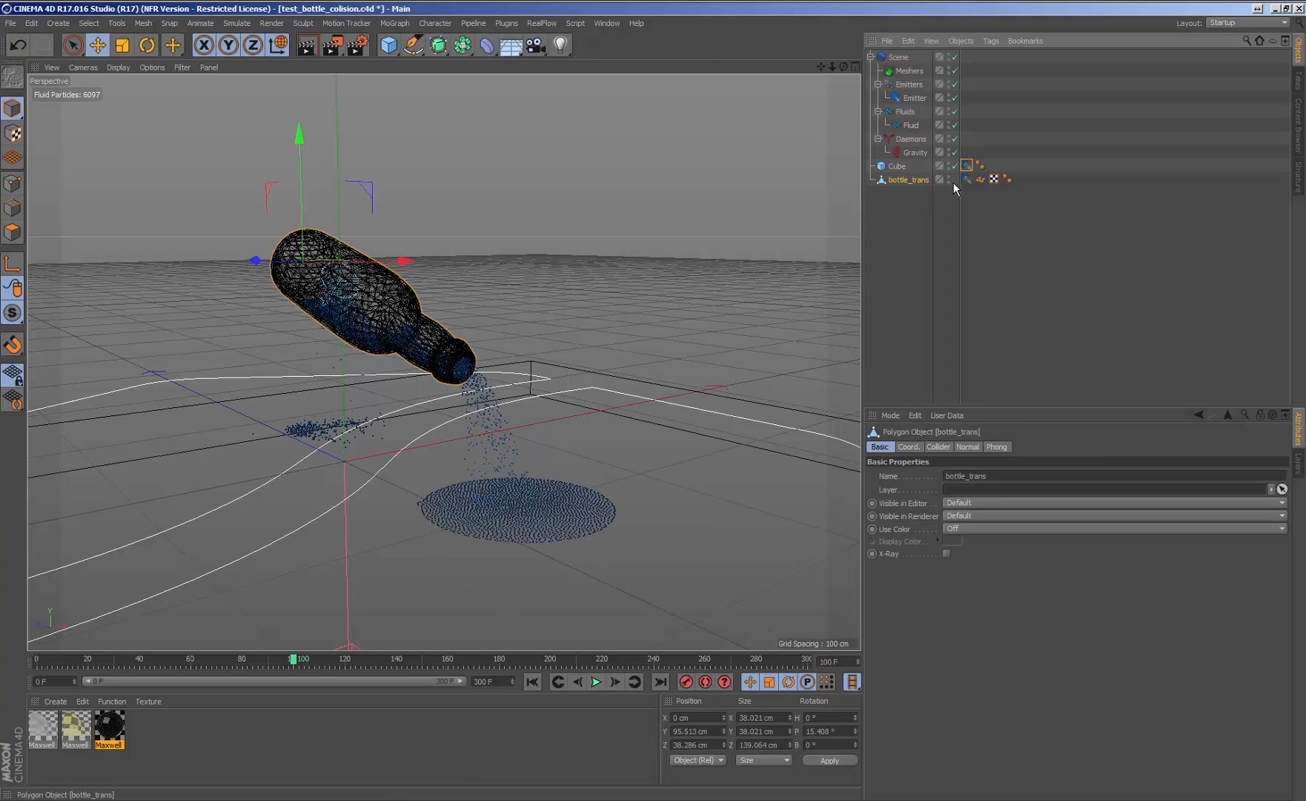
left_click(967, 178)
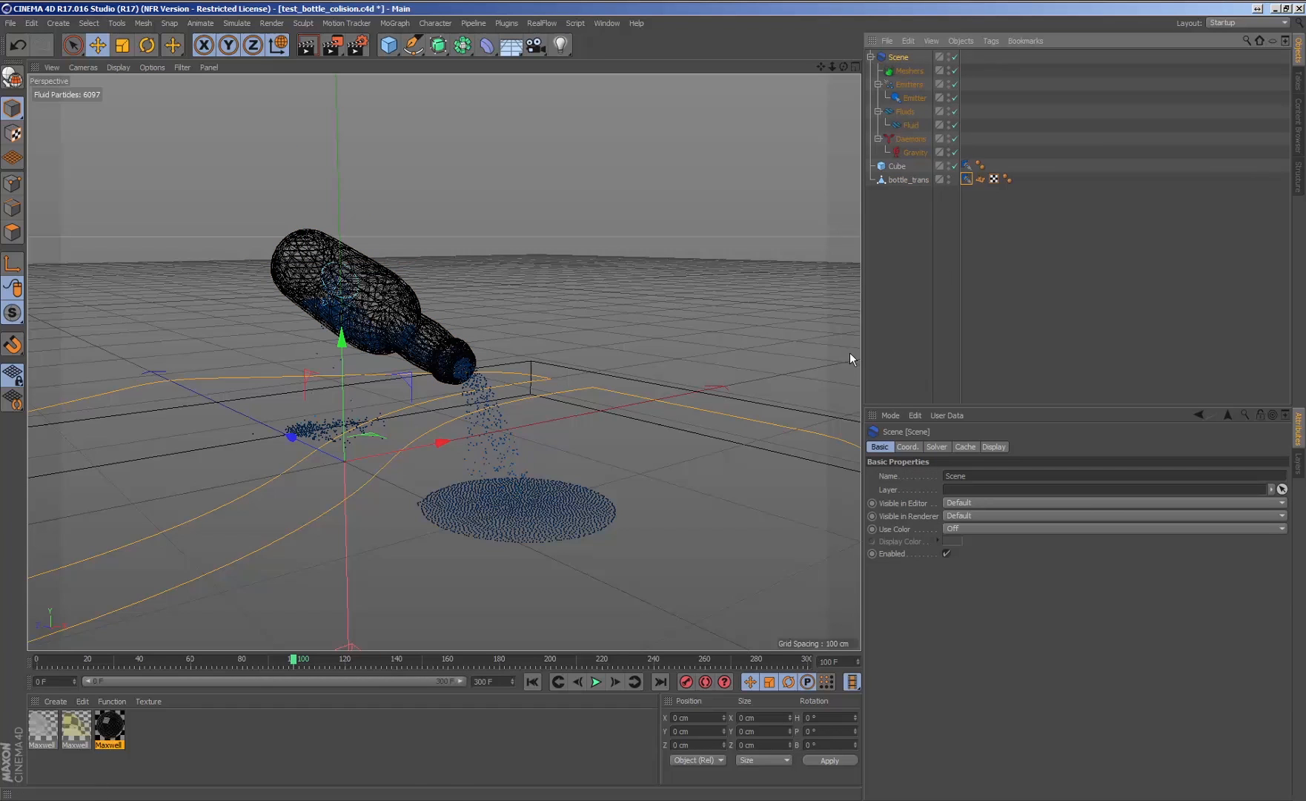
left_click(936, 446)
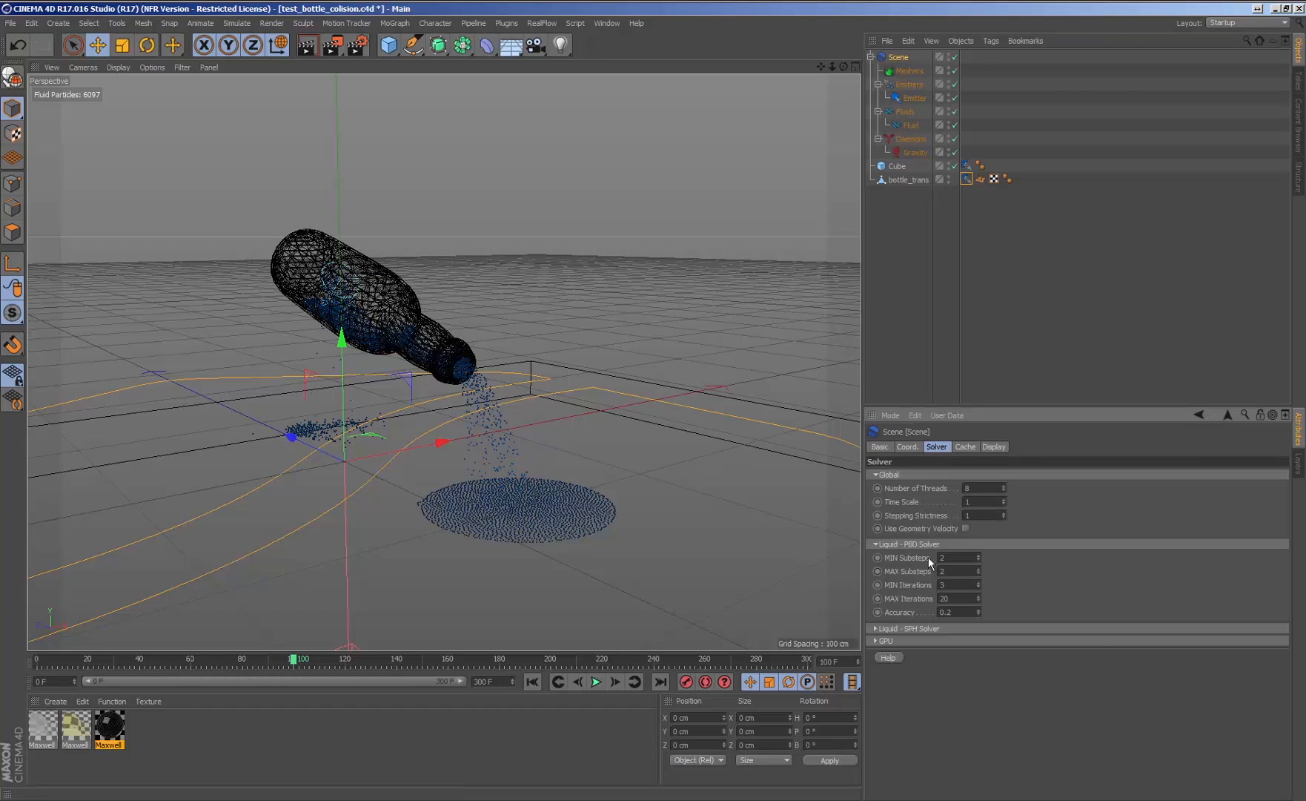
left_click(907, 629)
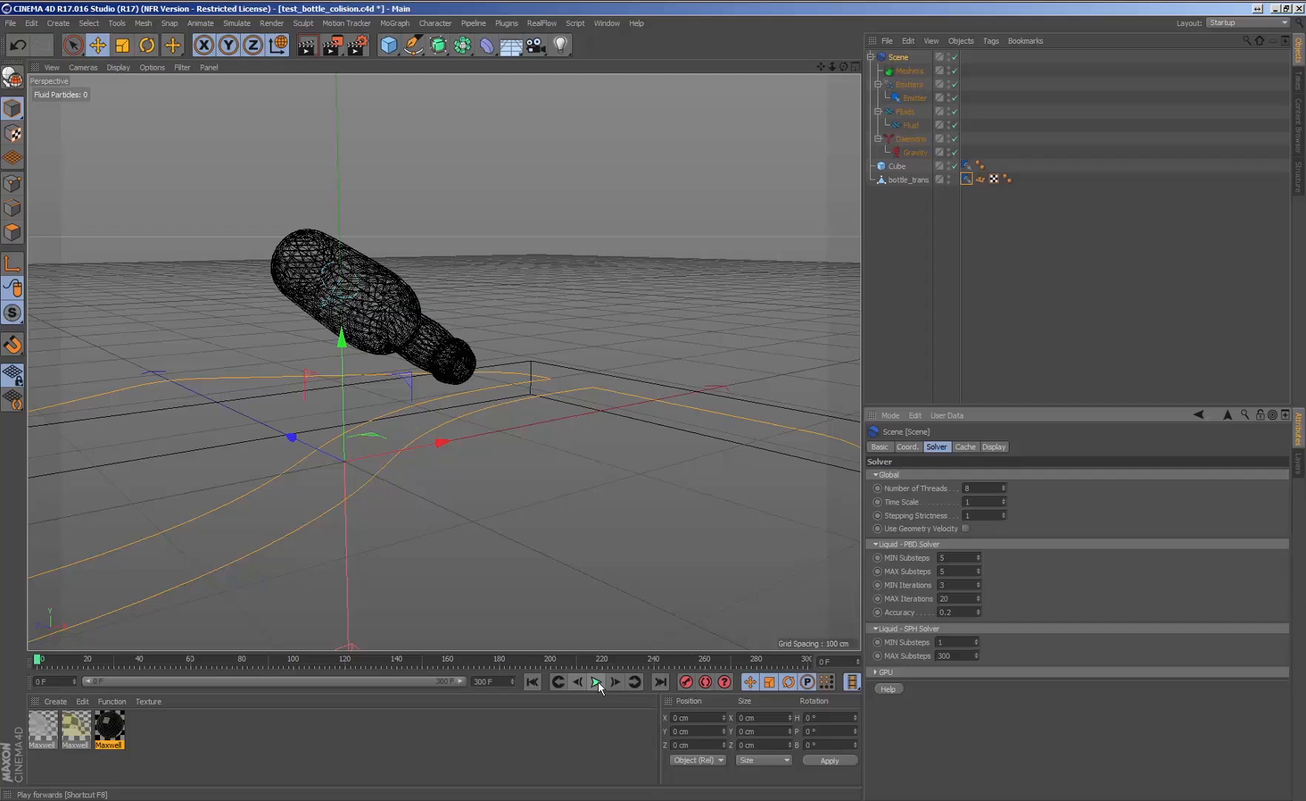
Replay the simulation so the liquid pours from the bottle with the new substeps.
left_click(595, 682)
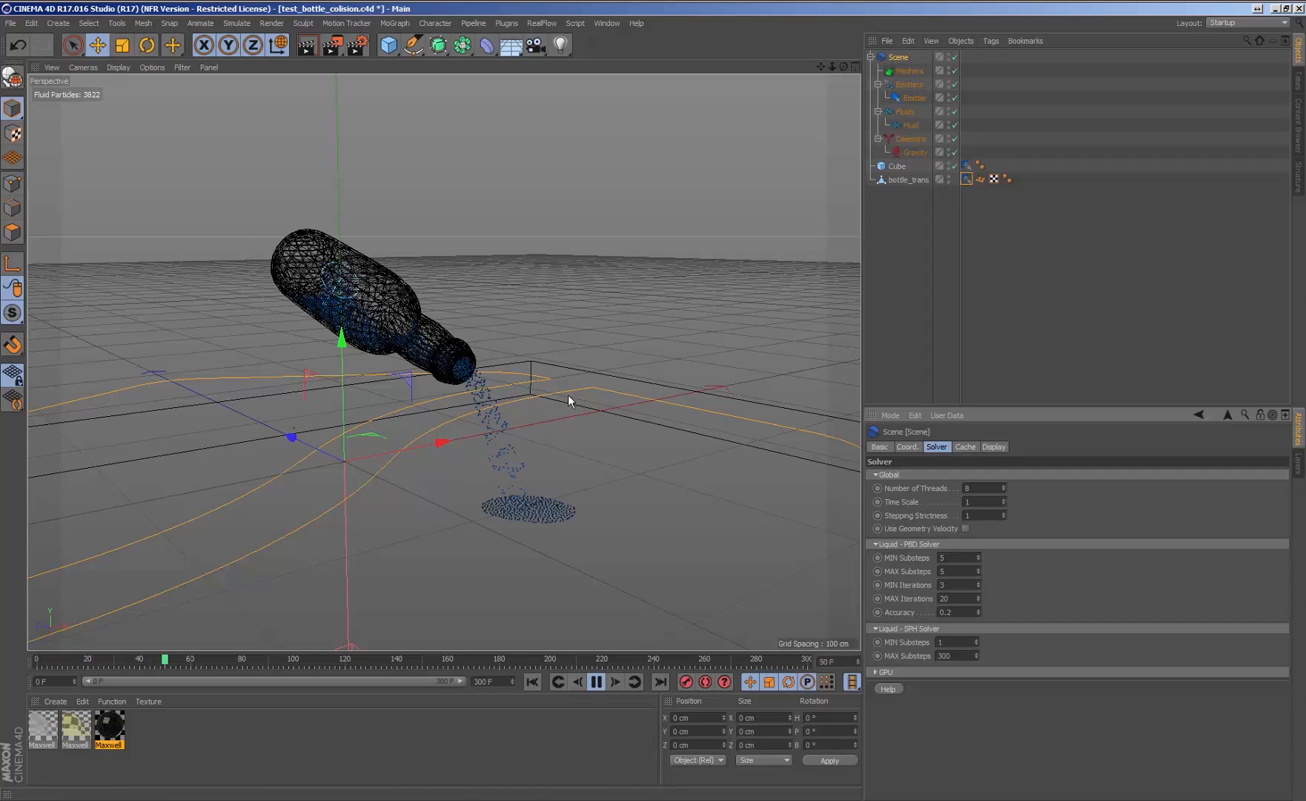
left_click(596, 682)
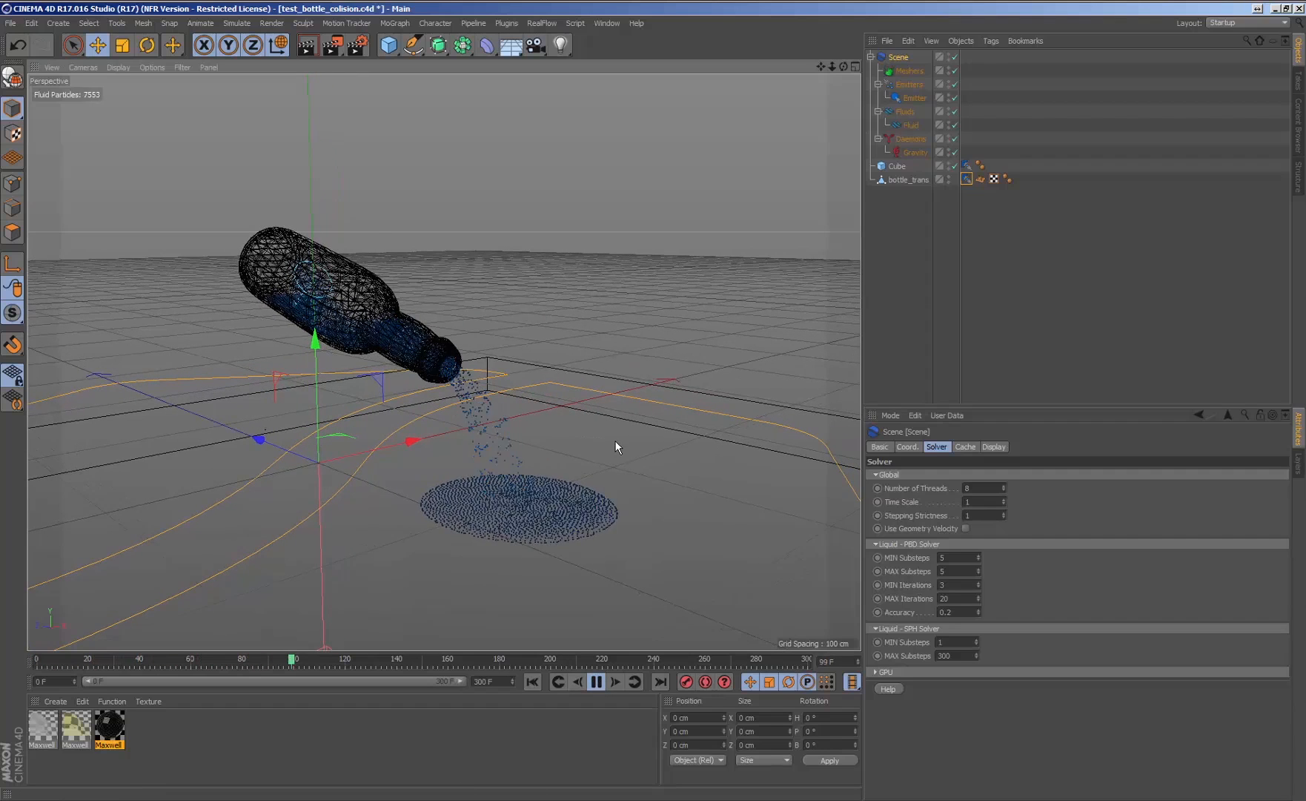
left_click(596, 682)
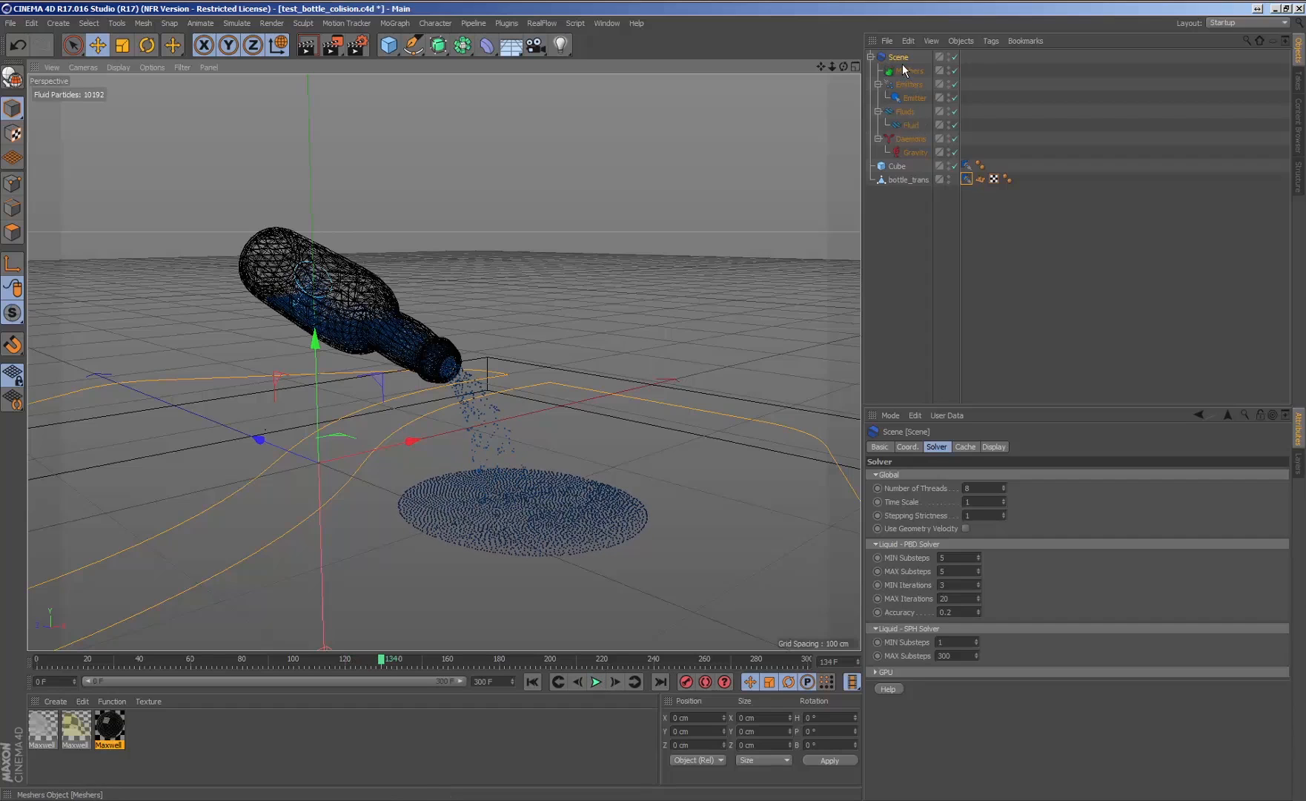
left_click(910, 125)
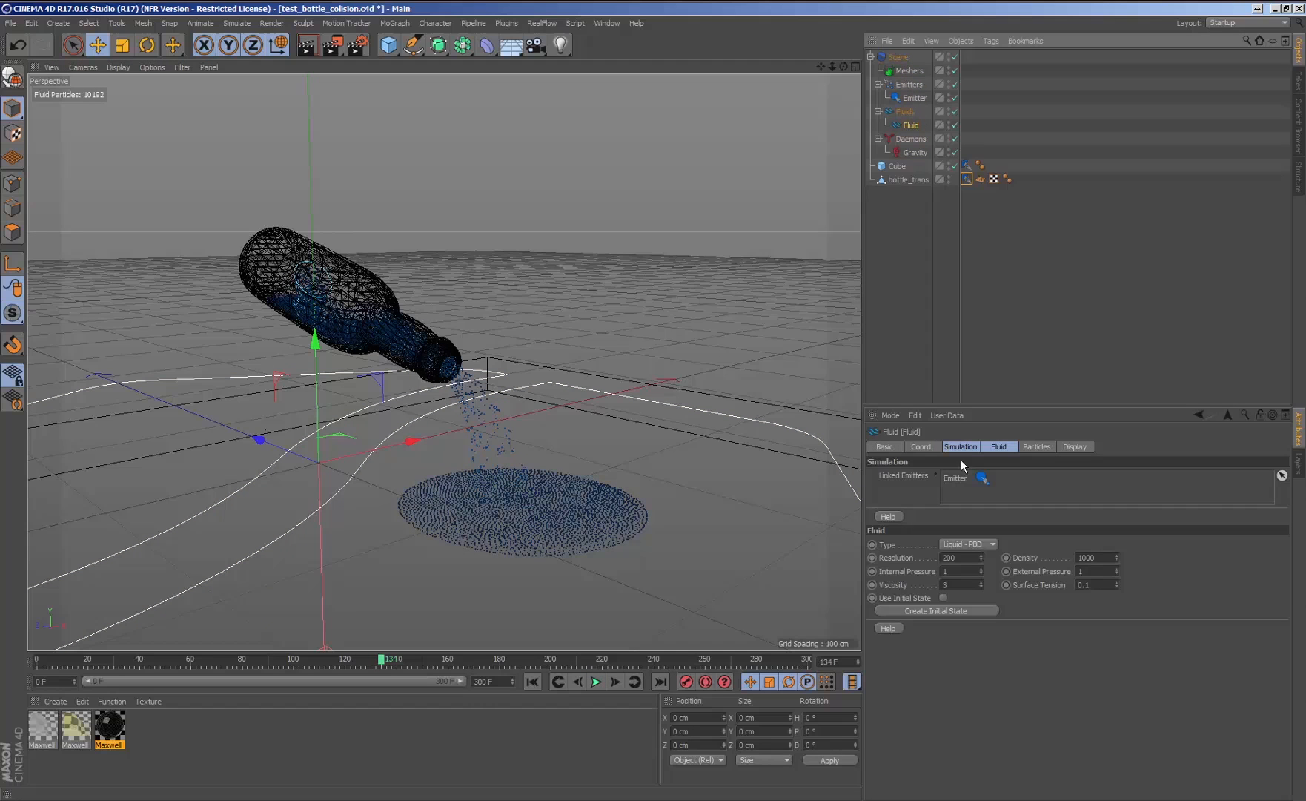
left_click(967, 544)
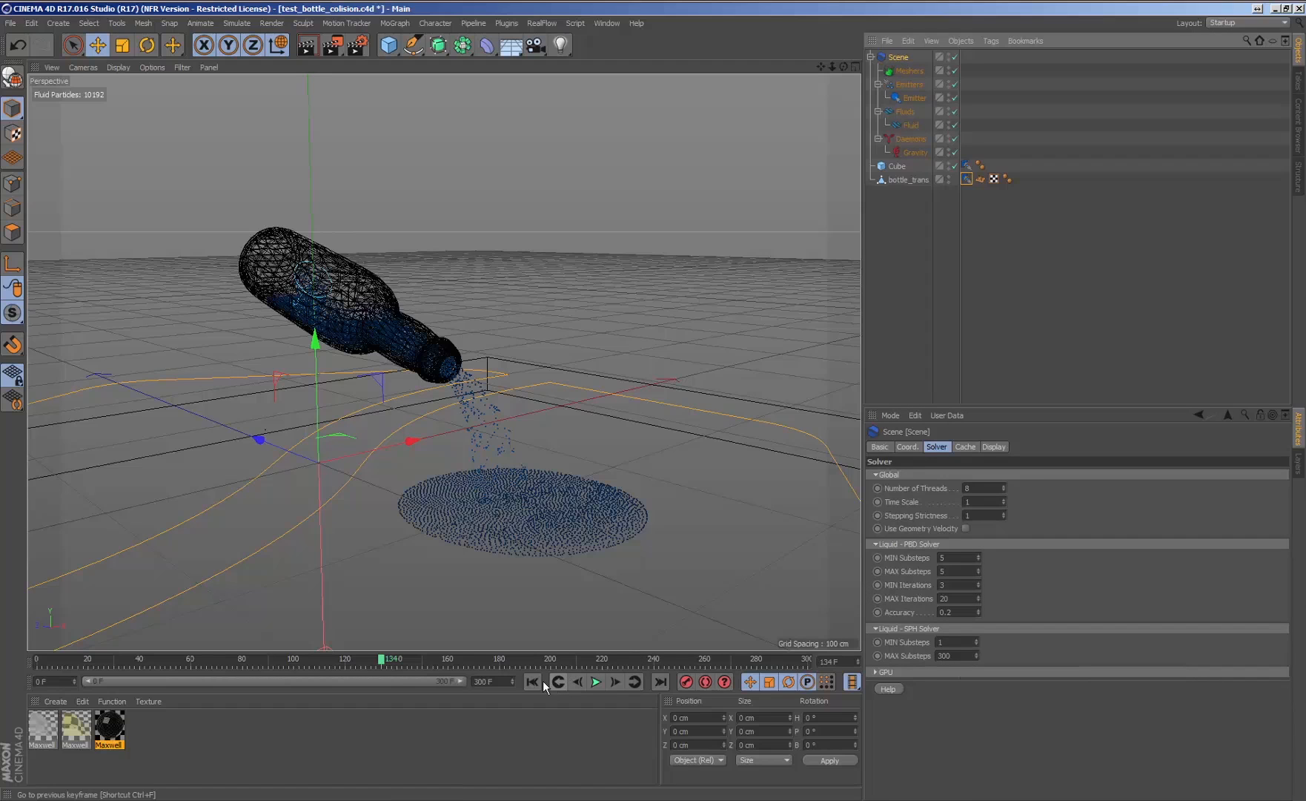
Rewind and re-run the pour into a ground puddle of about 11,466 particles.
left_click(595, 684)
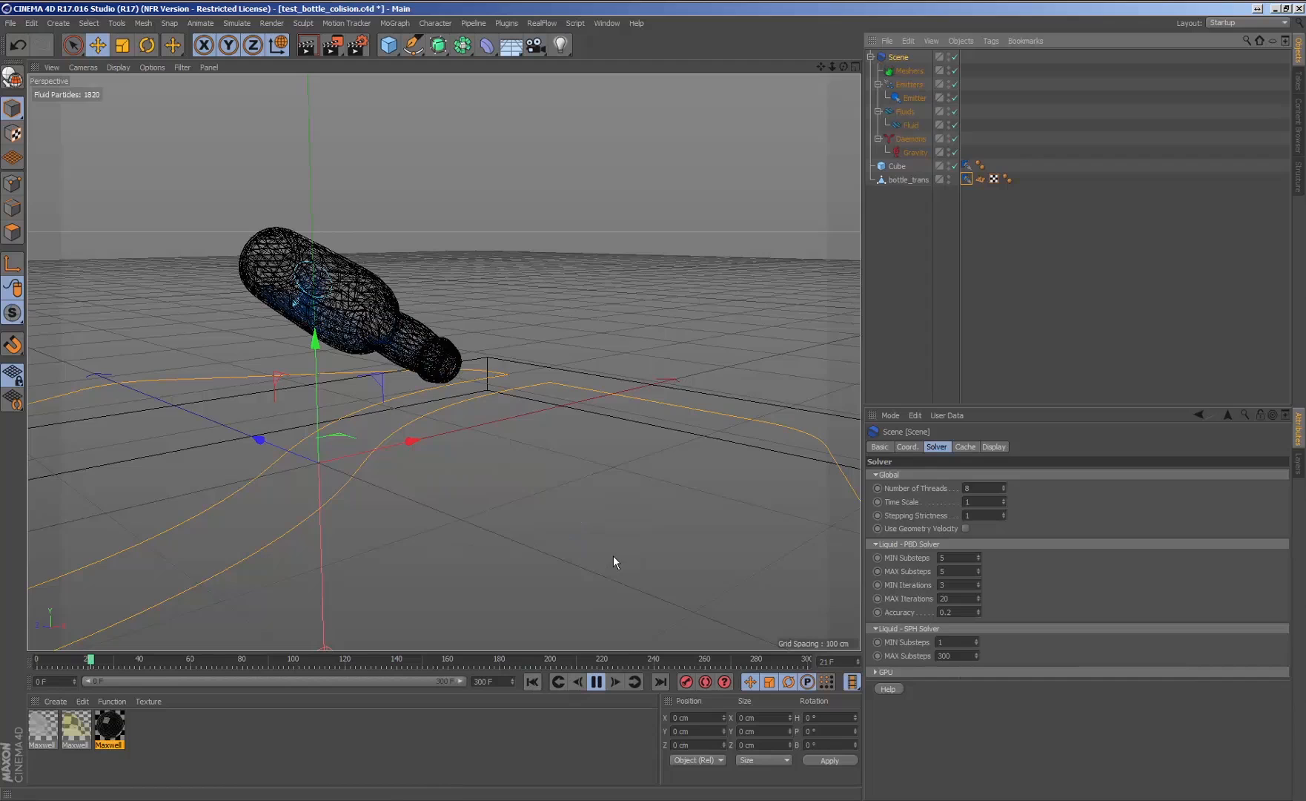
left_click(596, 686)
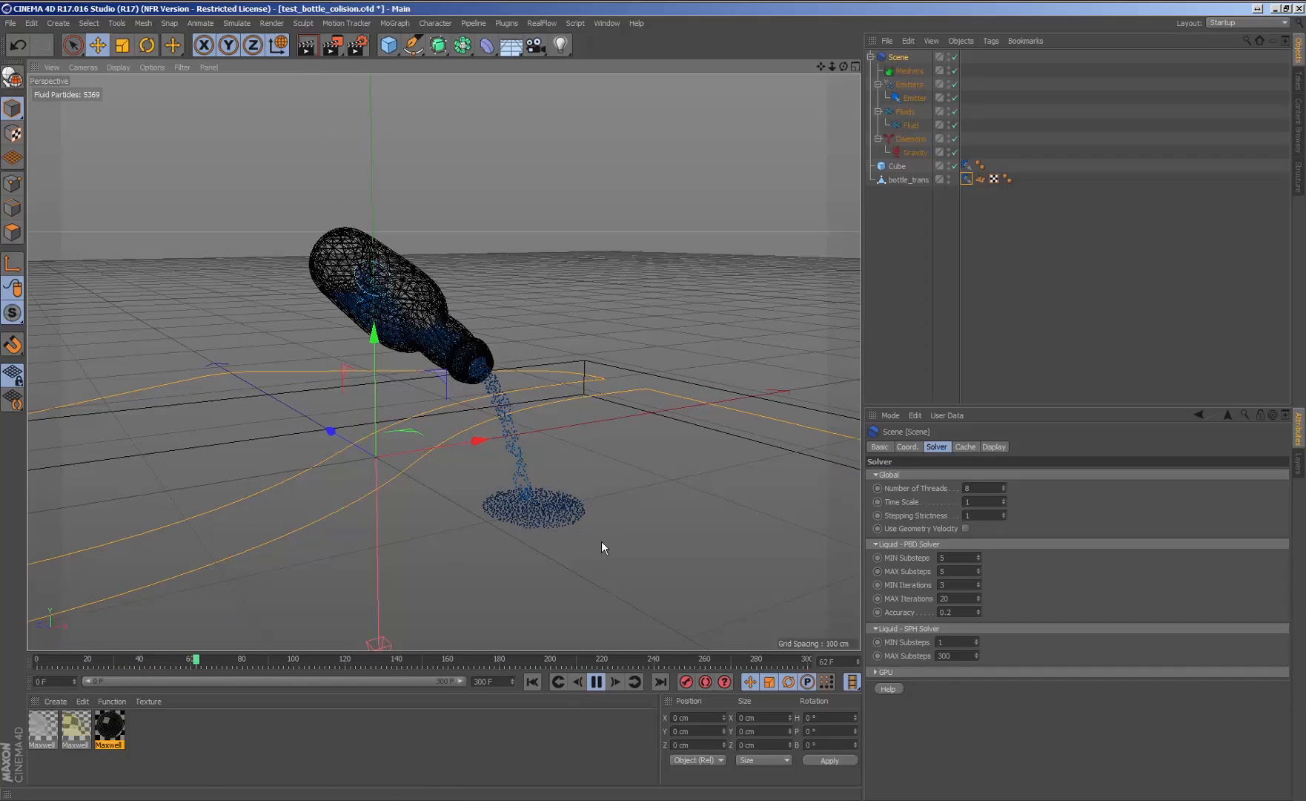
left_click(596, 684)
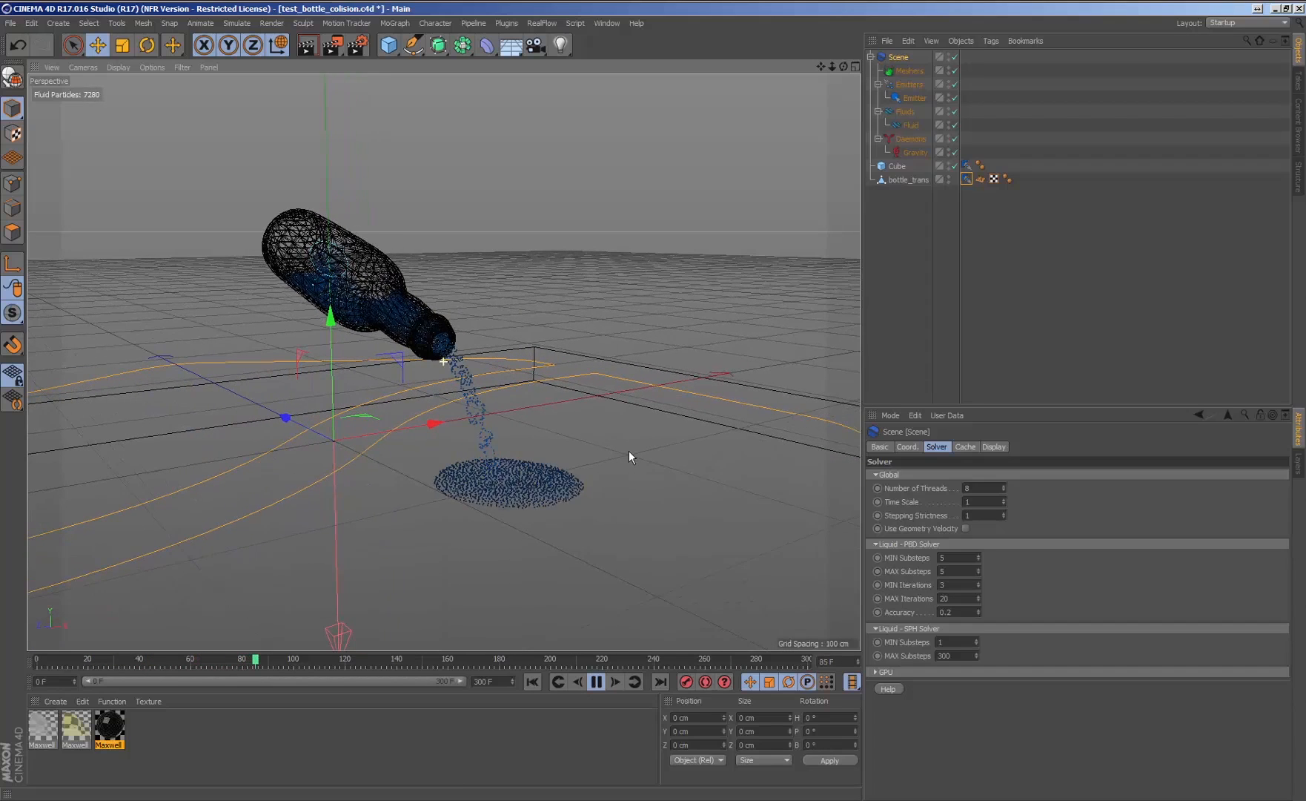
left_click(596, 682)
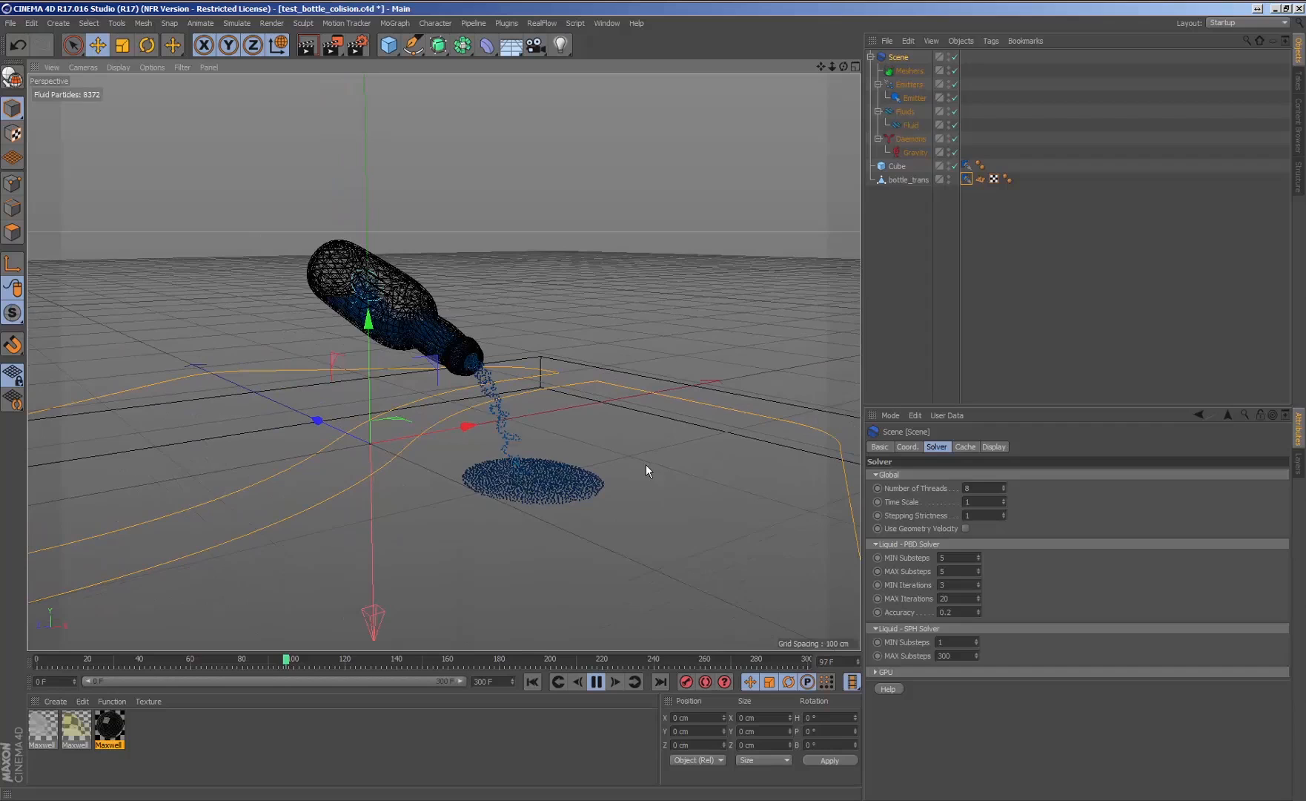
left_click(897, 166)
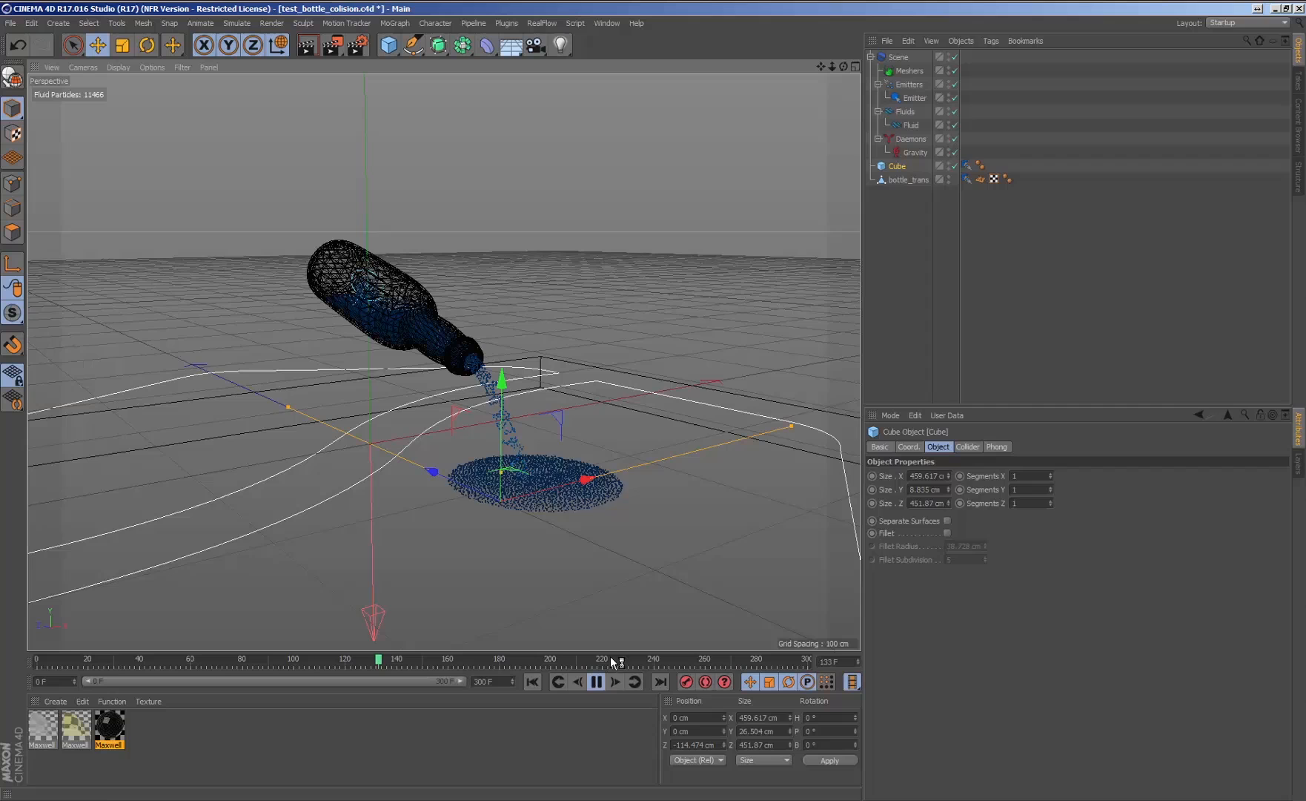
Add a RealFlow Mesher for the fluid and show the viewport in Gouraud shading.
left_click(595, 681)
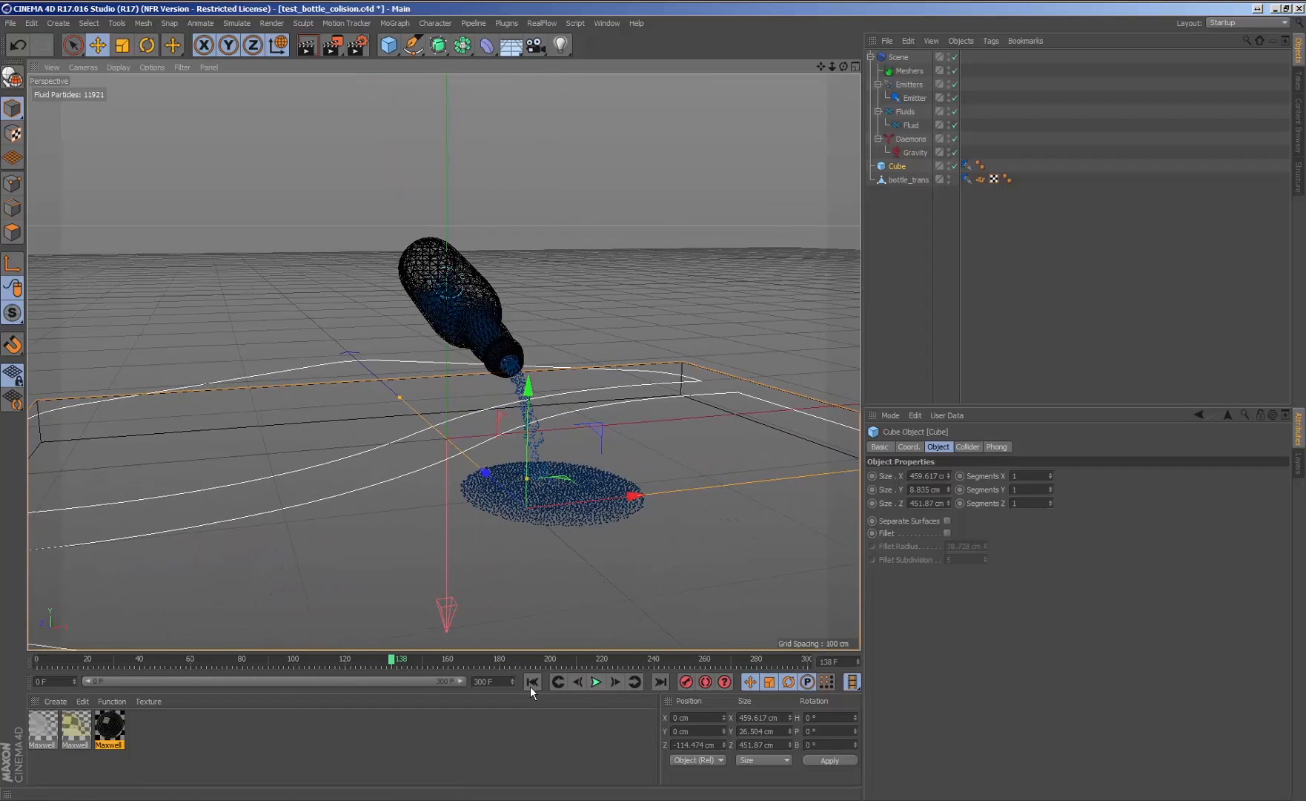
left_click(541, 22)
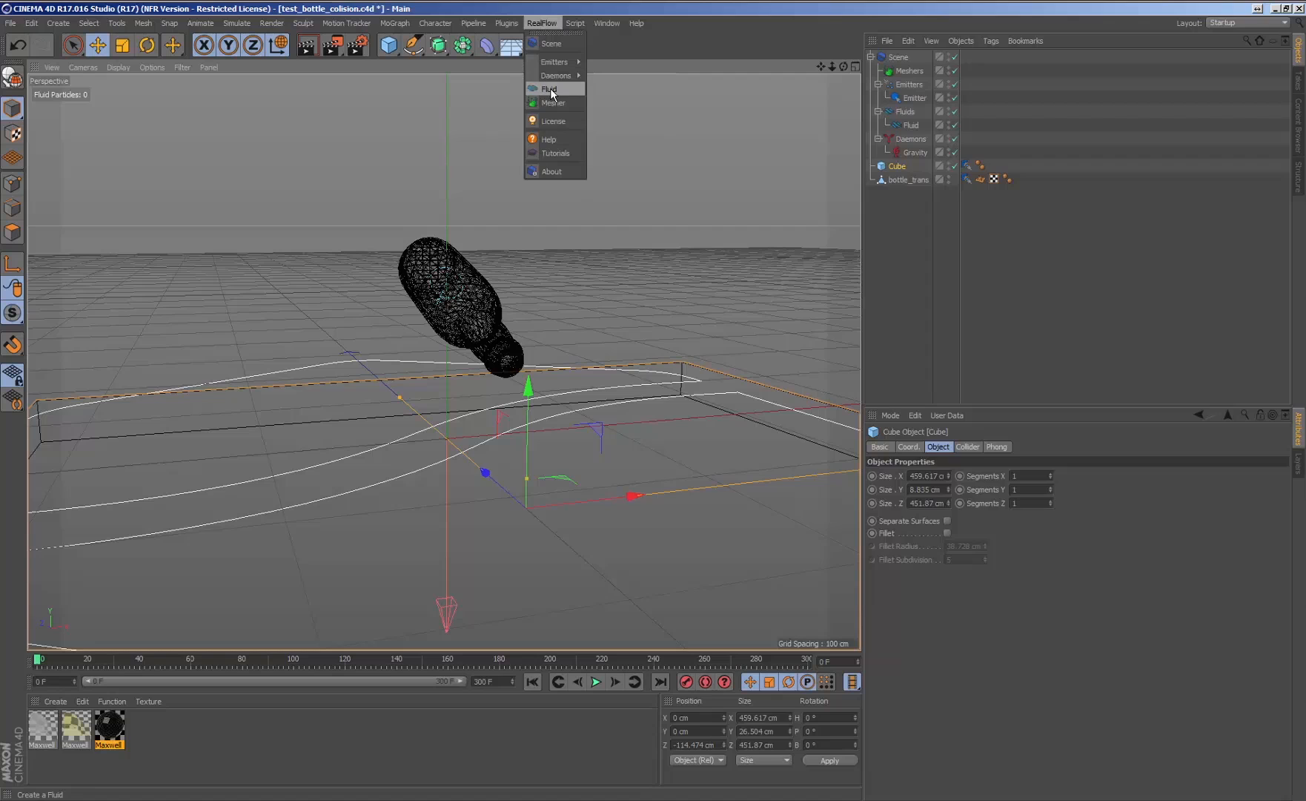
left_click(553, 102)
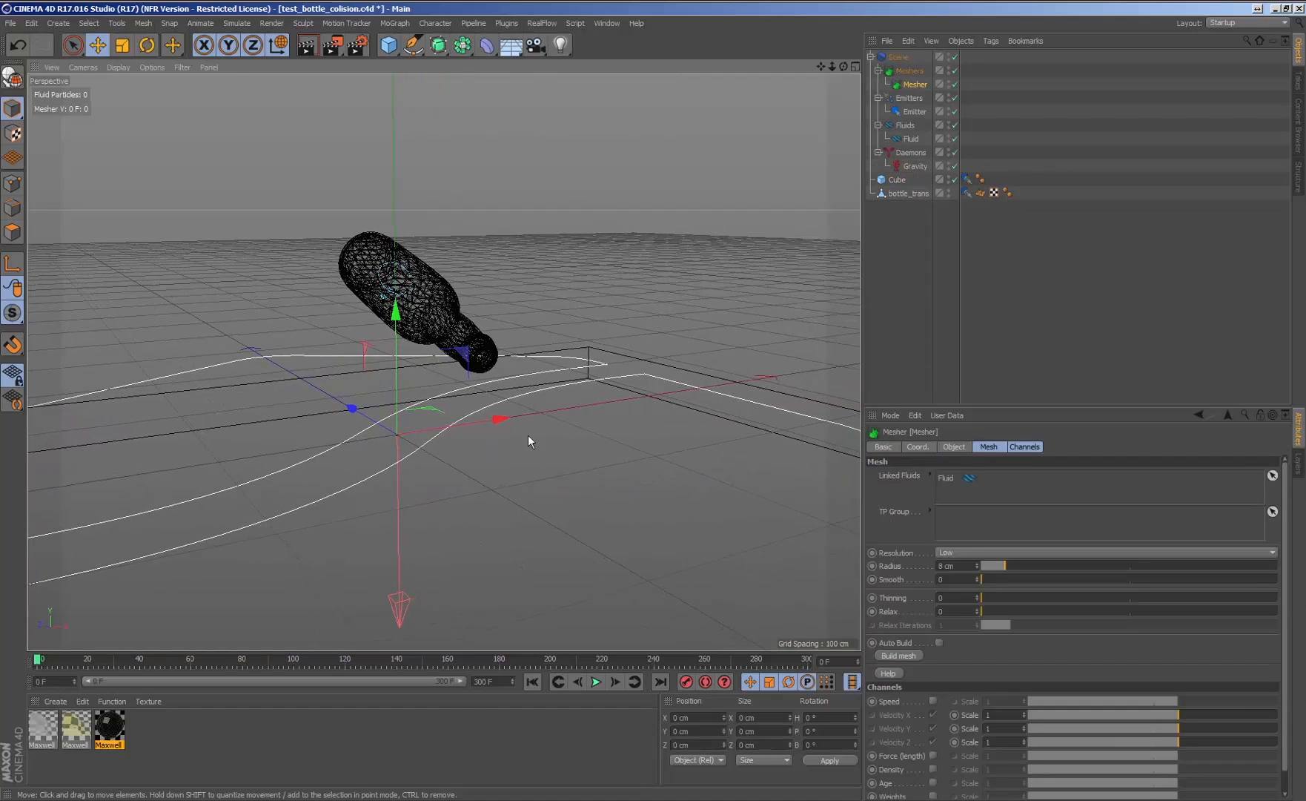
left_click(118, 68)
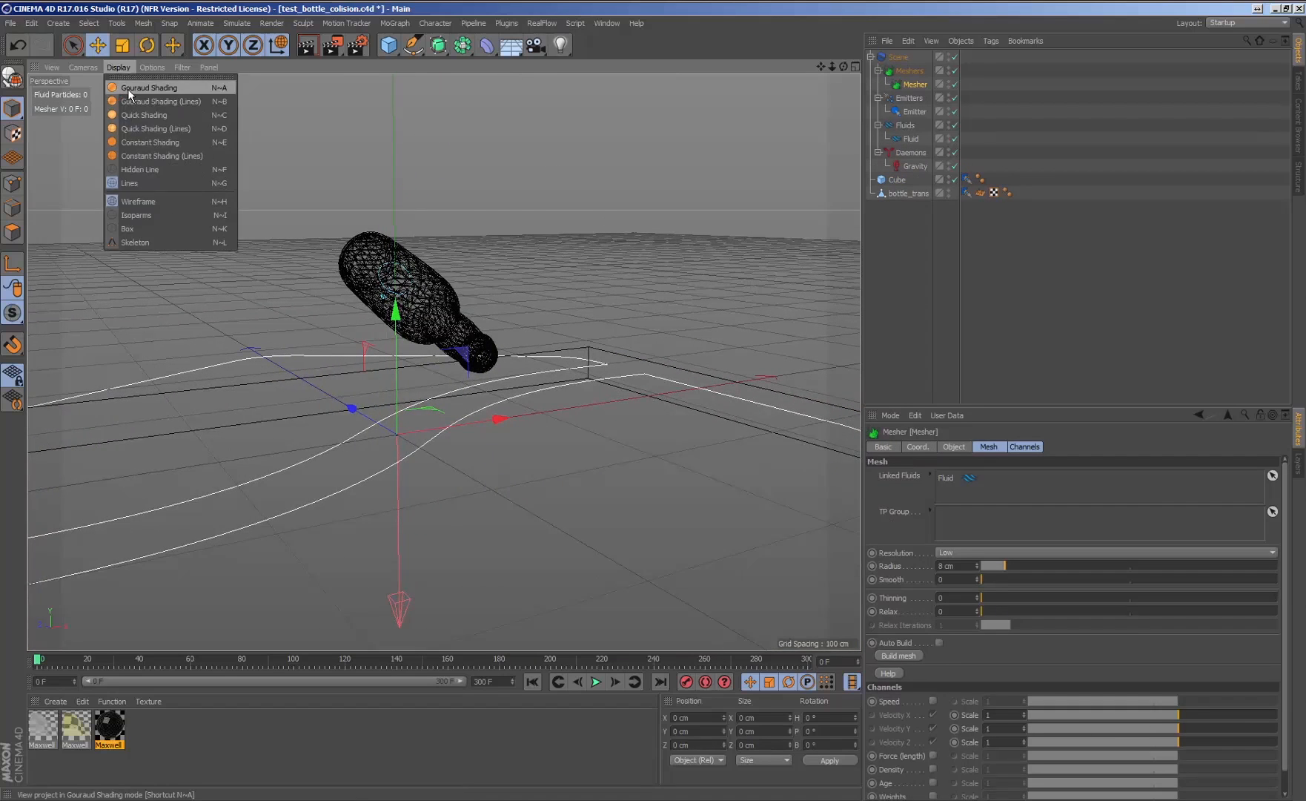
left_click(149, 87)
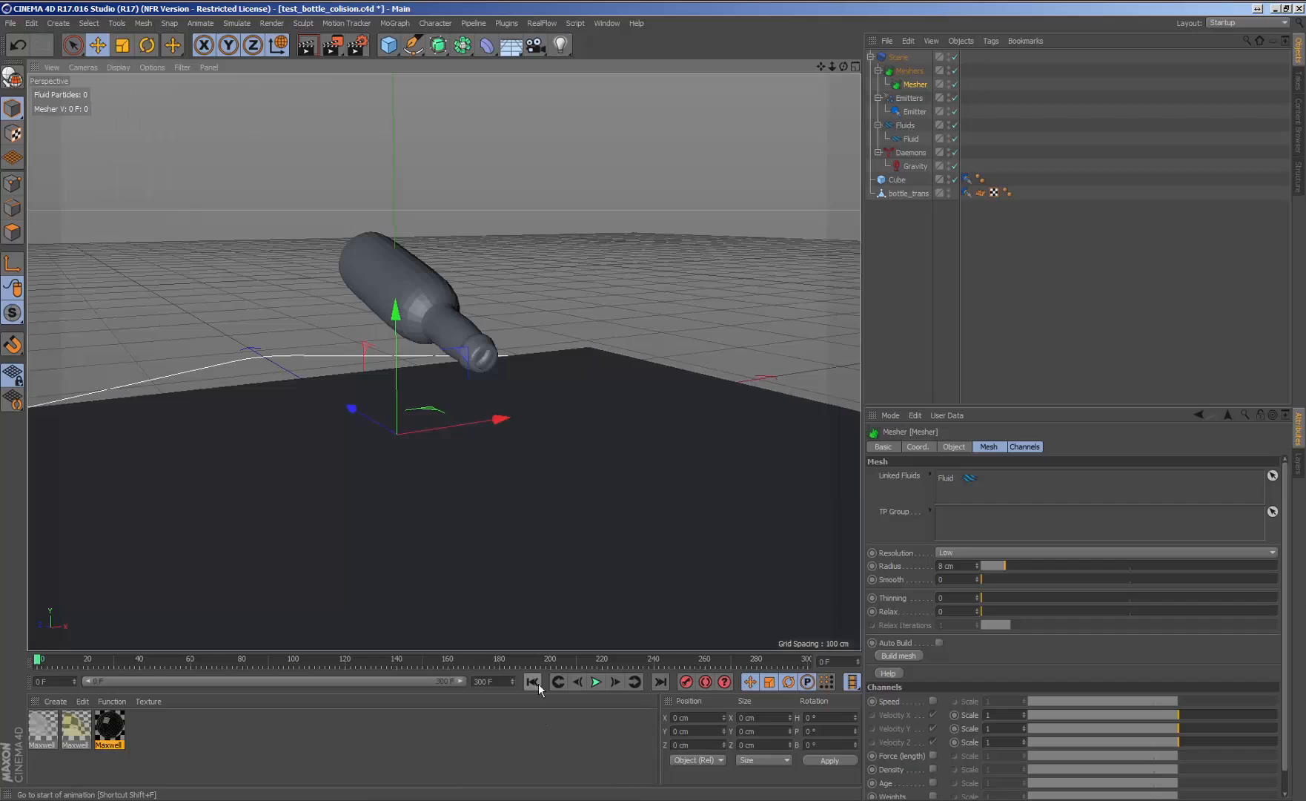
Replay the meshed pour and raise the mesh Thinning to 0.41 at radius 3.86 cm.
left_click(594, 682)
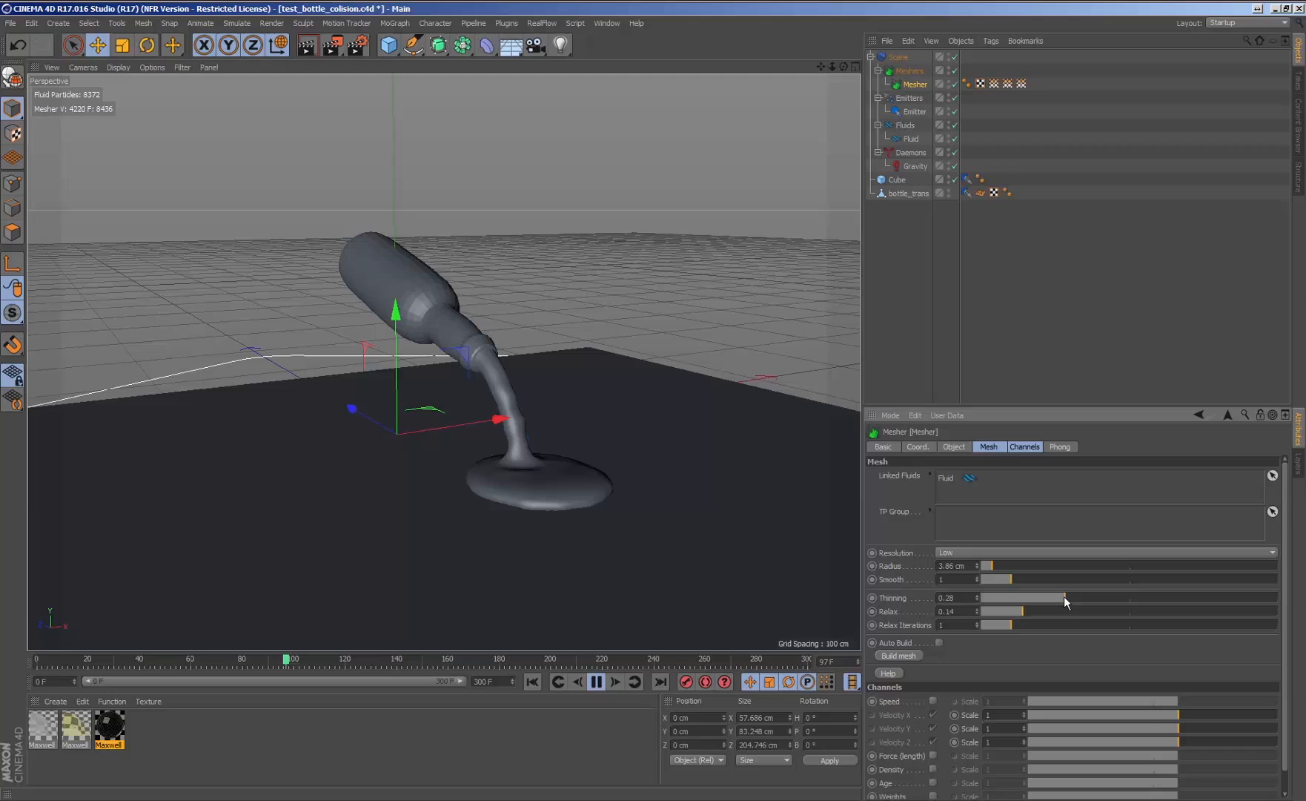
left_click_drag(1032, 597, 1079, 597)
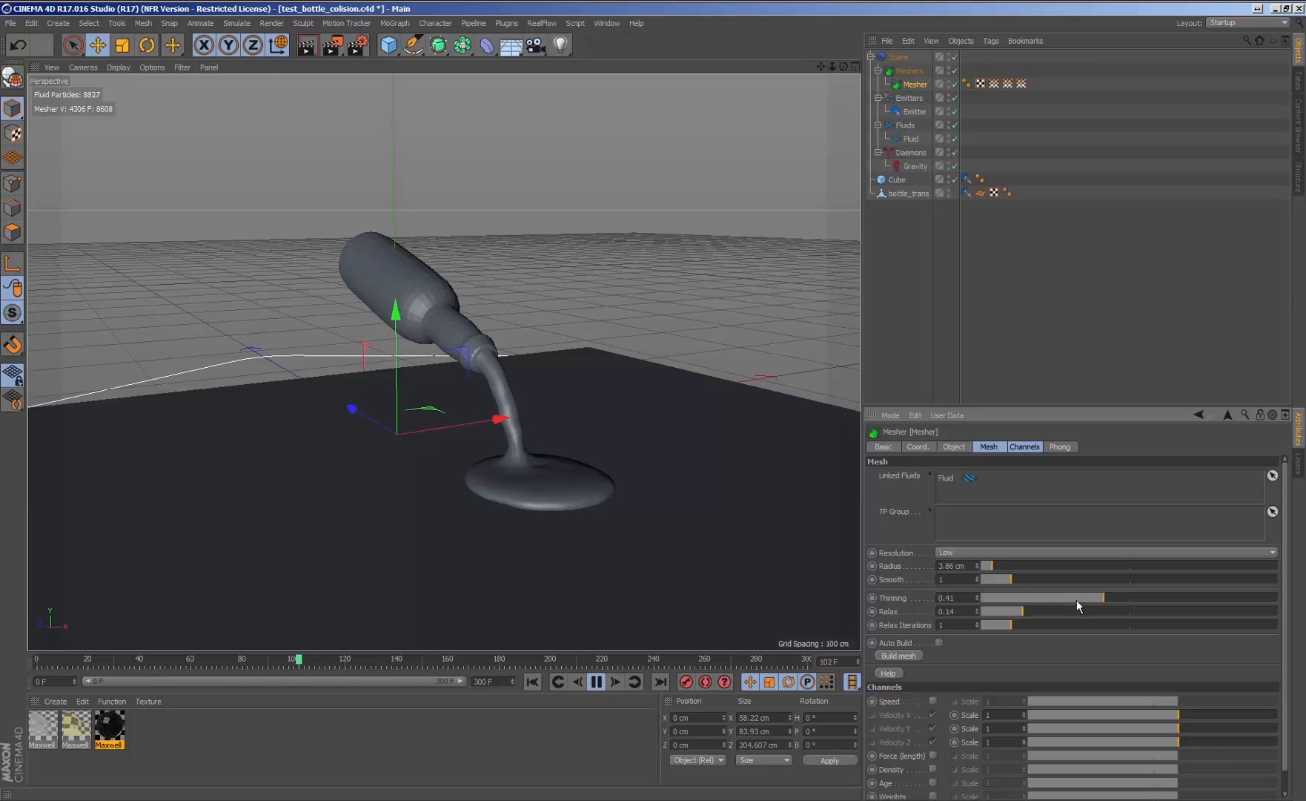